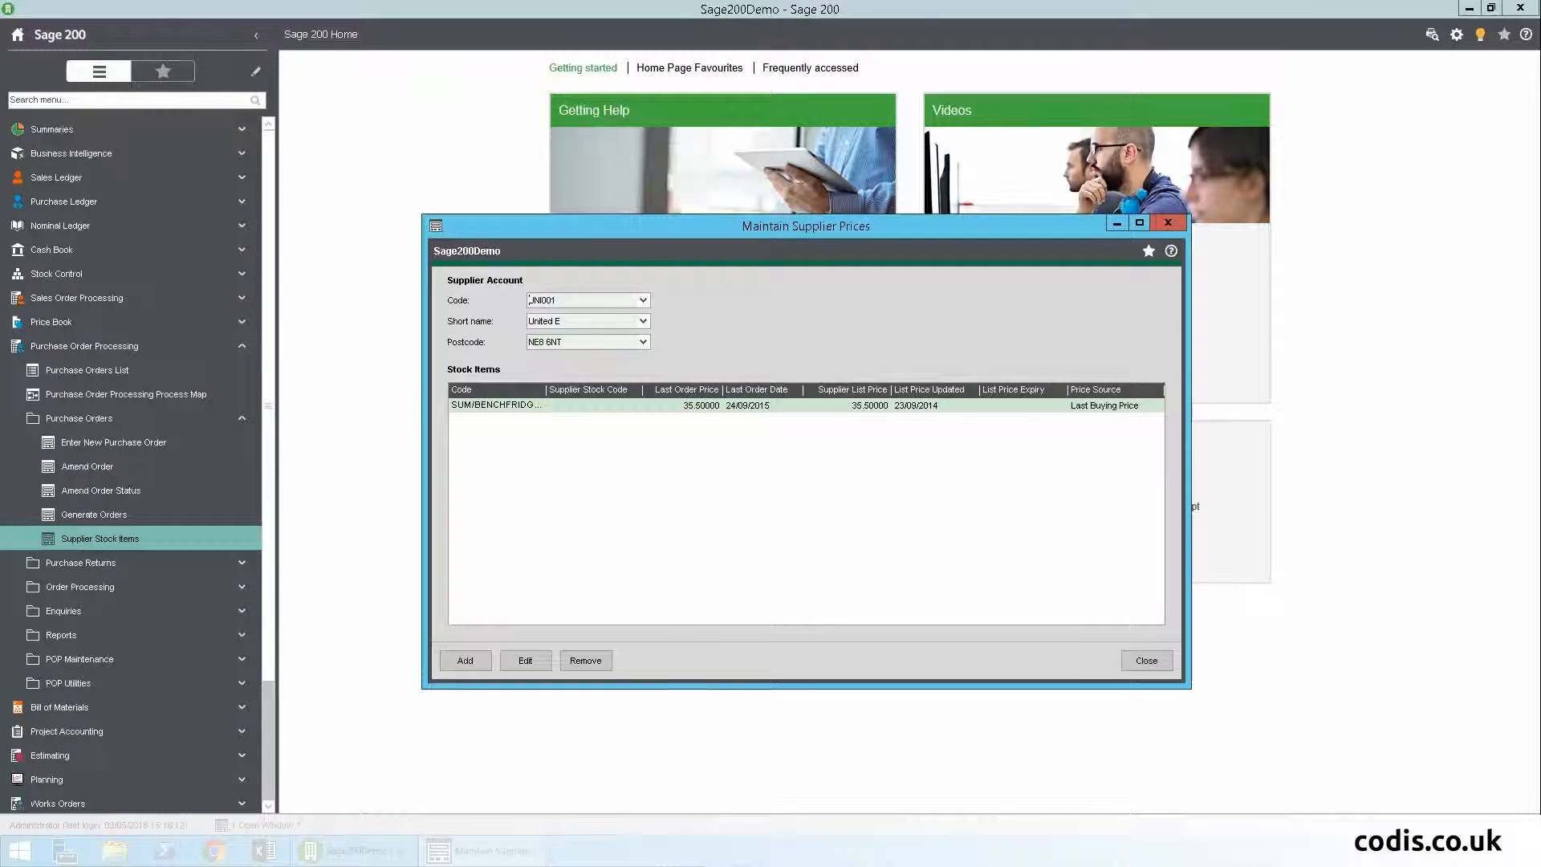
Log in to Excelerator and connect to the Sage200Demo company.
click(1140, 222)
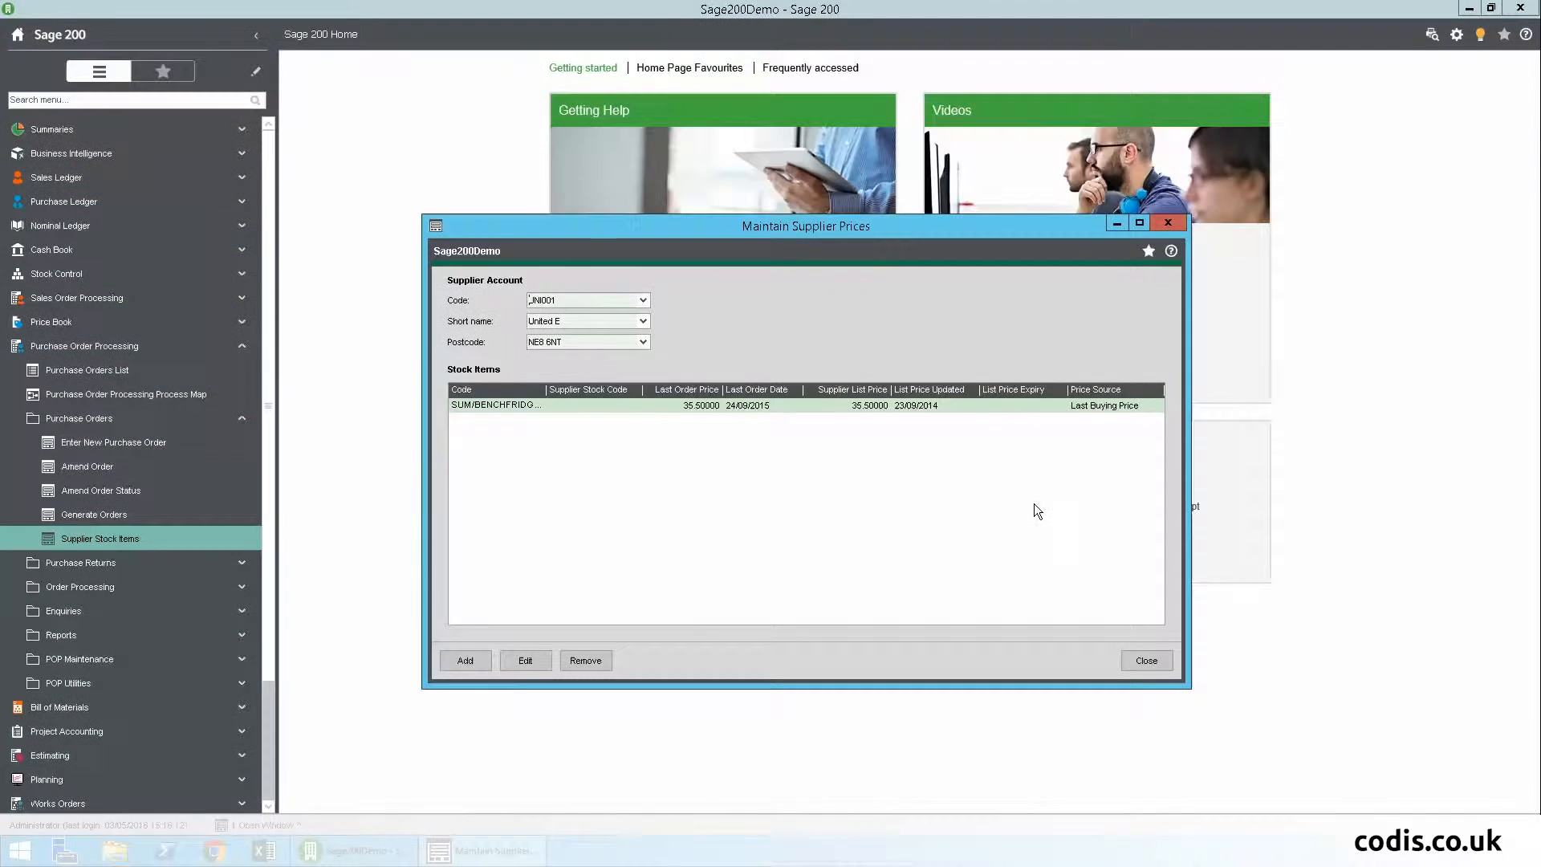
click(1145, 660)
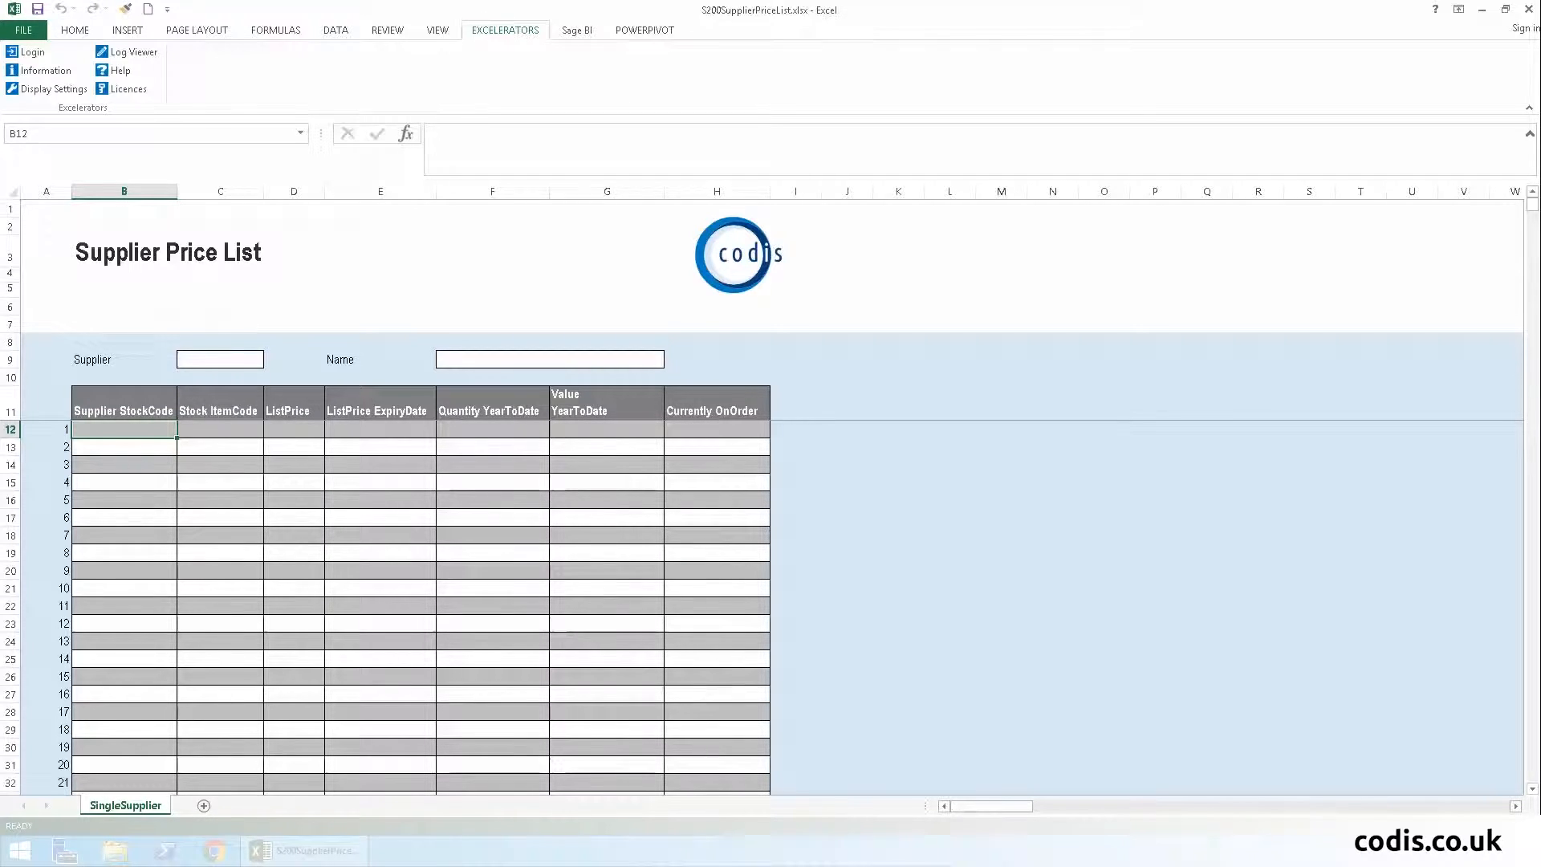
mouse_move(29, 51)
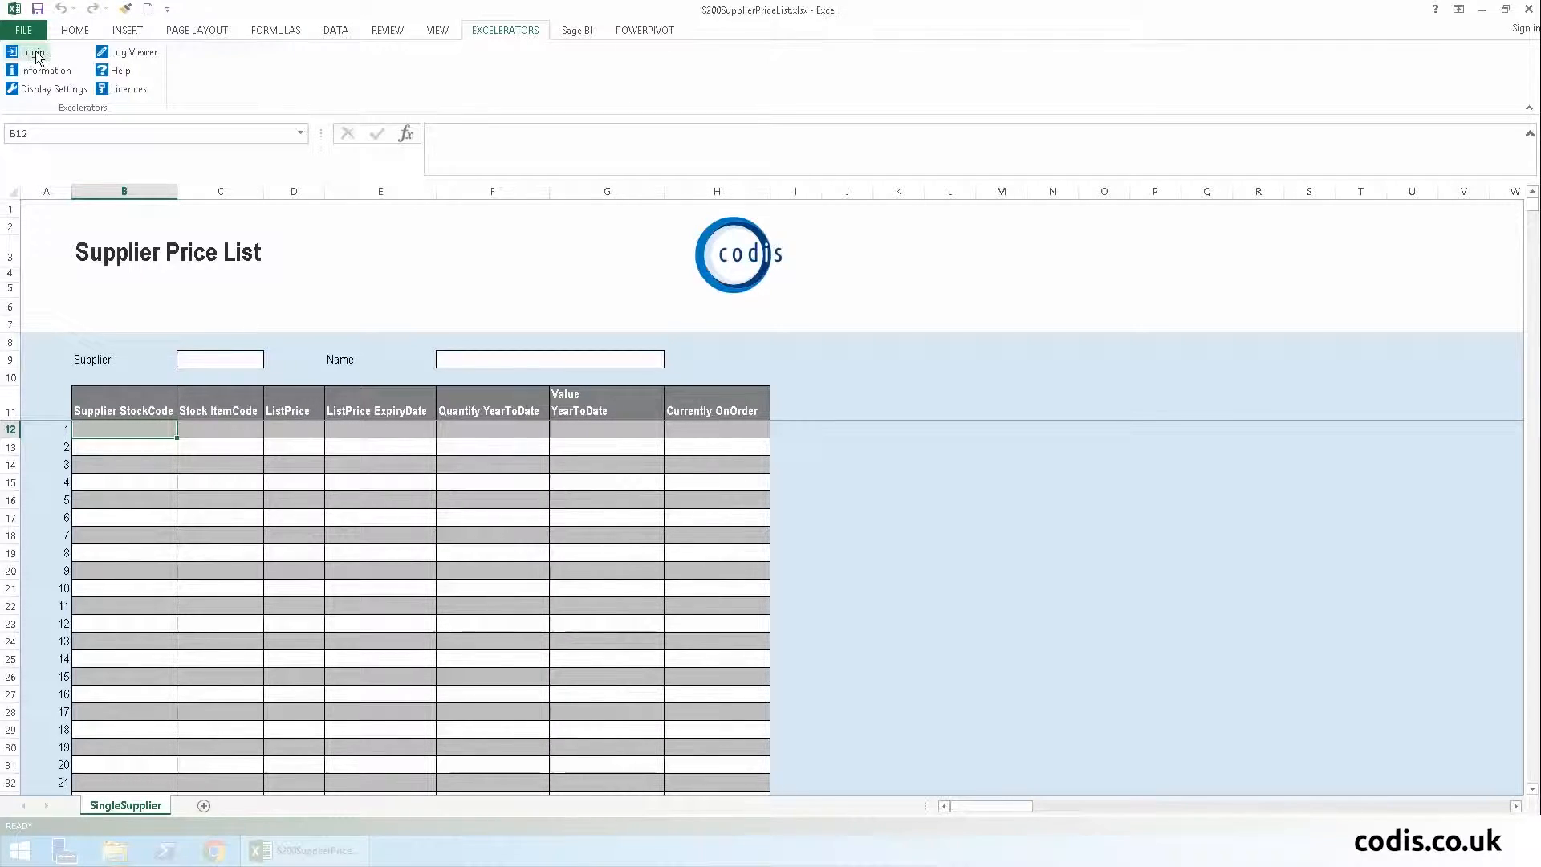
click(31, 52)
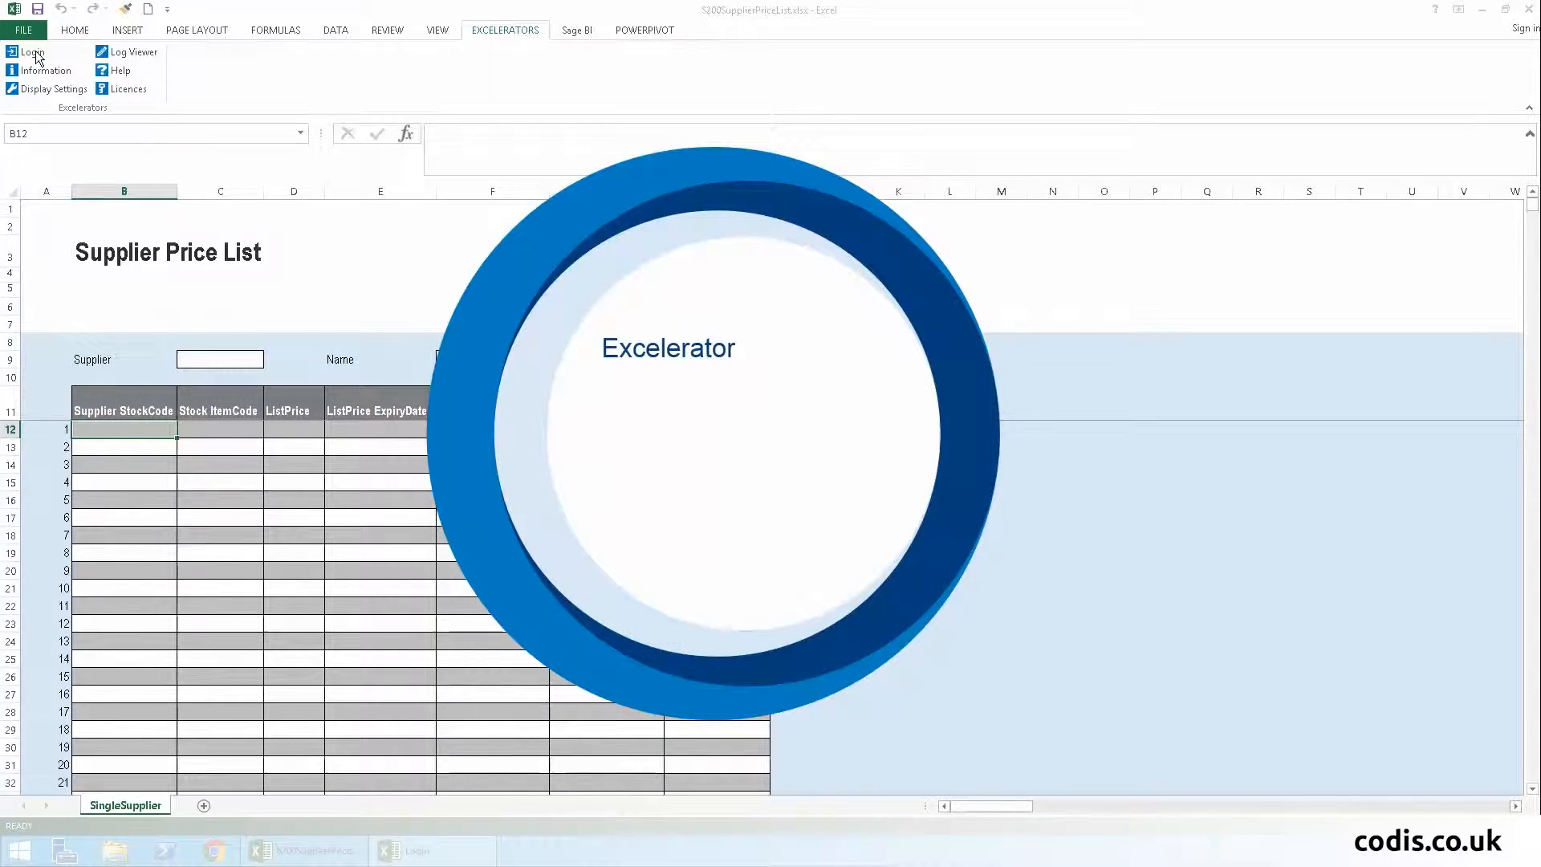
click(31, 51)
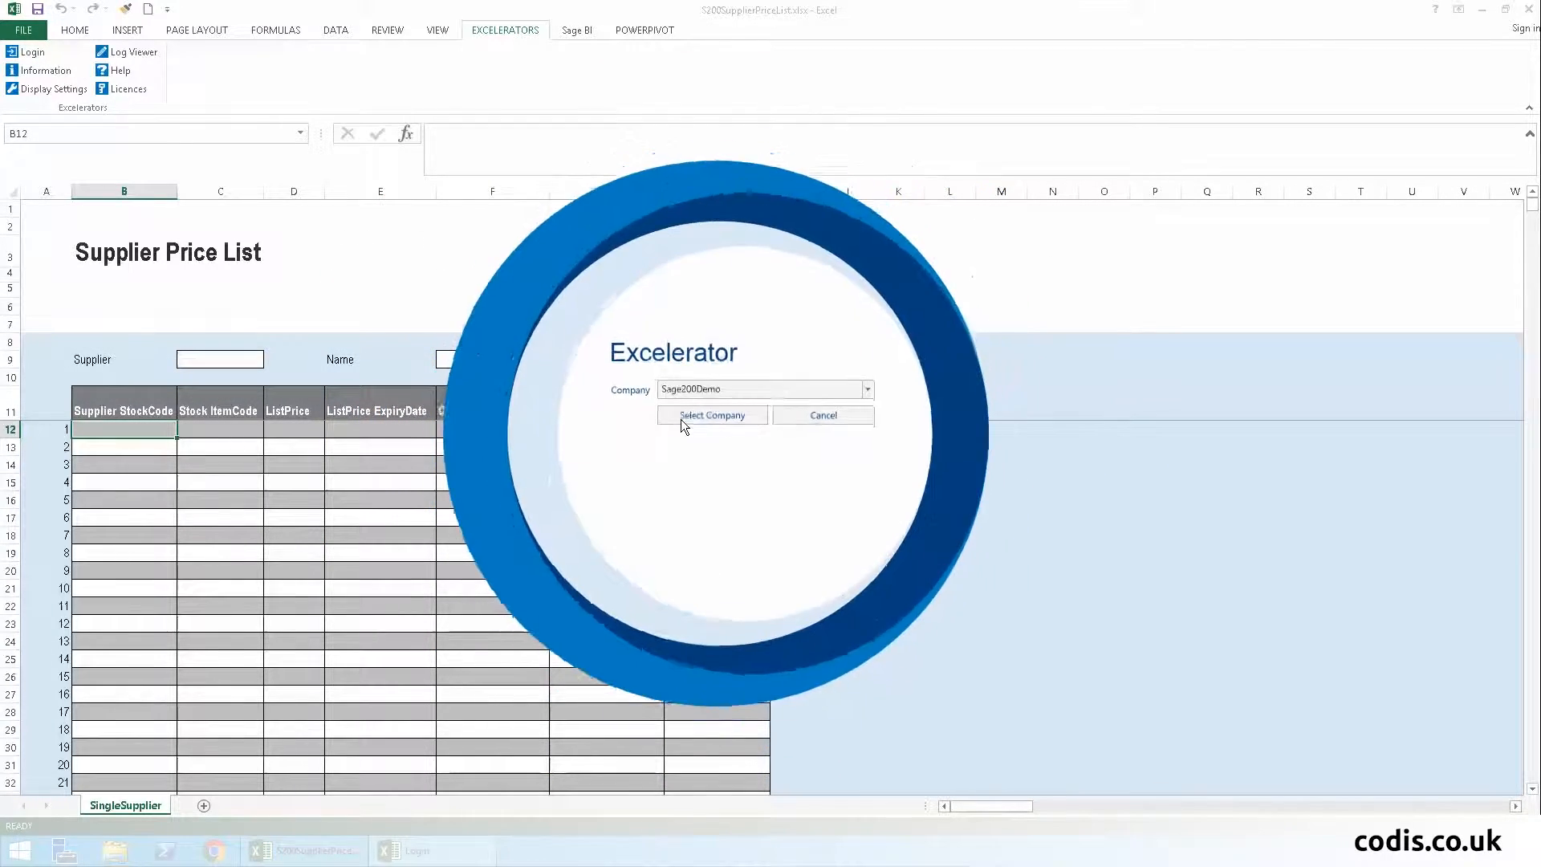
click(711, 414)
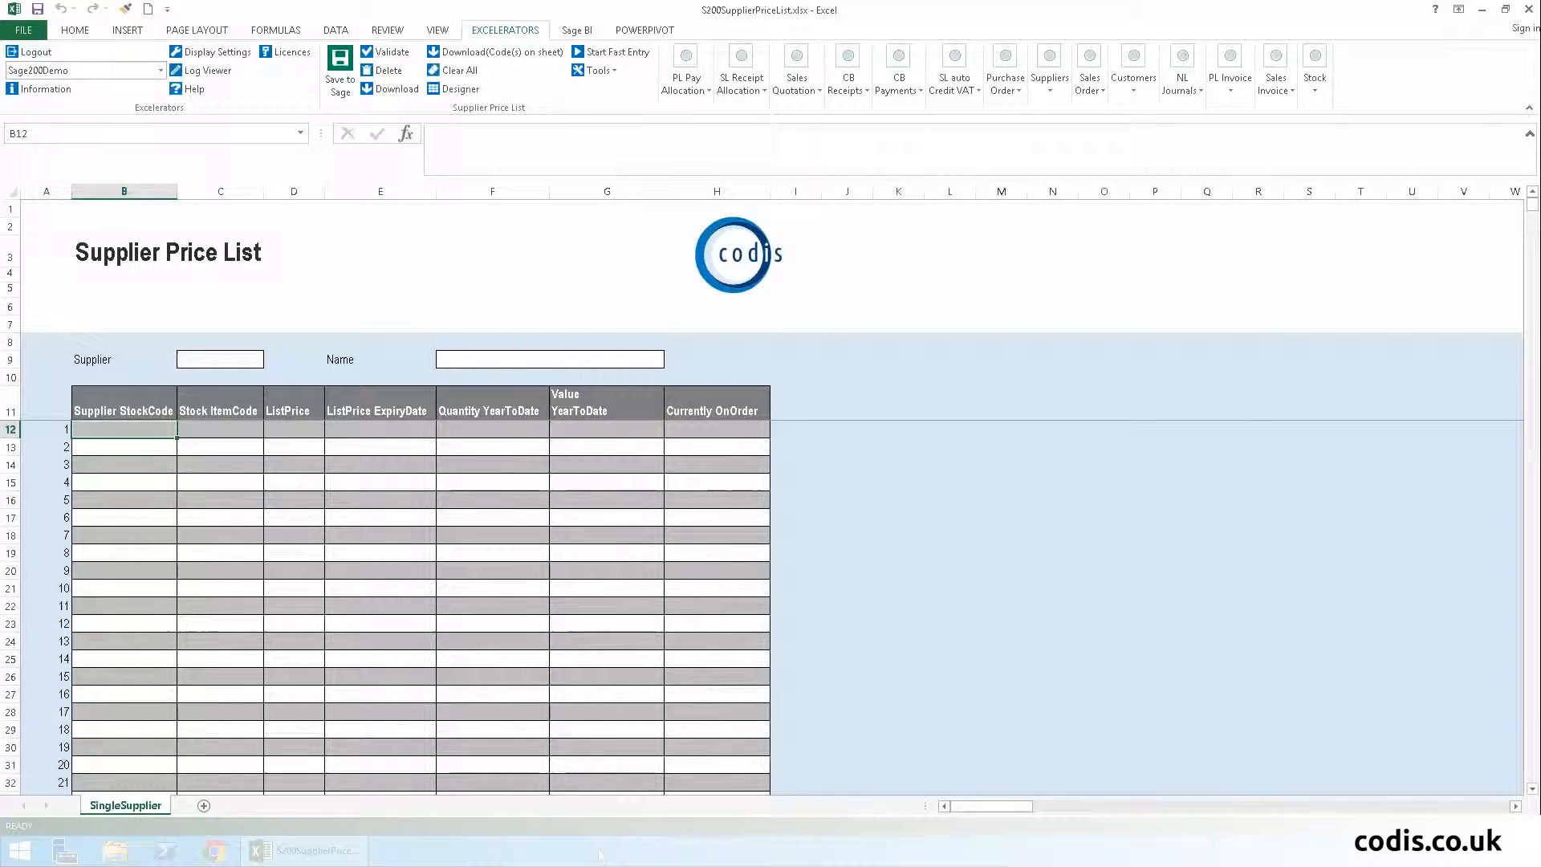
Browse supplier records for 'United' and load UNI001, United Electricity Co., with its price line.
click(390, 88)
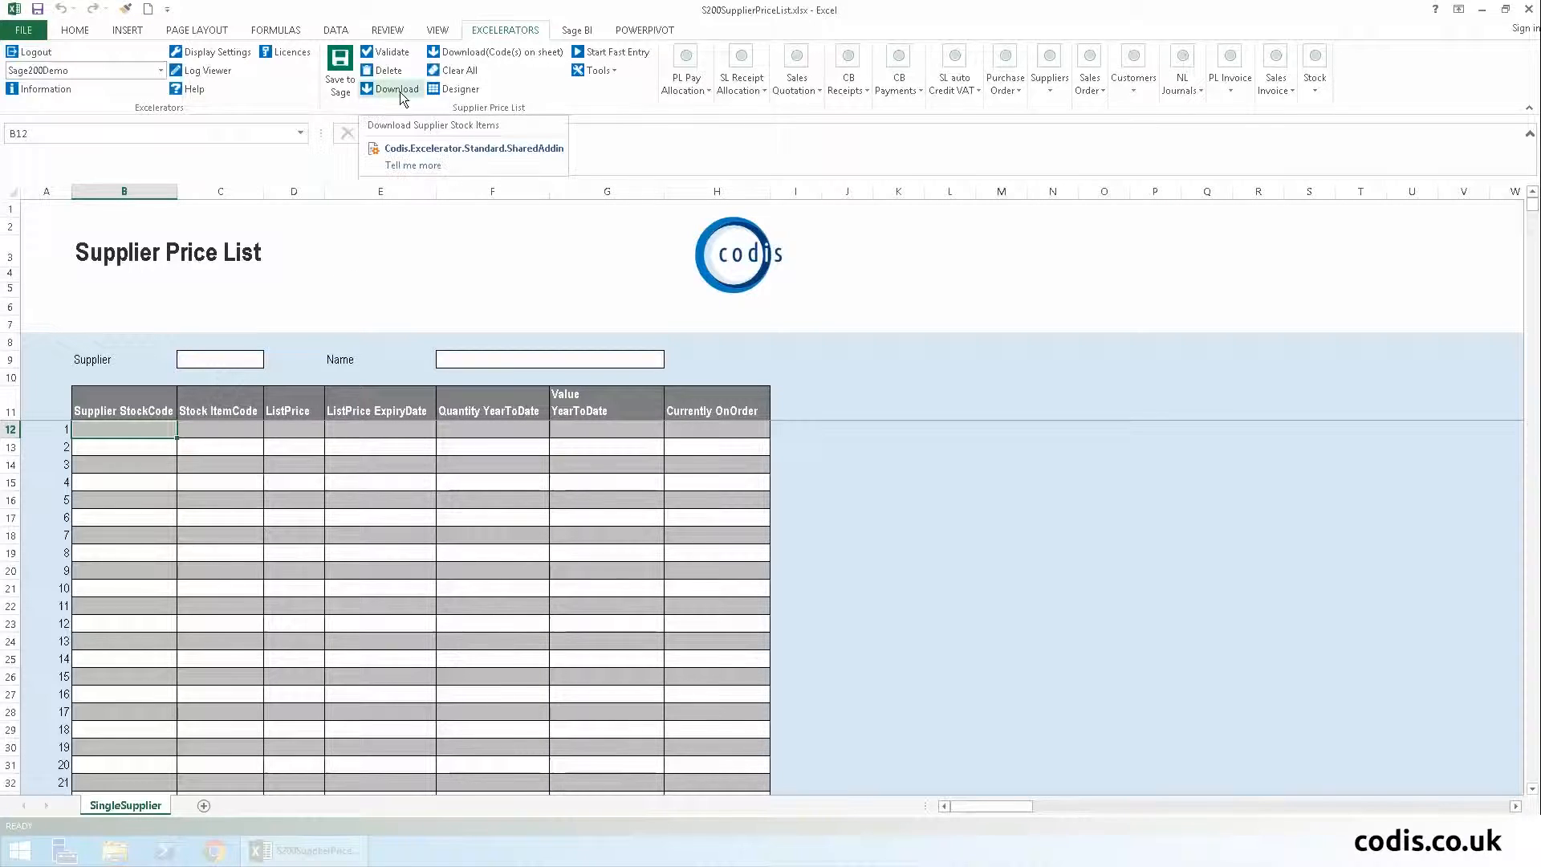
mouse_move(616, 51)
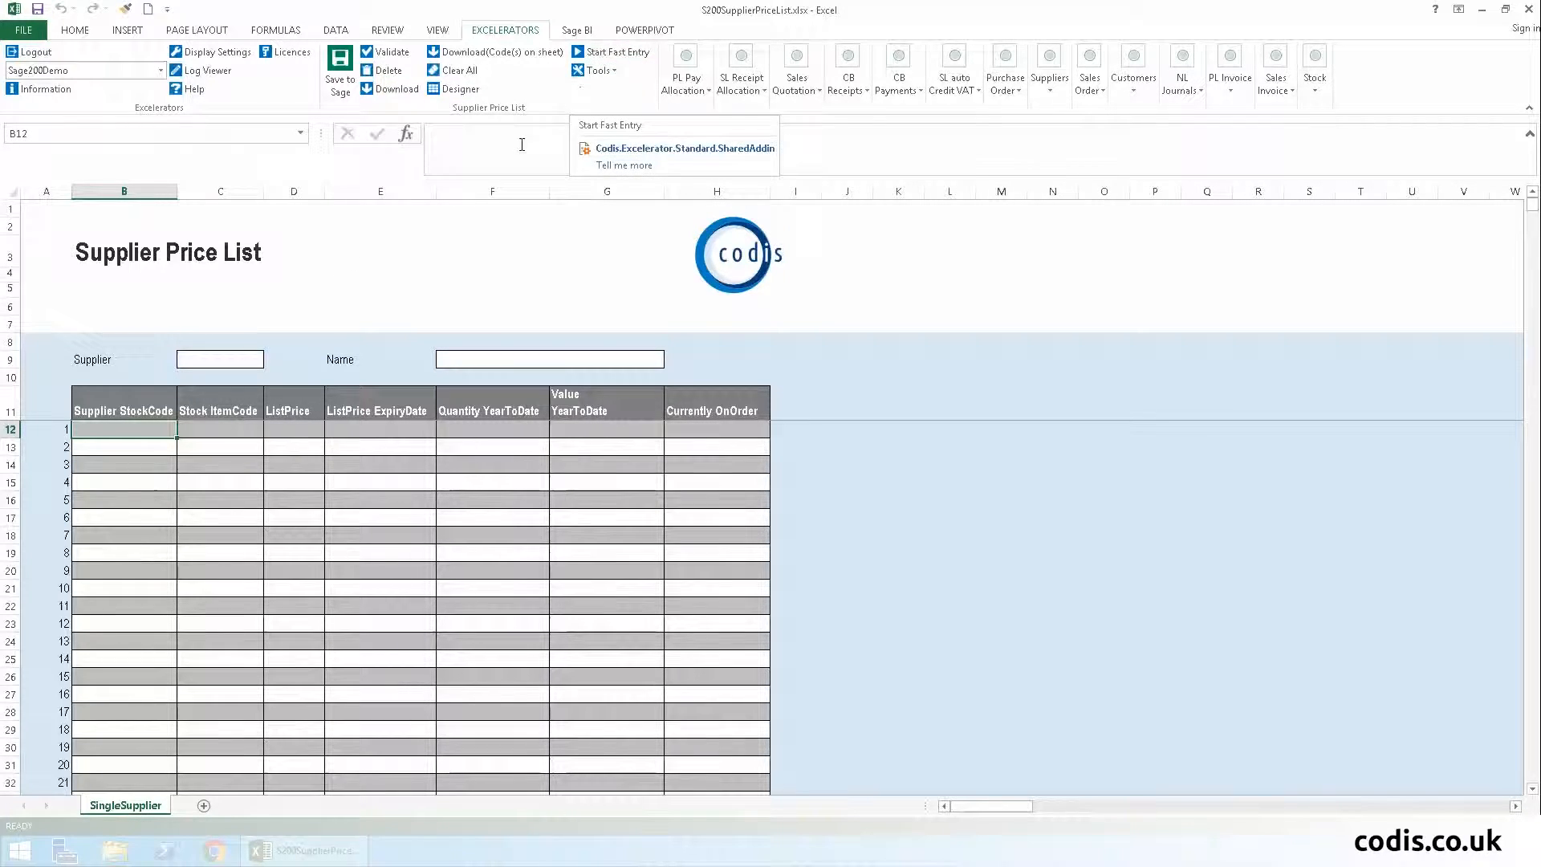
click(220, 358)
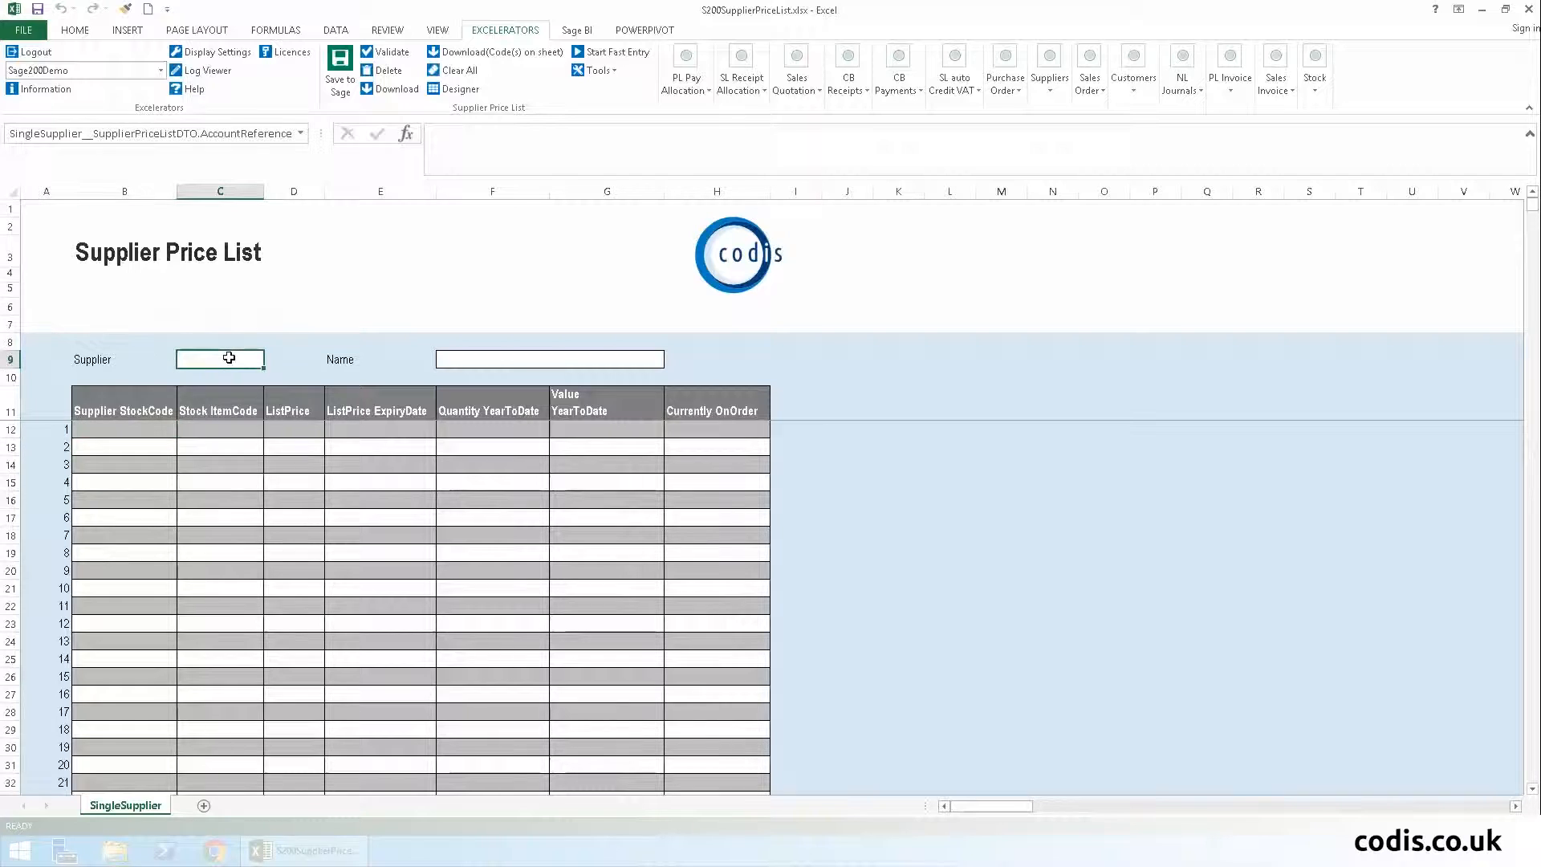
right_click(220, 358)
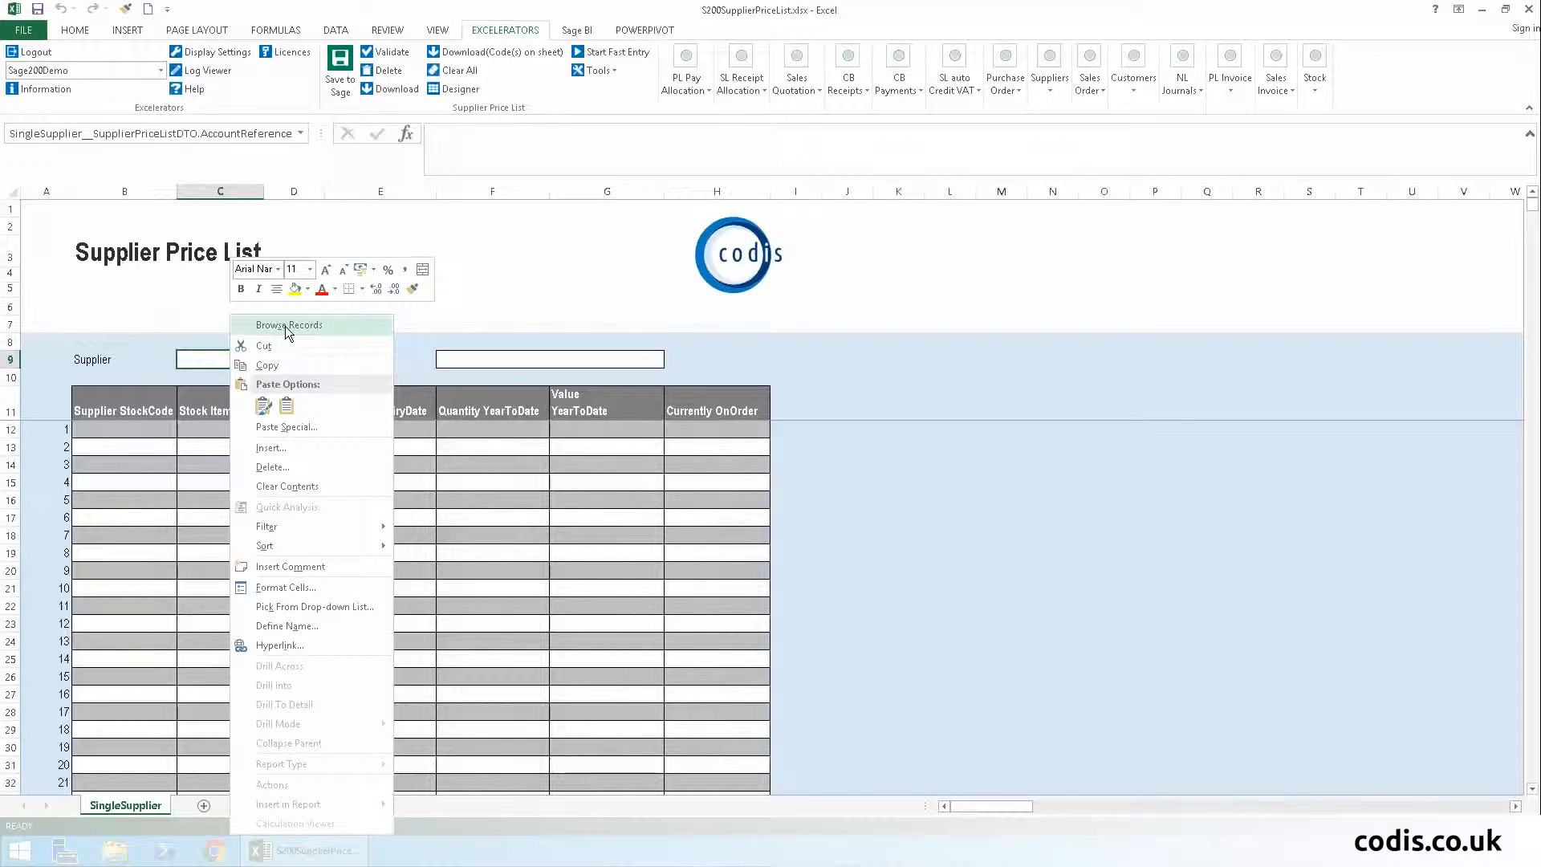
click(288, 324)
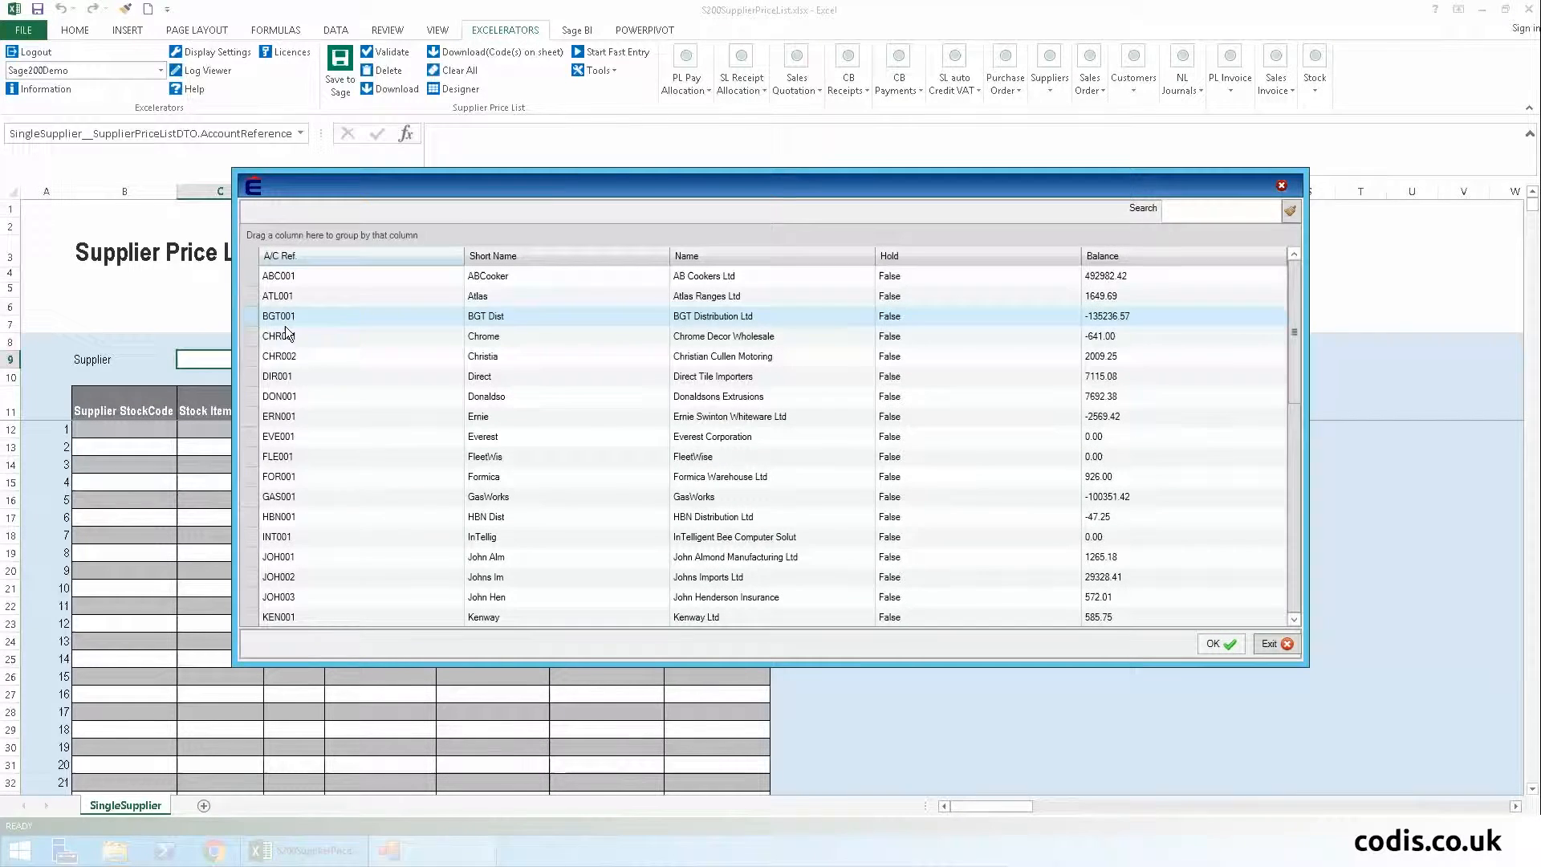
text(United)
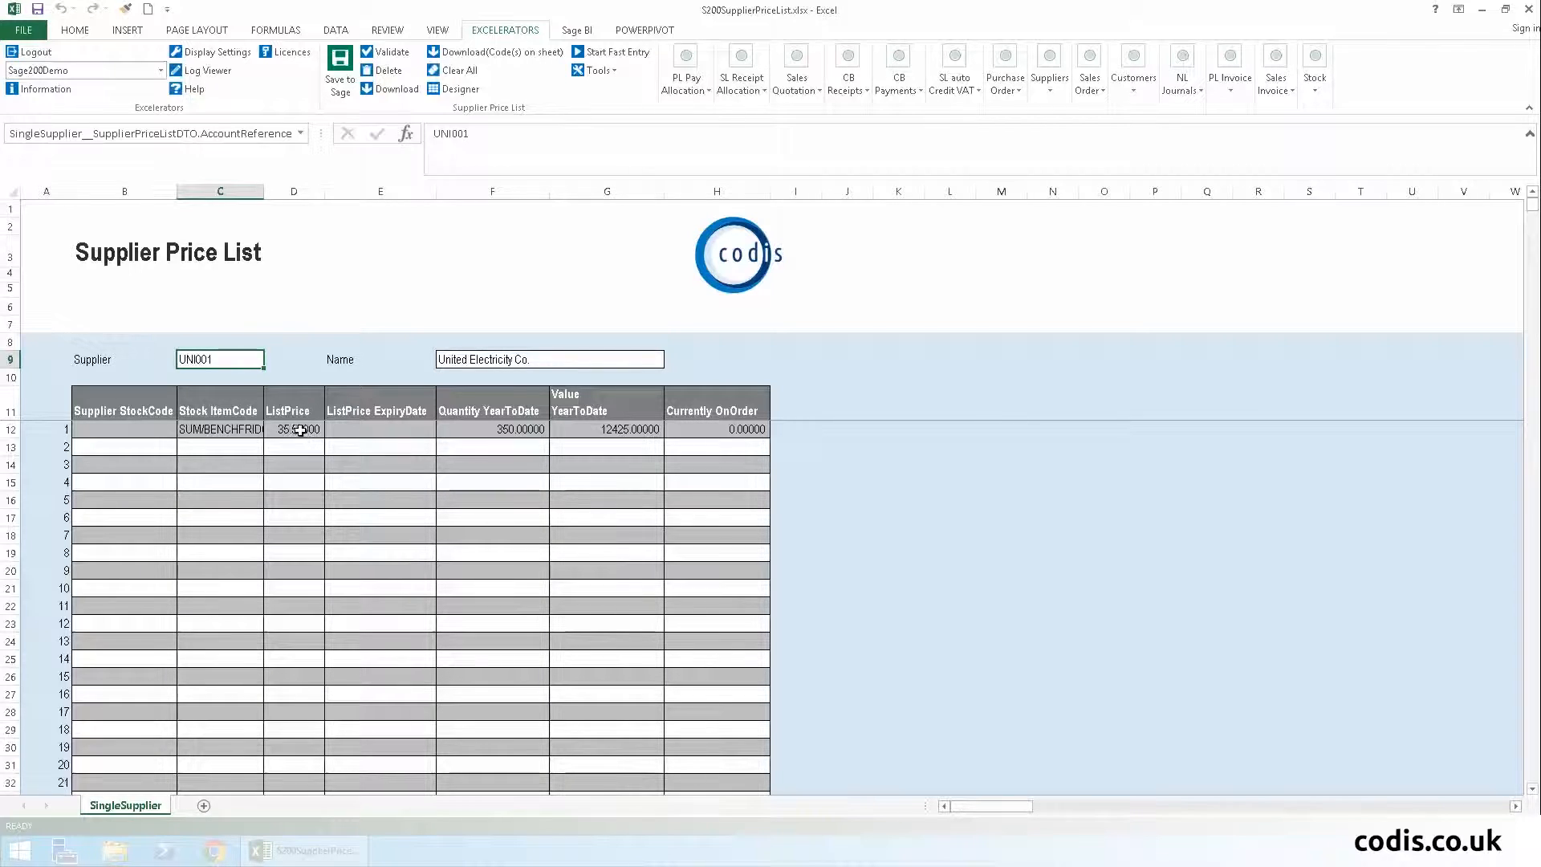
Enter list price 40.00 and pick expiry date 31/12/2016 from the date picker.
text(40.00)
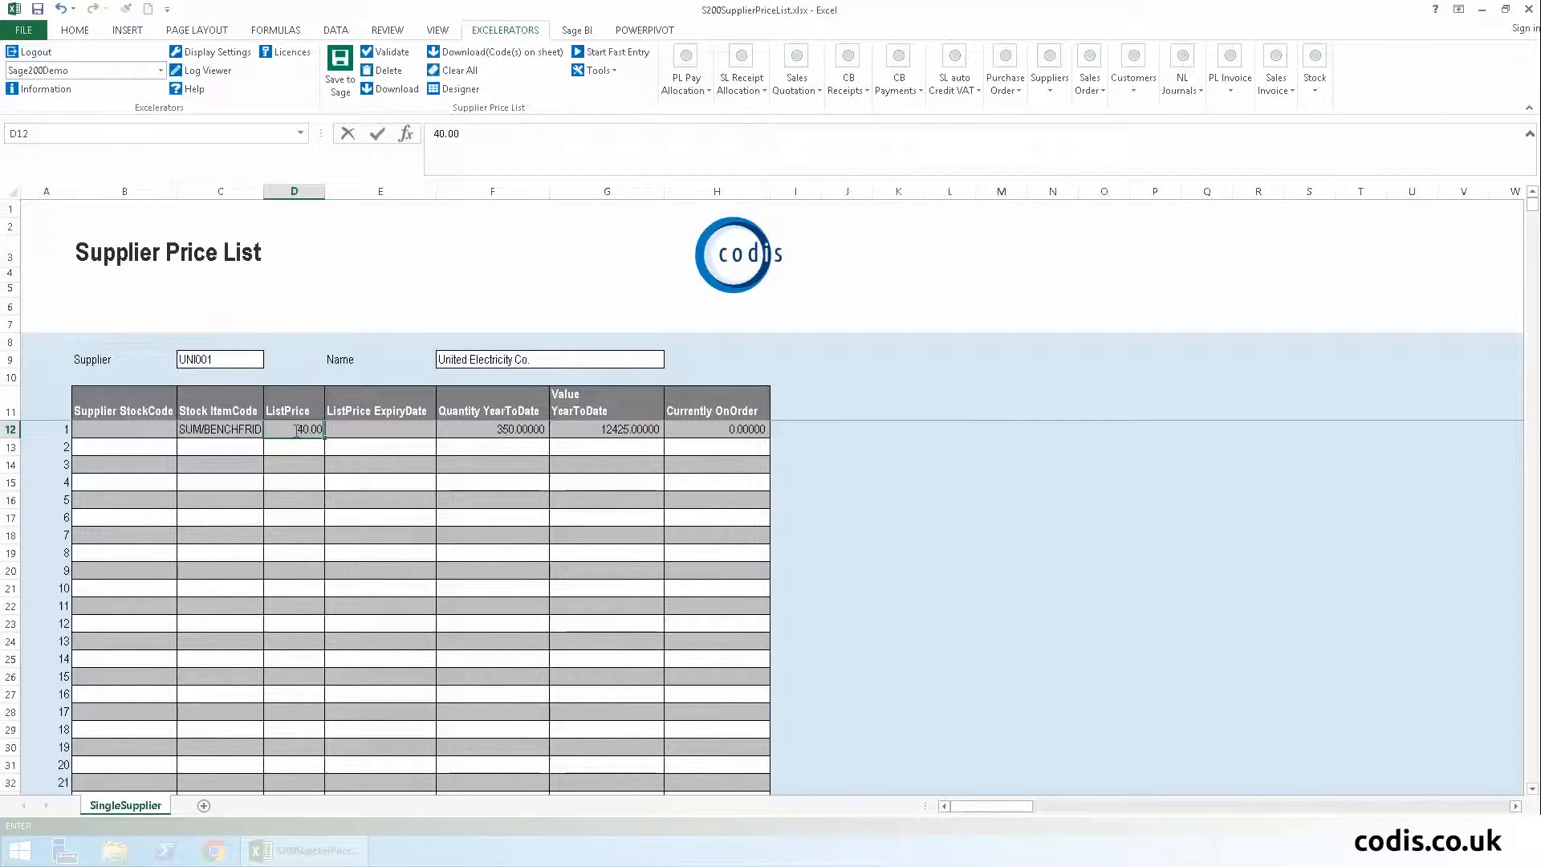
right_click(381, 429)
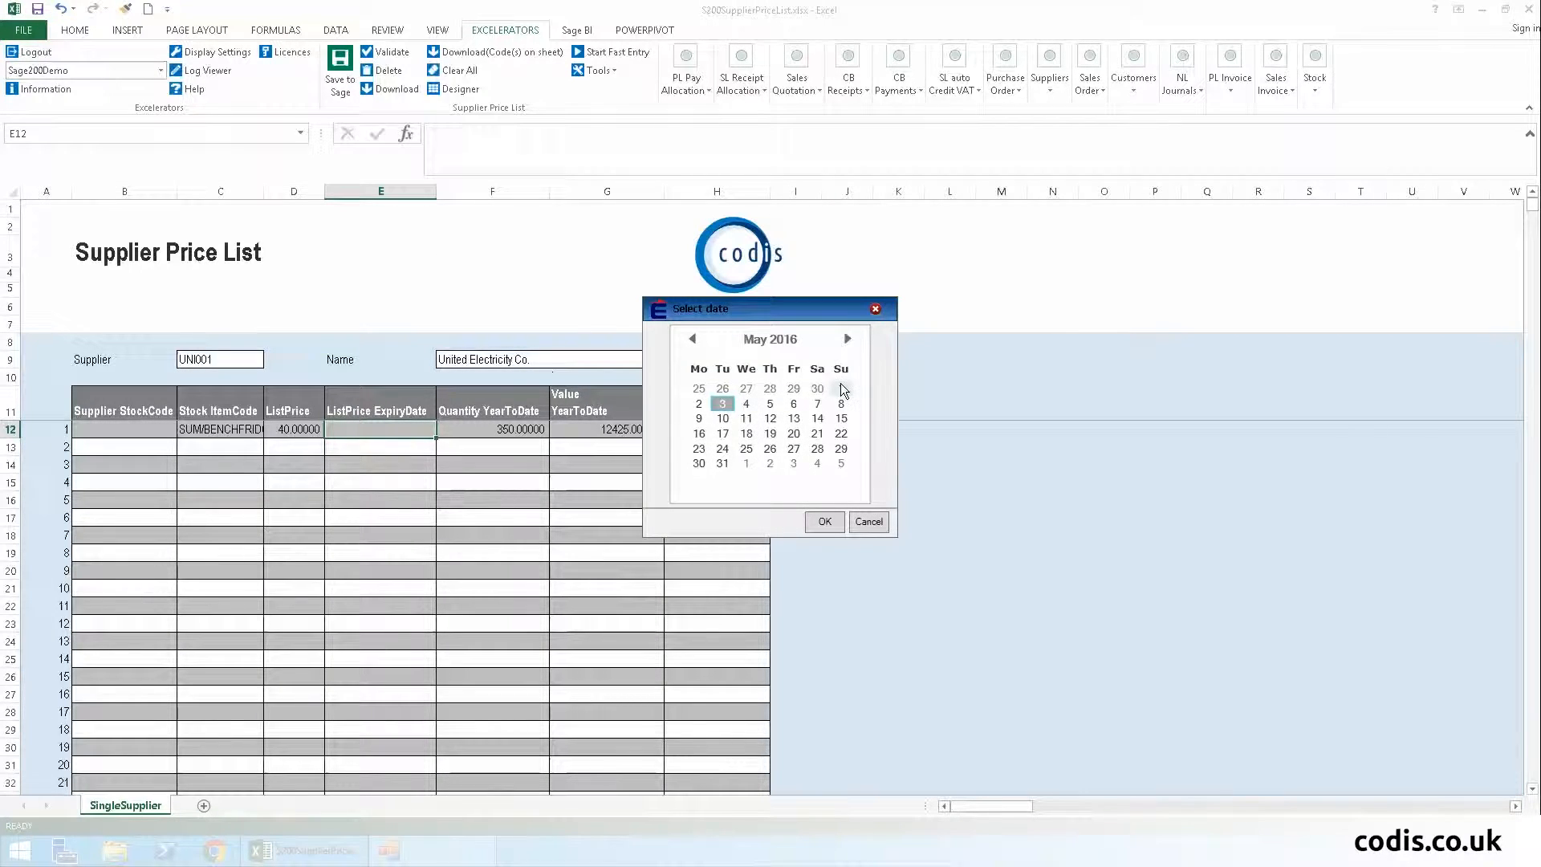
click(848, 339)
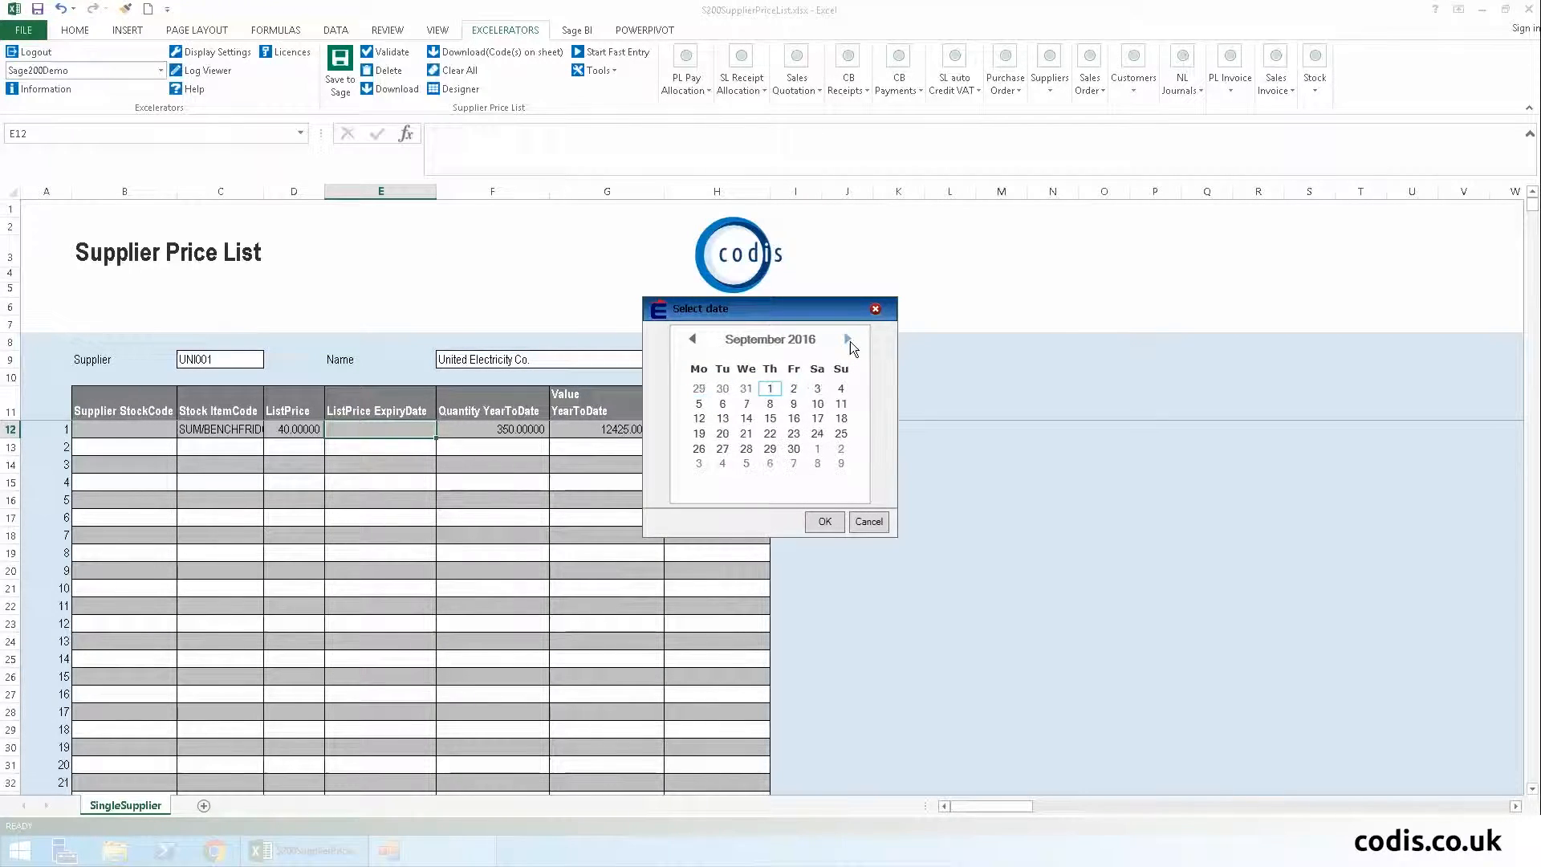
click(848, 339)
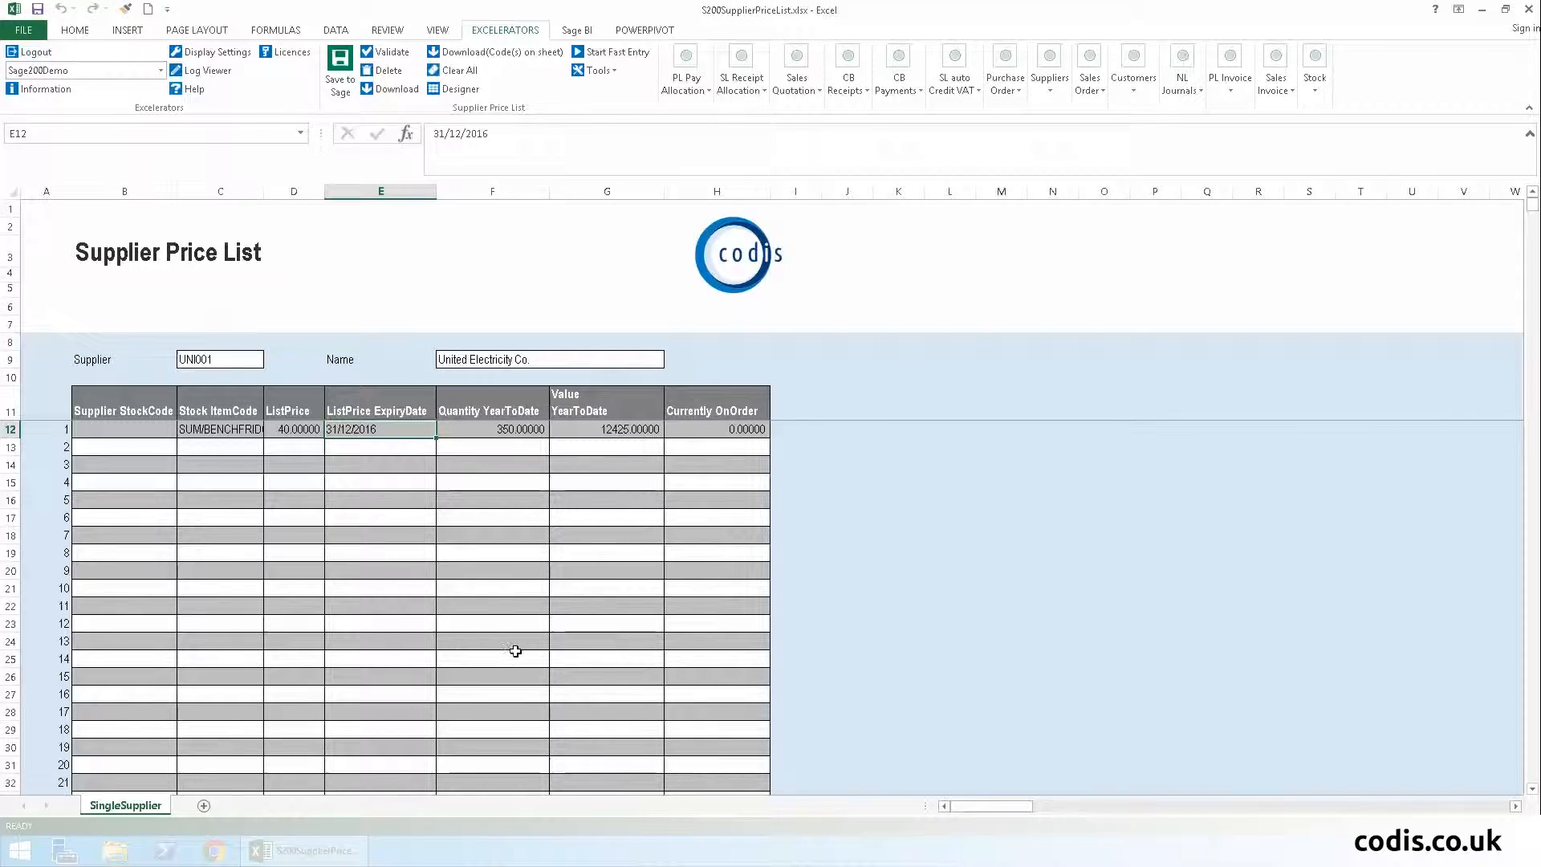
click(392, 51)
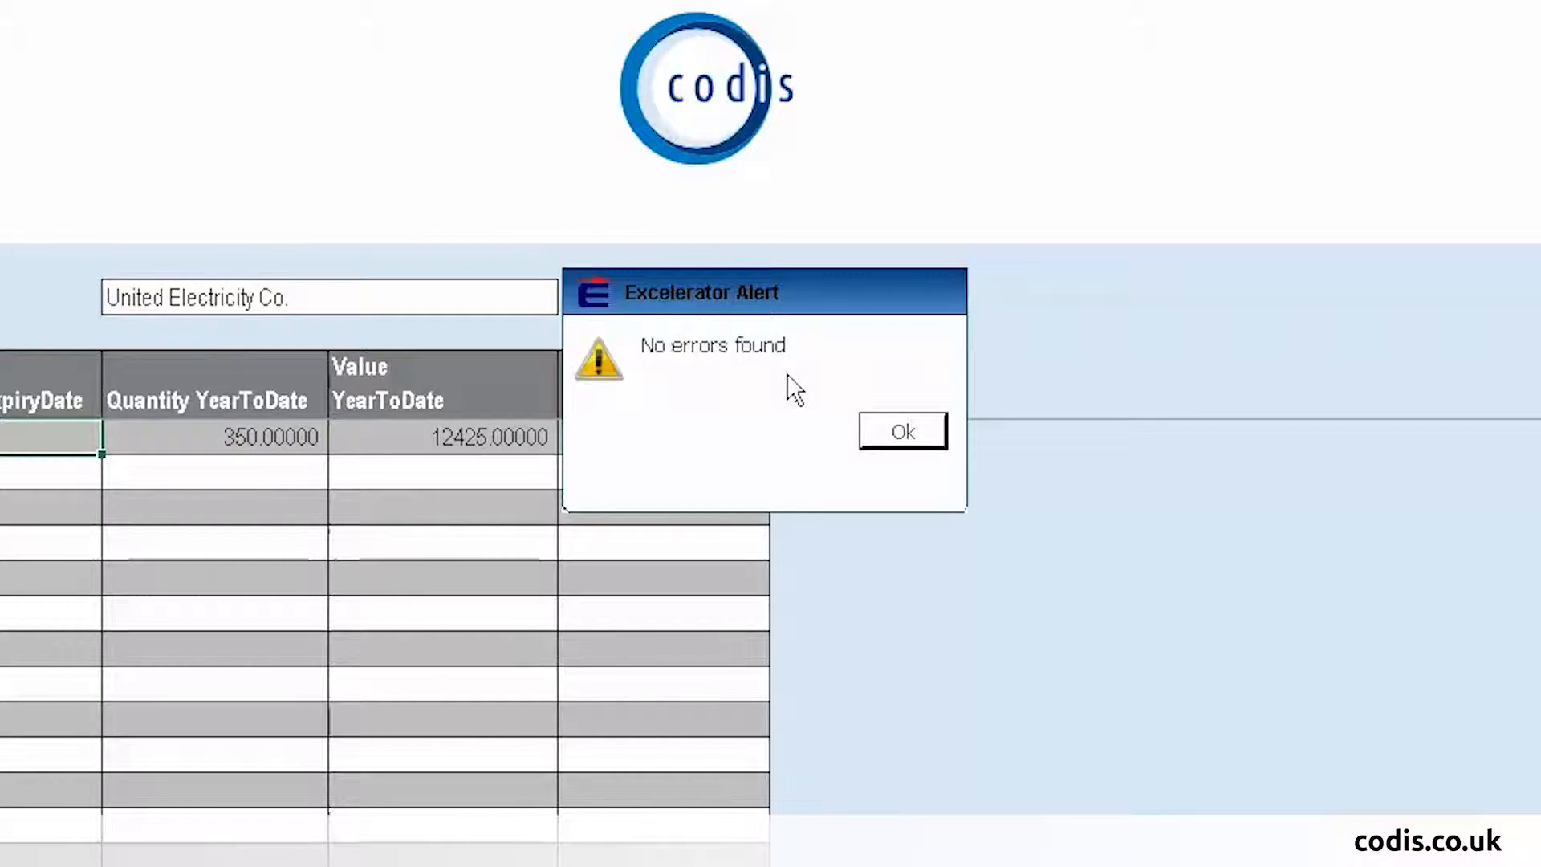
Accept the no-errors validation and save UNI001's prices to Sage, updating the existing list.
click(901, 430)
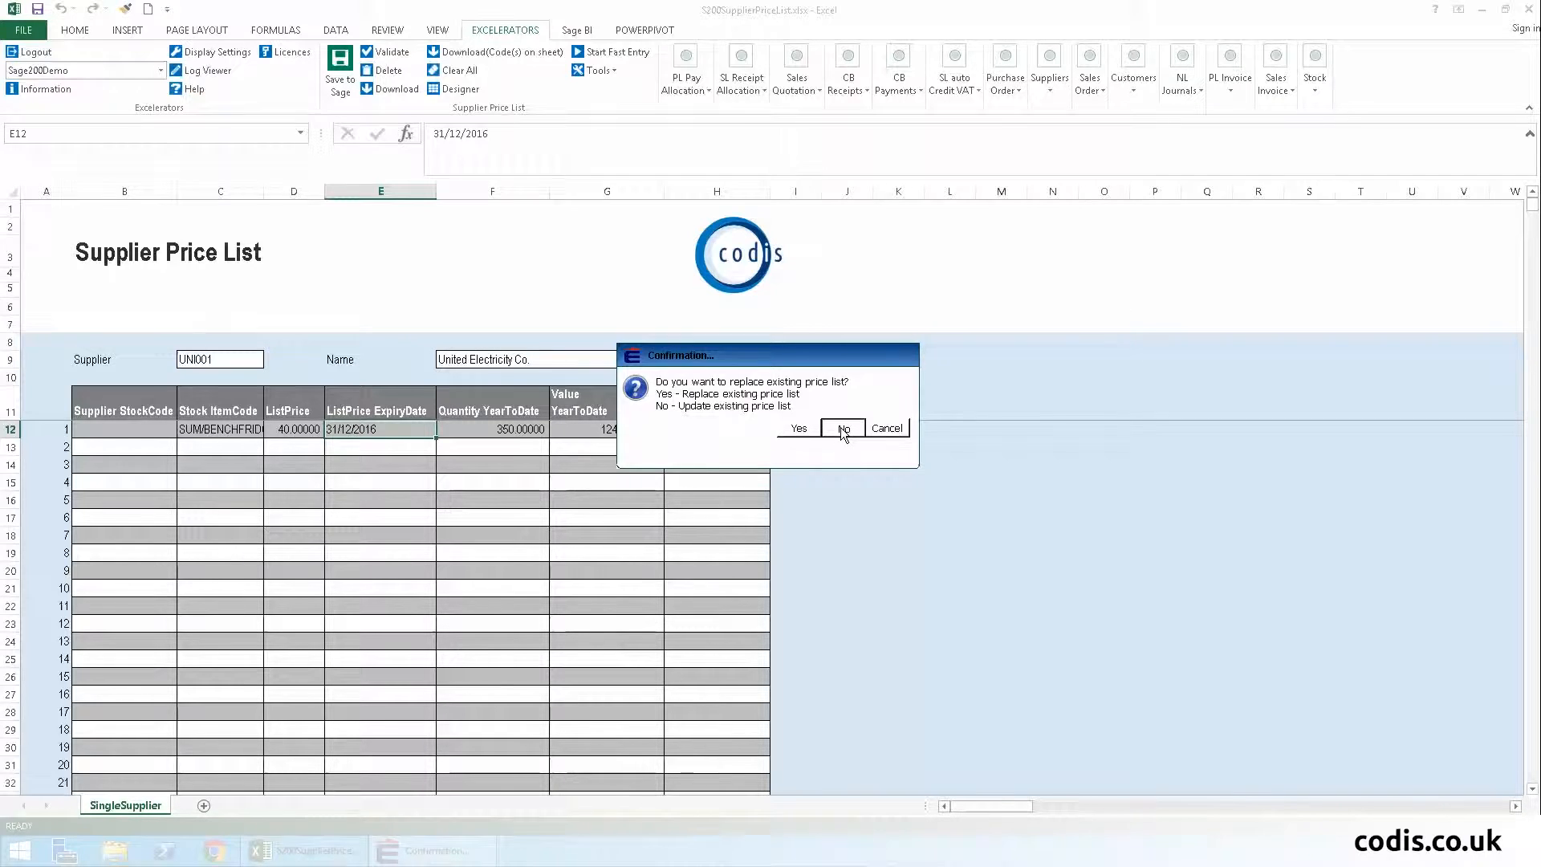
click(798, 427)
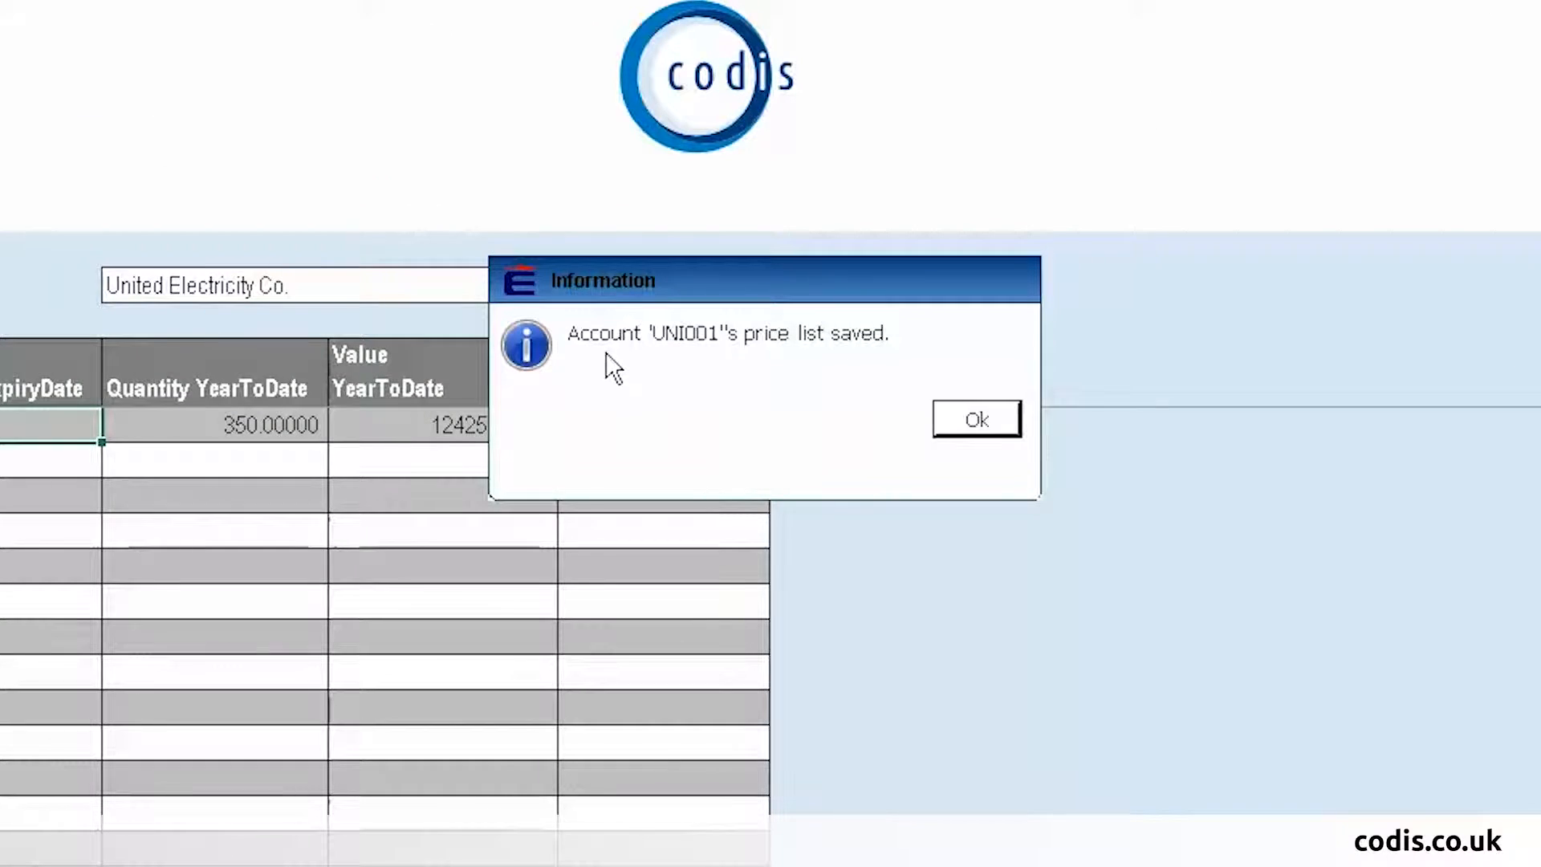
mouse_move(823, 358)
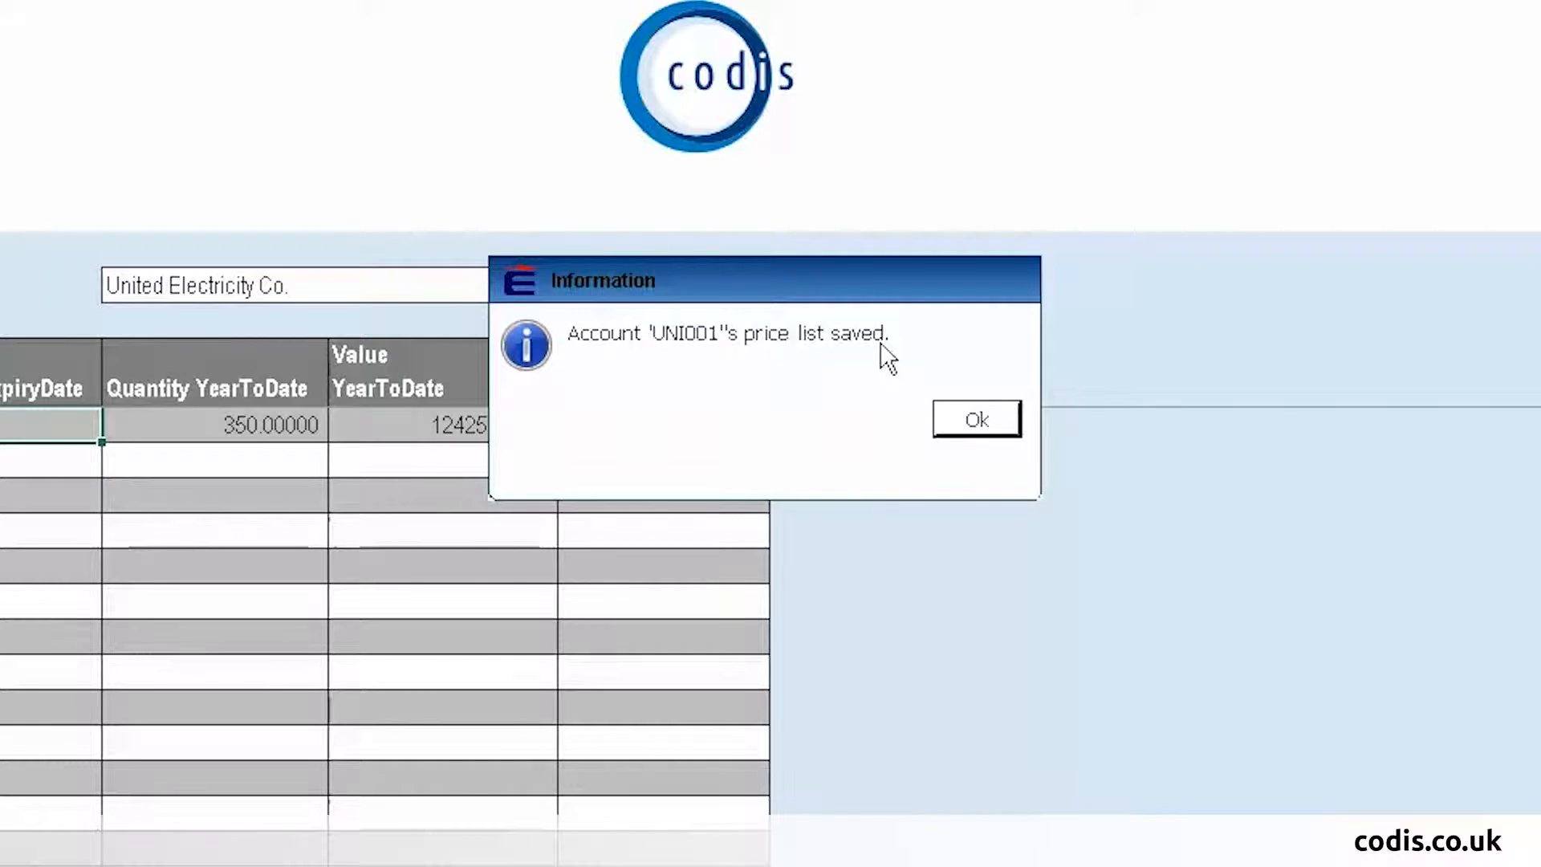
click(976, 419)
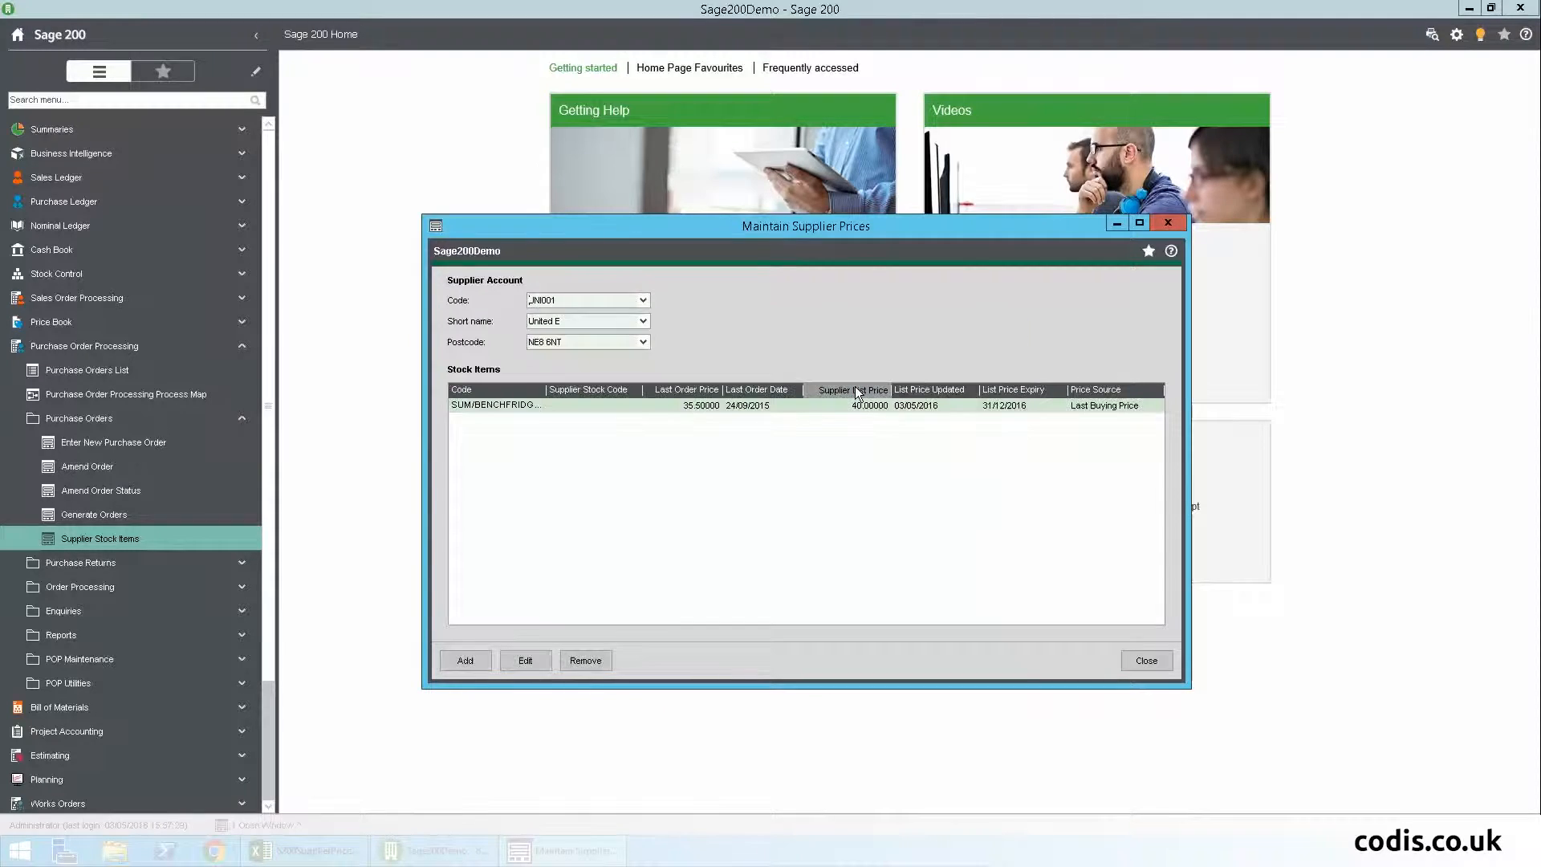
Review UNI001's price line in Sage 200 Maintain Supplier Prices showing 40.00 expiring 31/12/2016.
click(1140, 221)
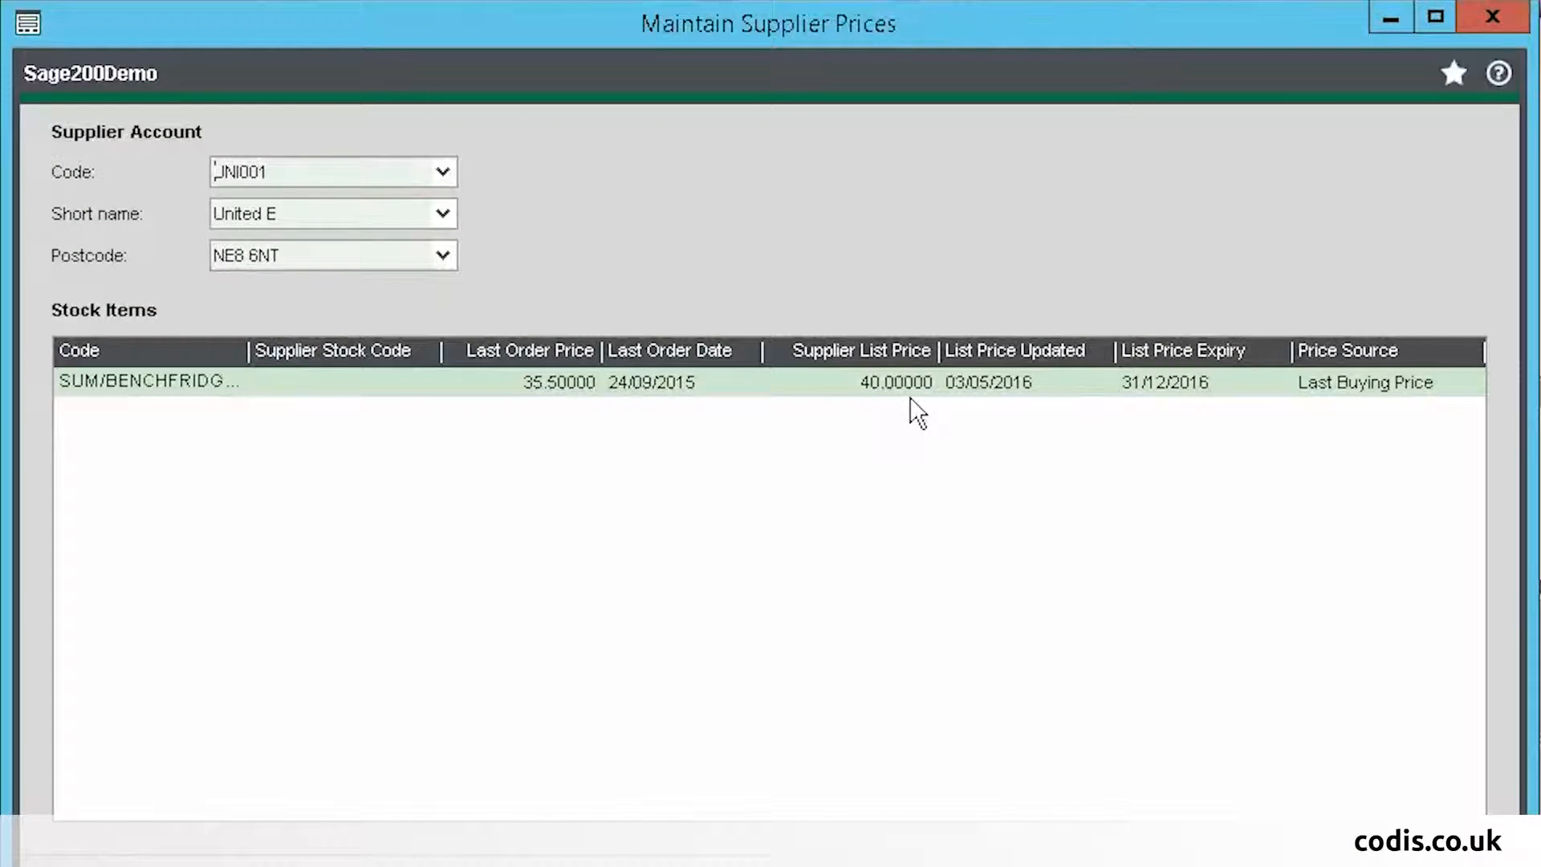
mouse_move(1177, 411)
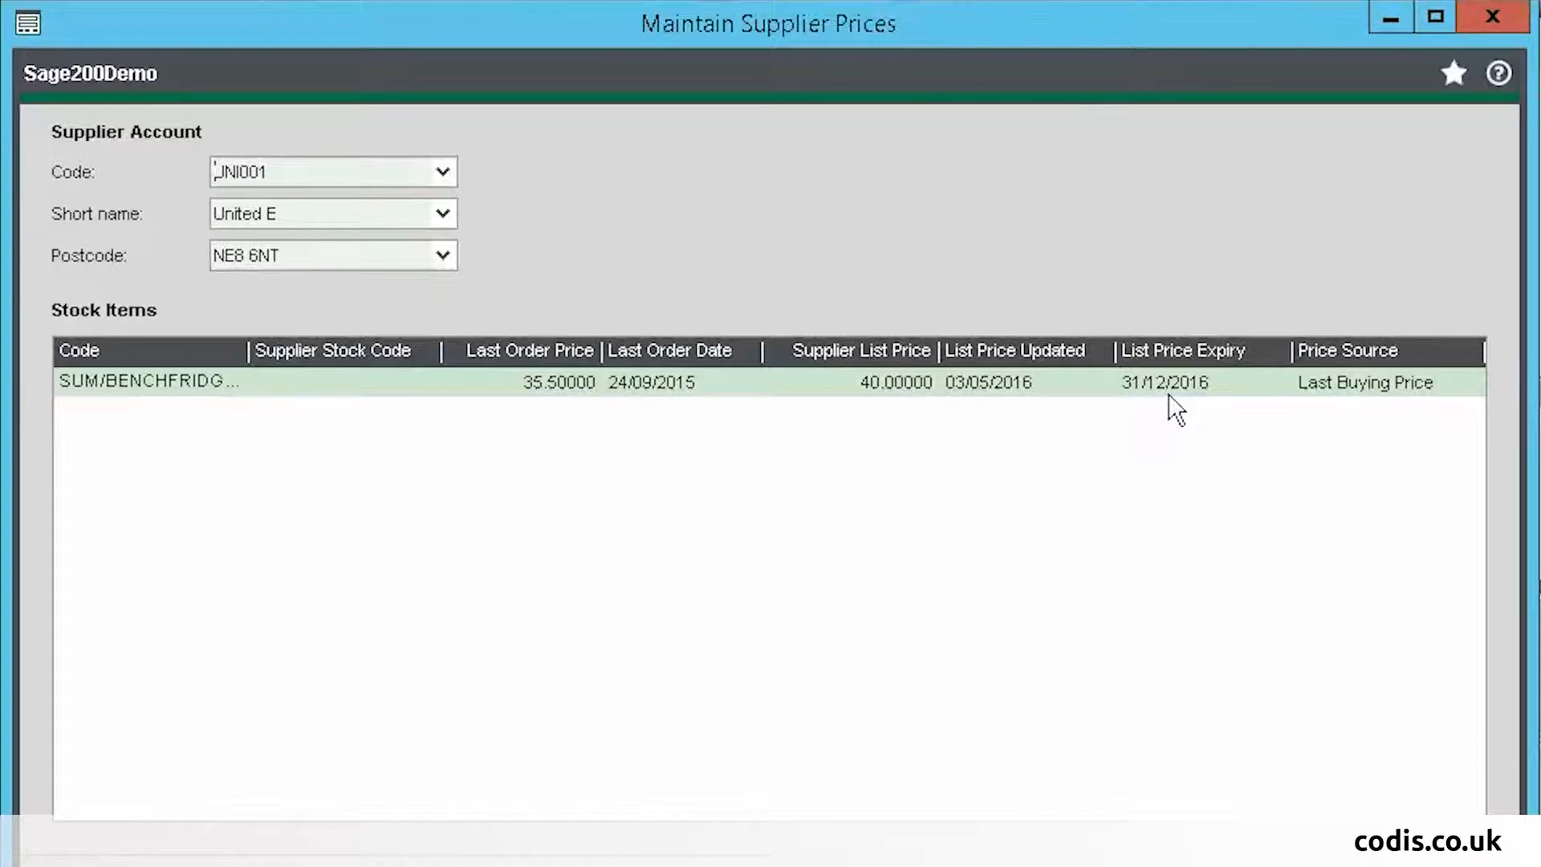
click(1433, 17)
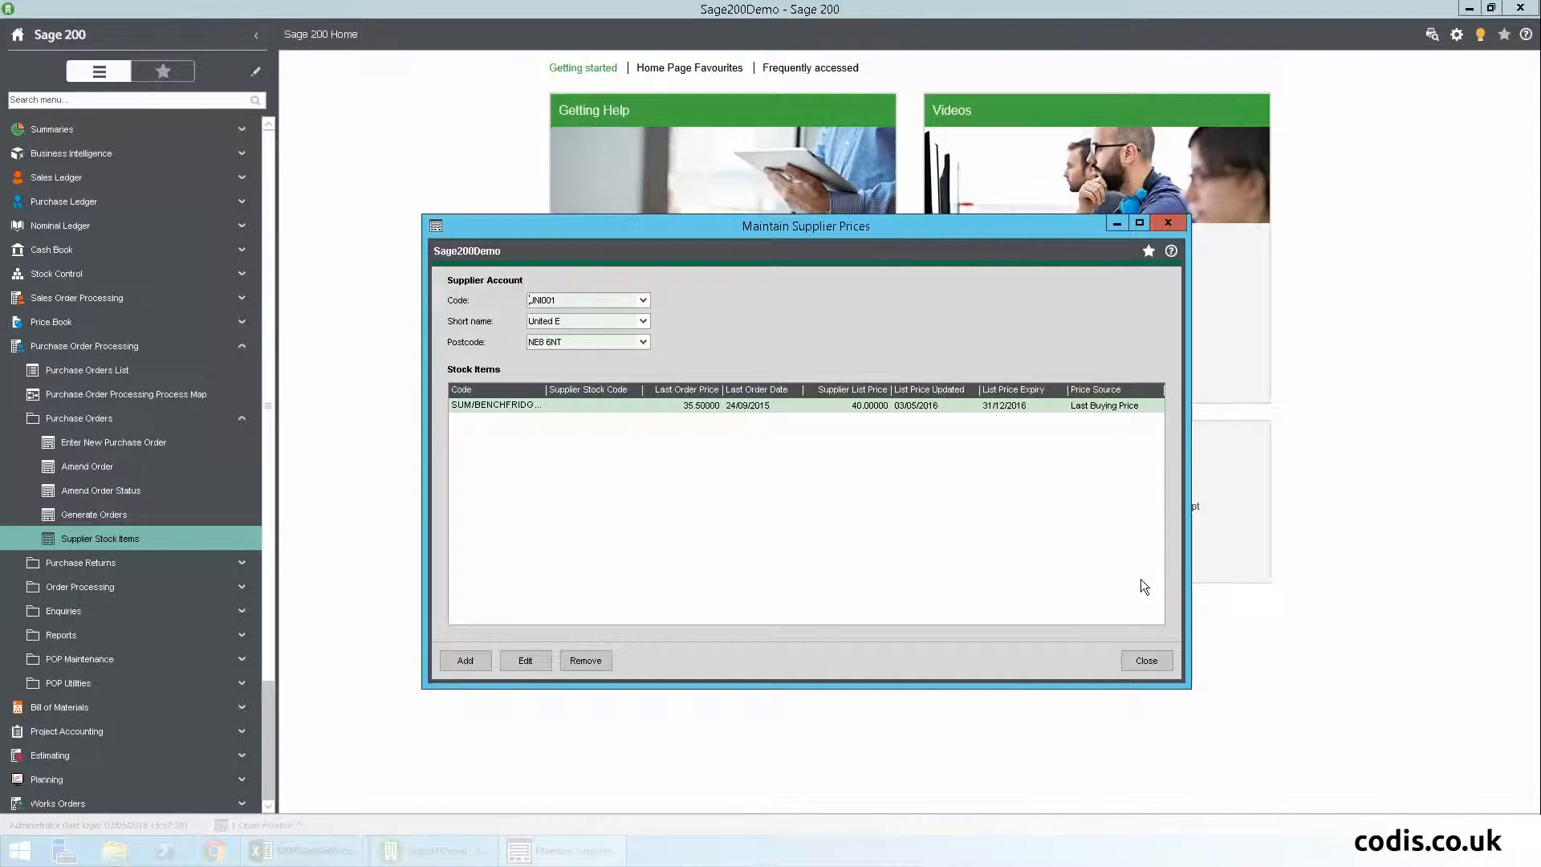
click(1145, 659)
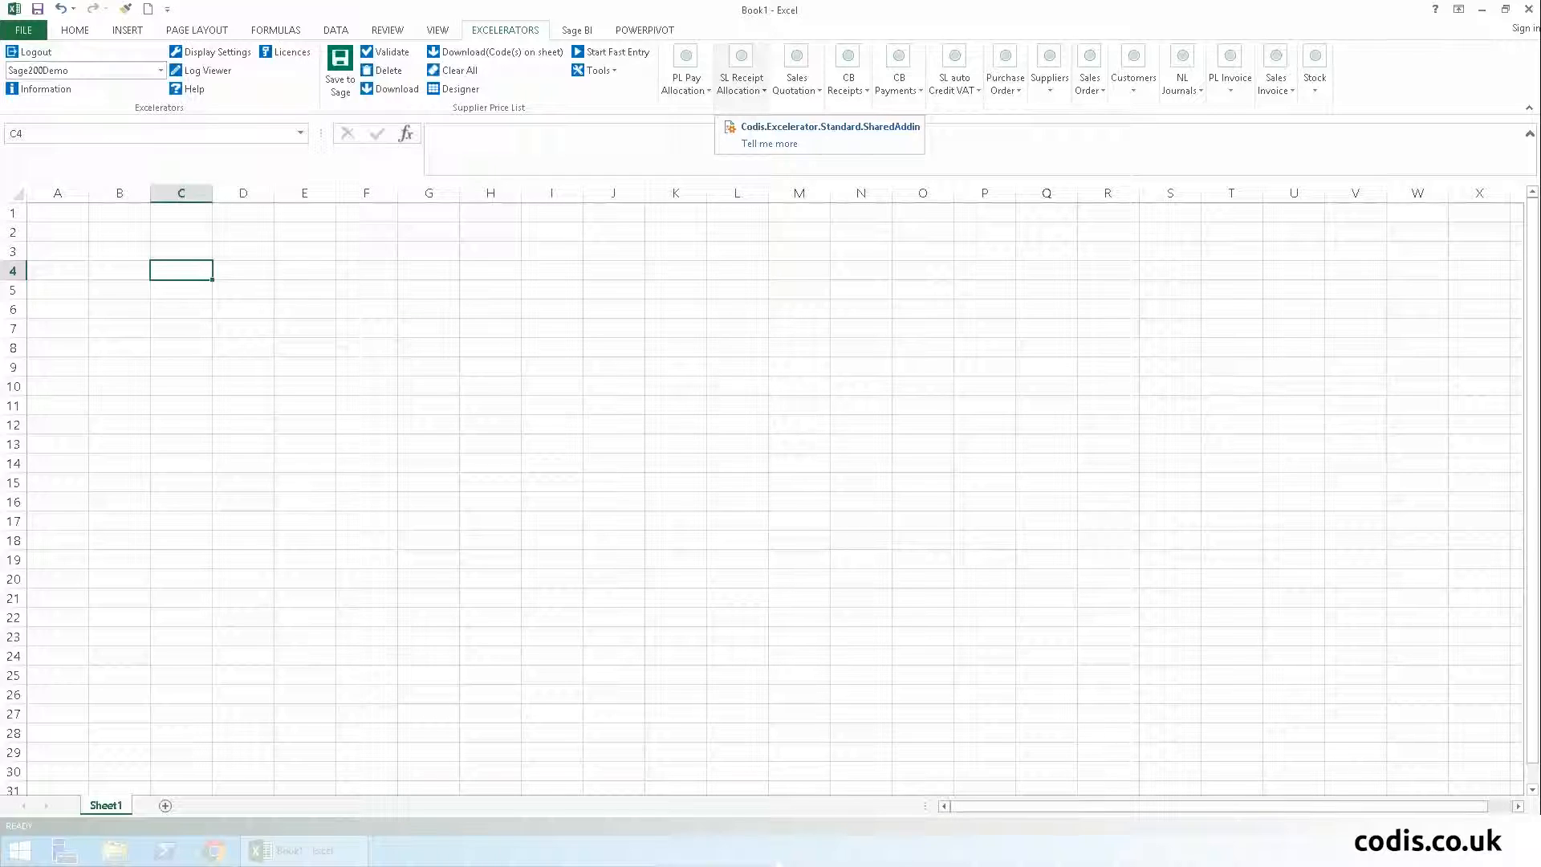
mouse_move(498, 138)
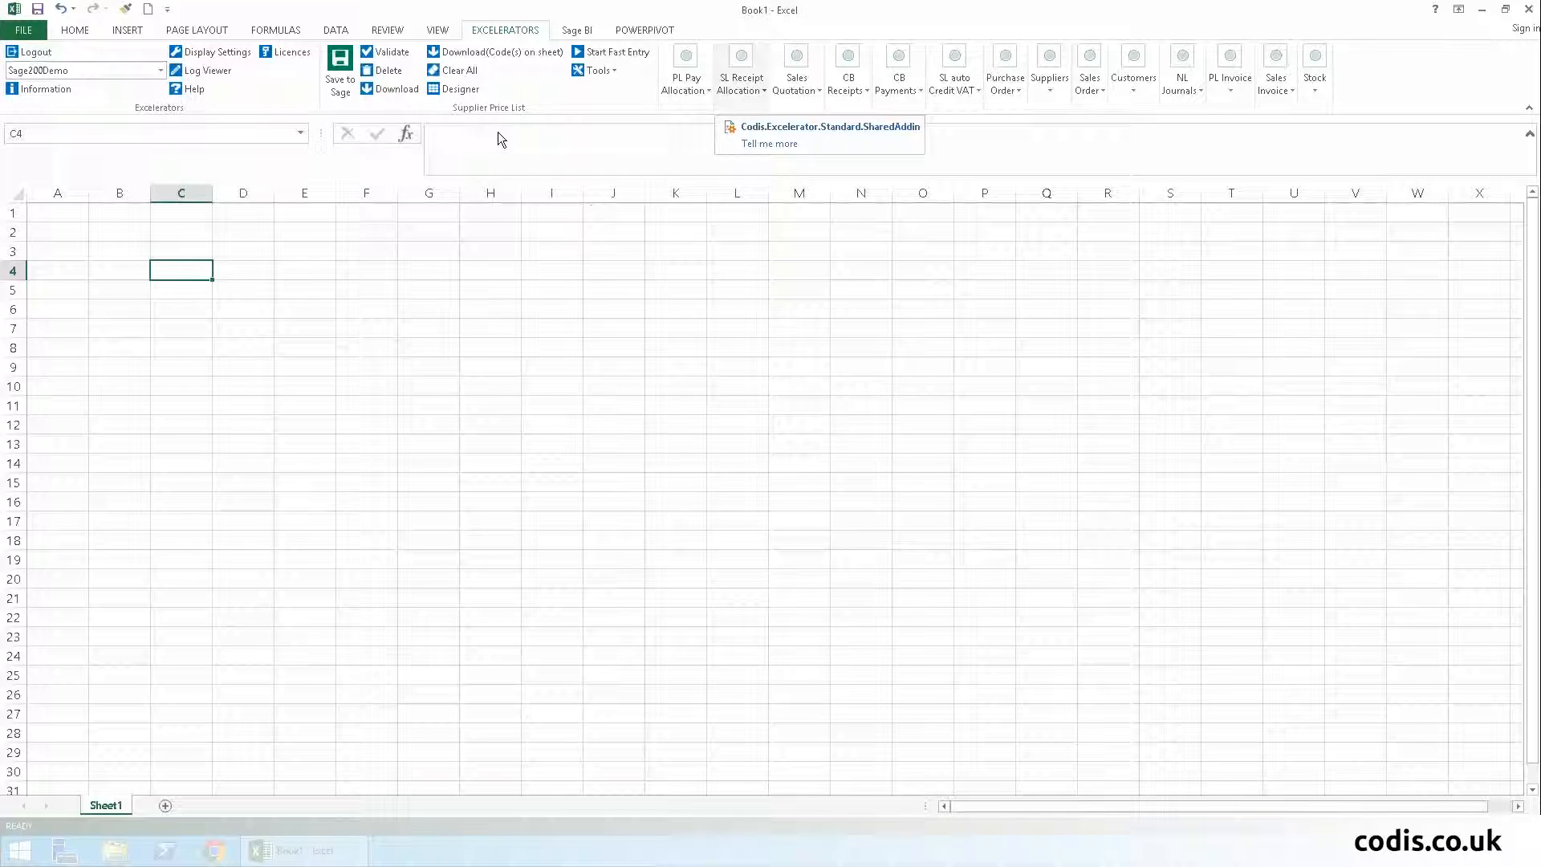
Start the Designer, expand the template fields and set the range size to 100 rows.
click(459, 88)
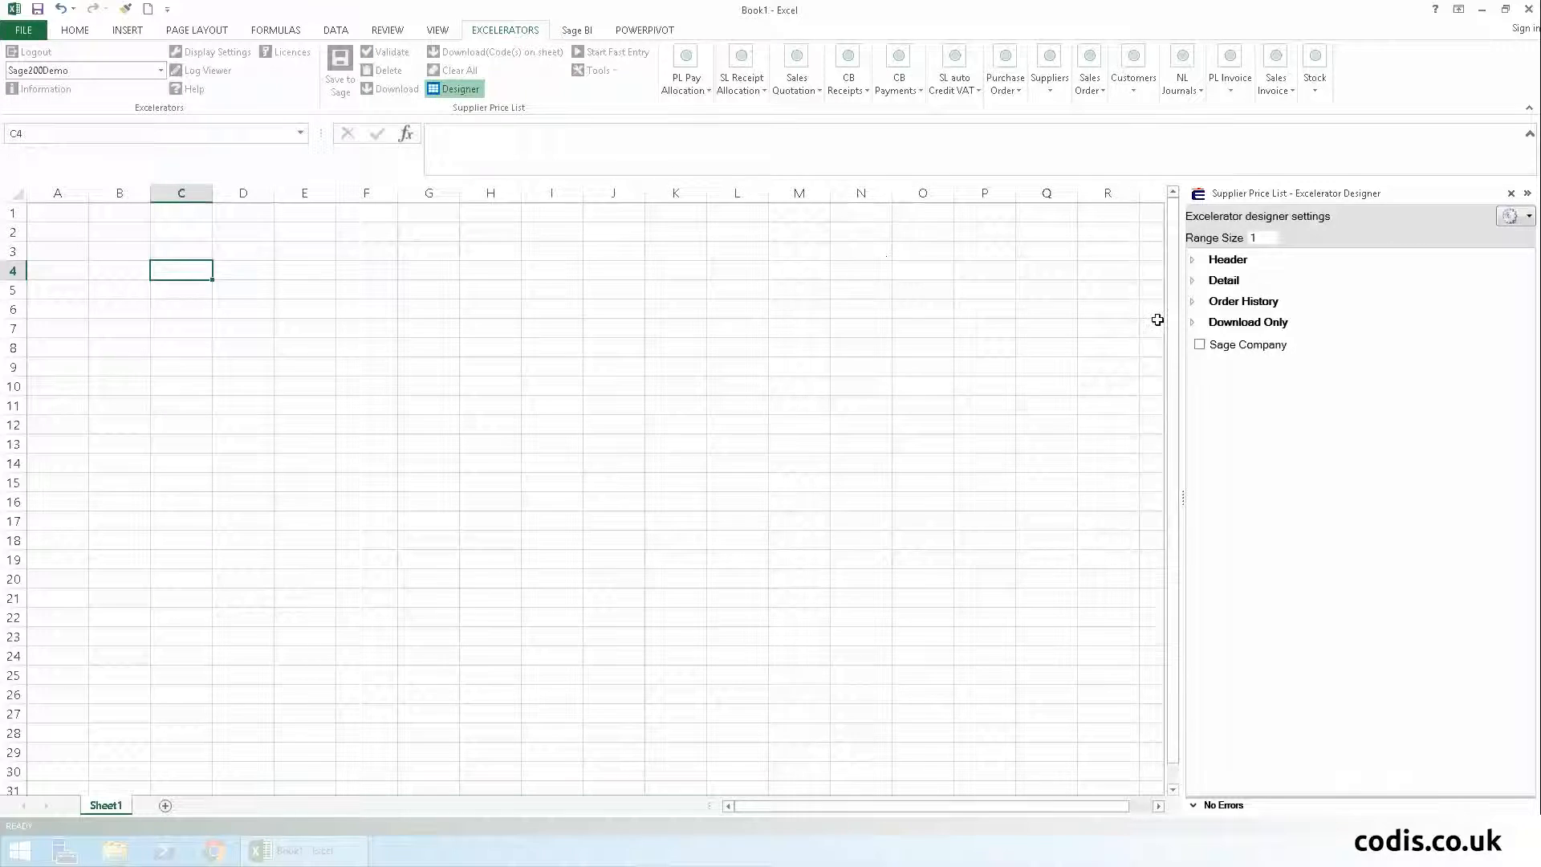
click(1191, 279)
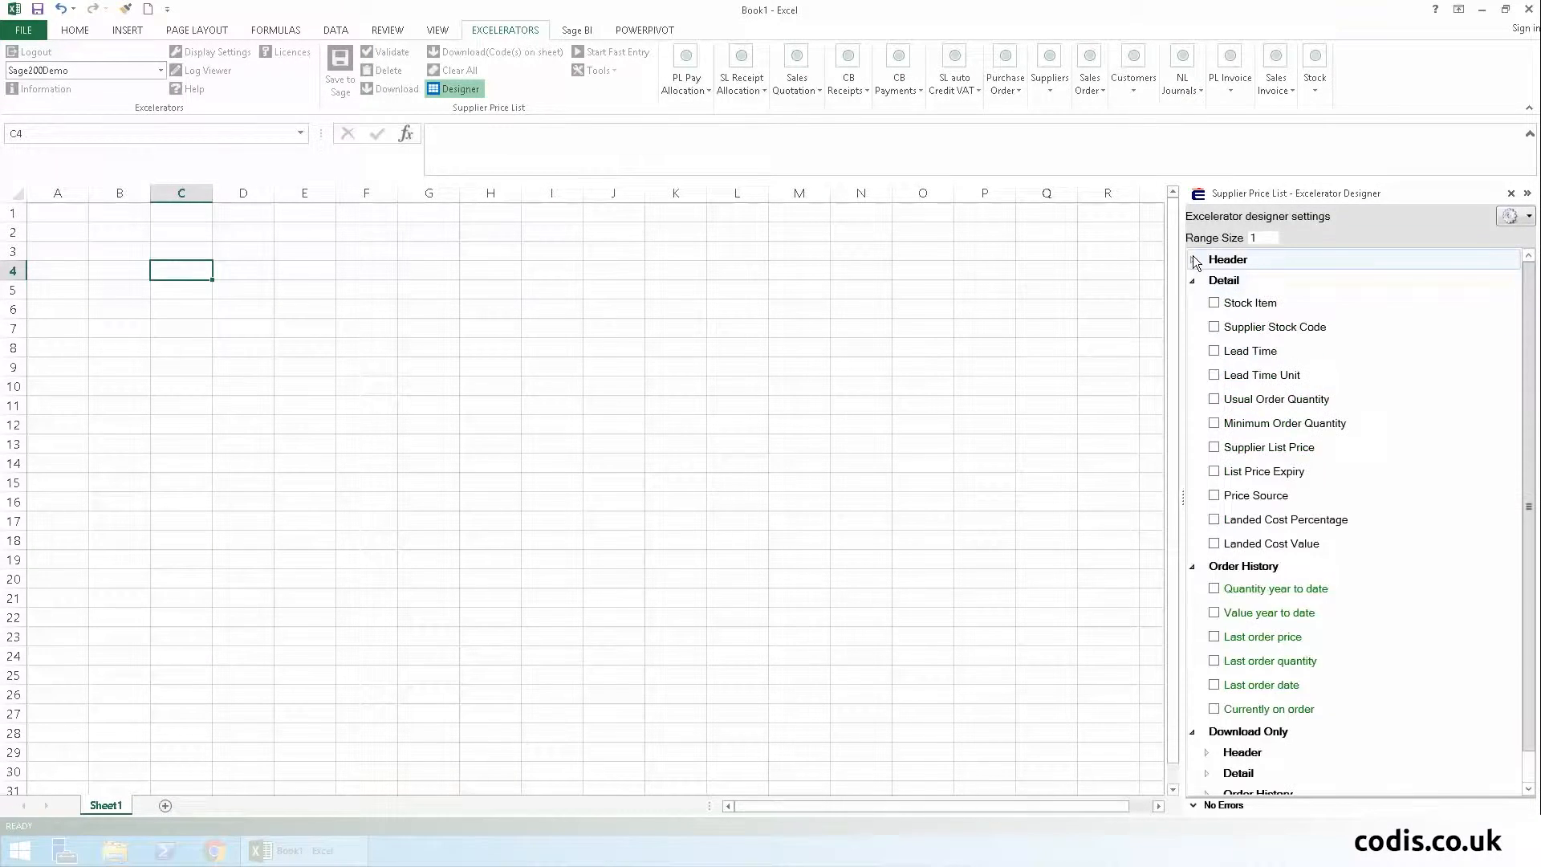
scroll(down, 3)
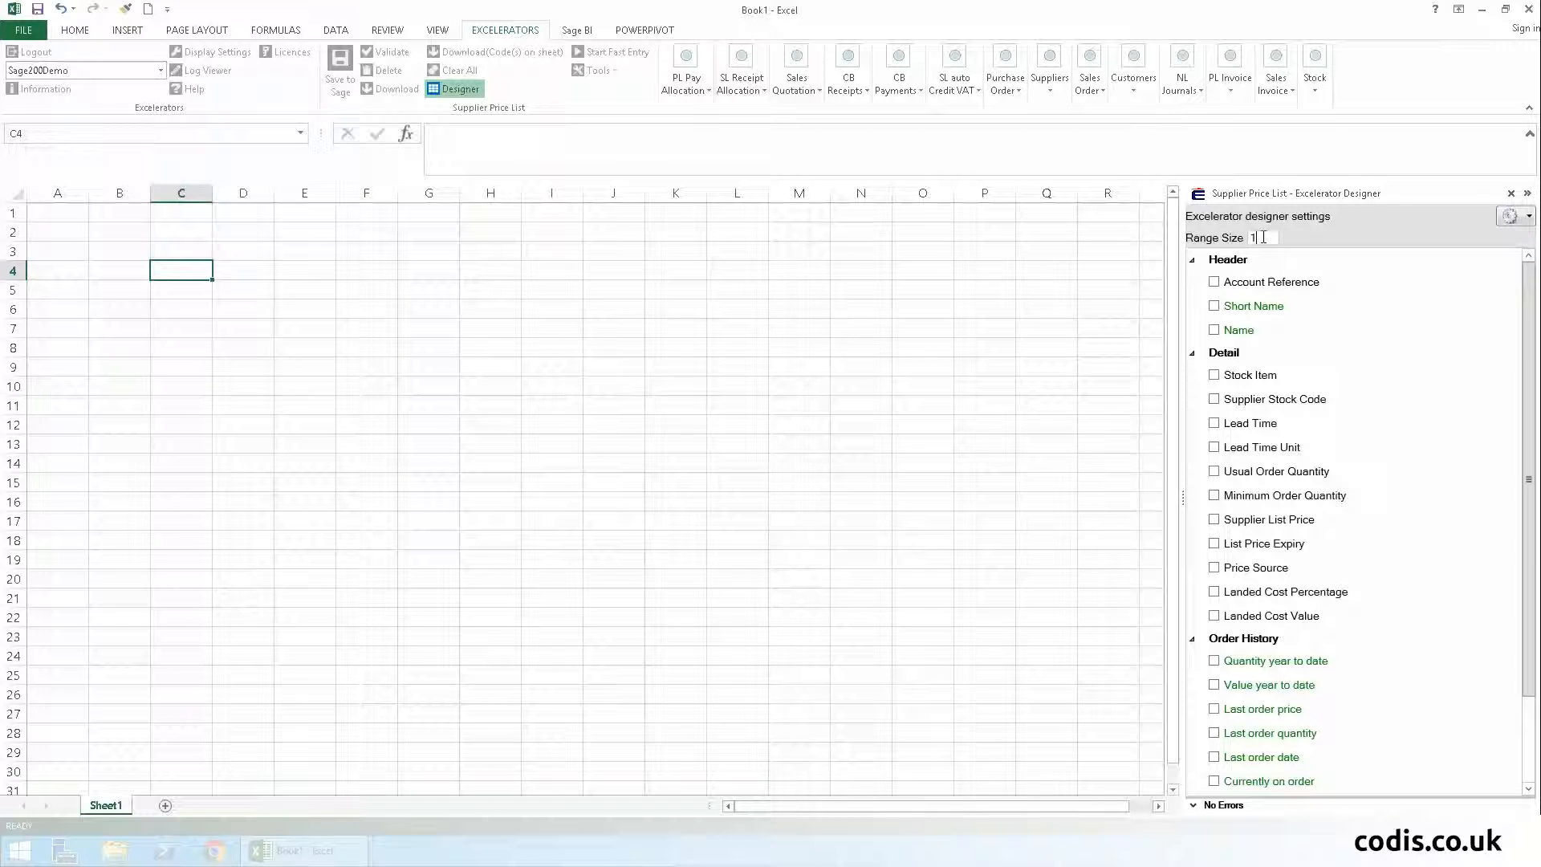
text(00)
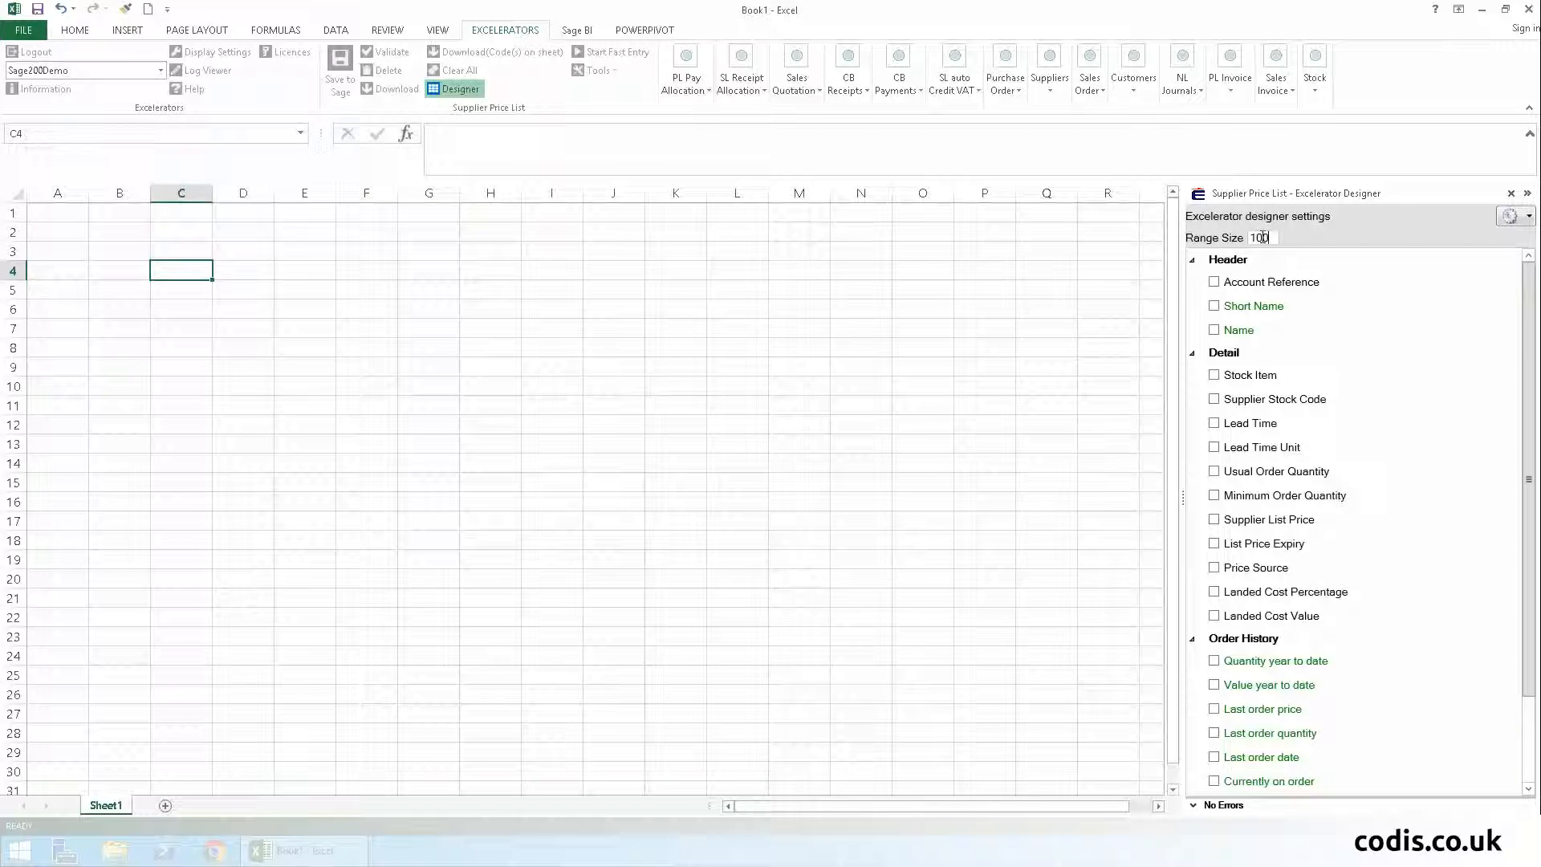
Add Account Reference, Name, Stock Item, Supplier Stock Code, Supplier List Price, List Price Expiry and Usual Order Quantity columns.
click(1216, 283)
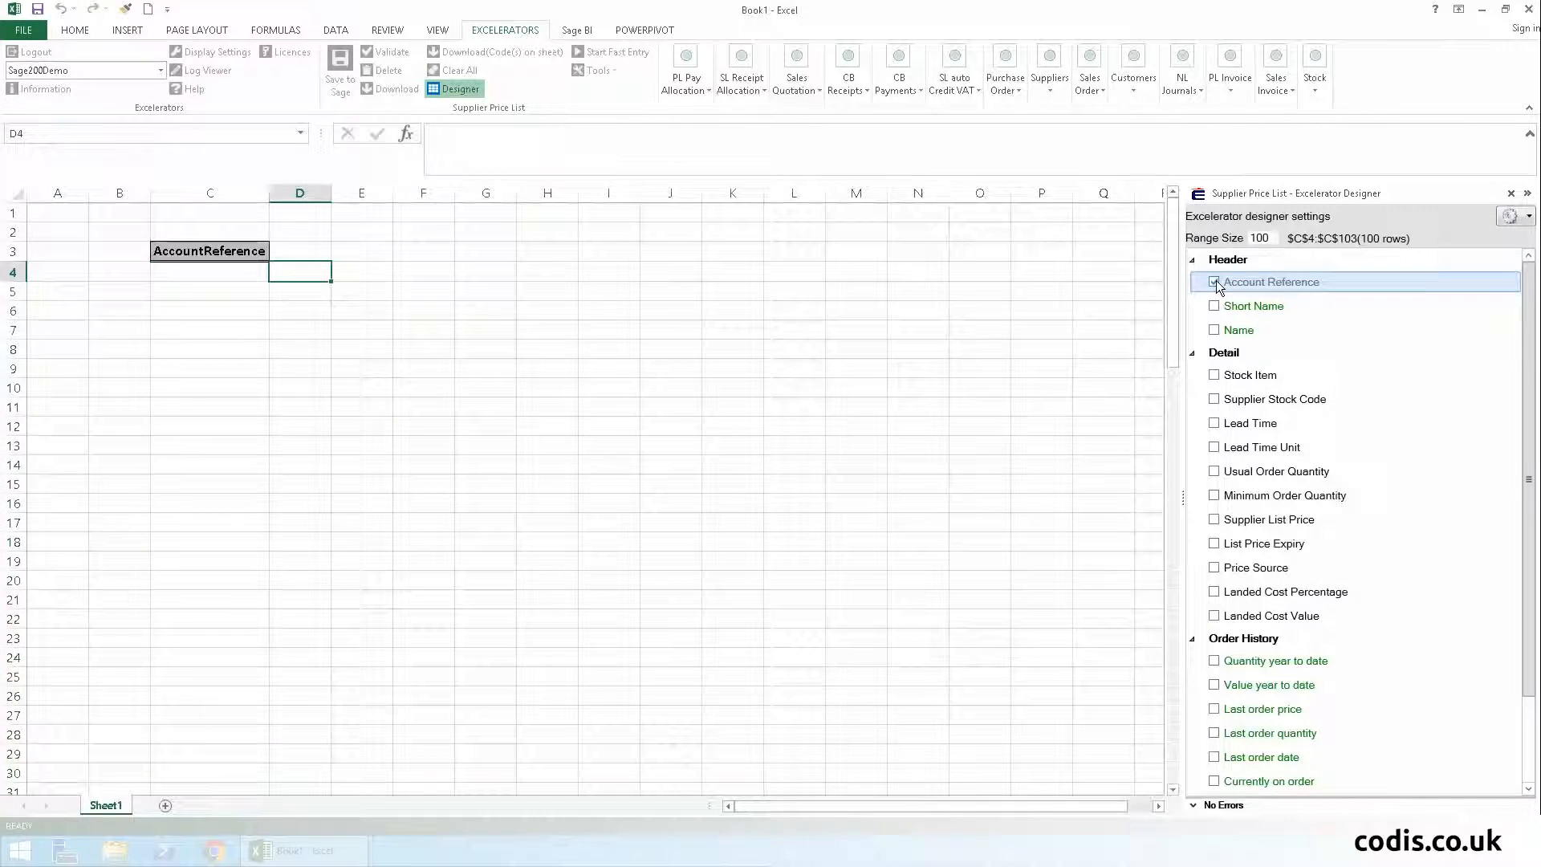
click(1215, 331)
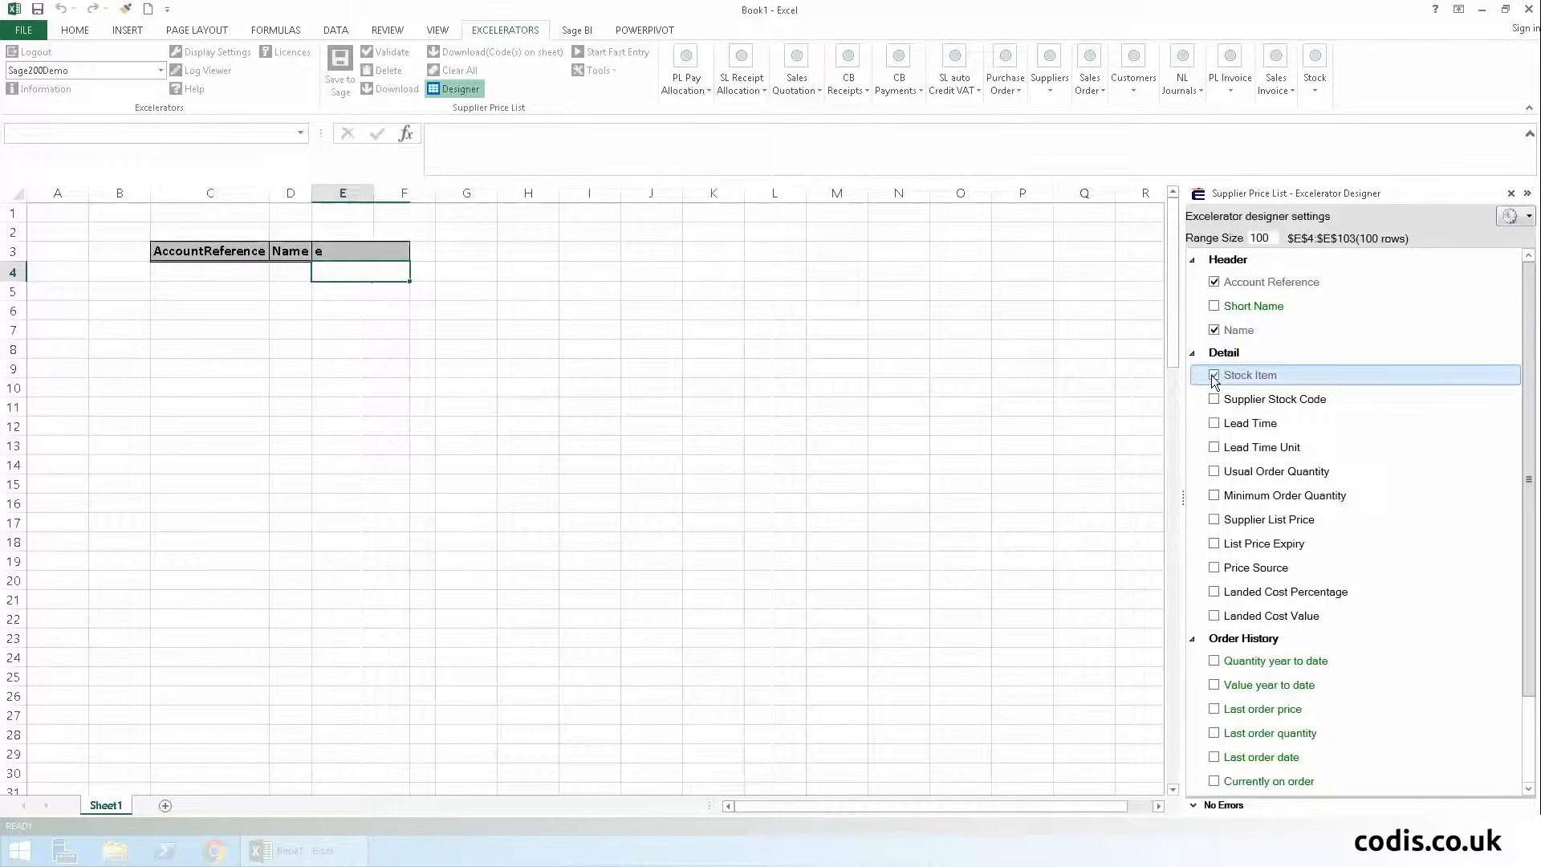
click(1214, 374)
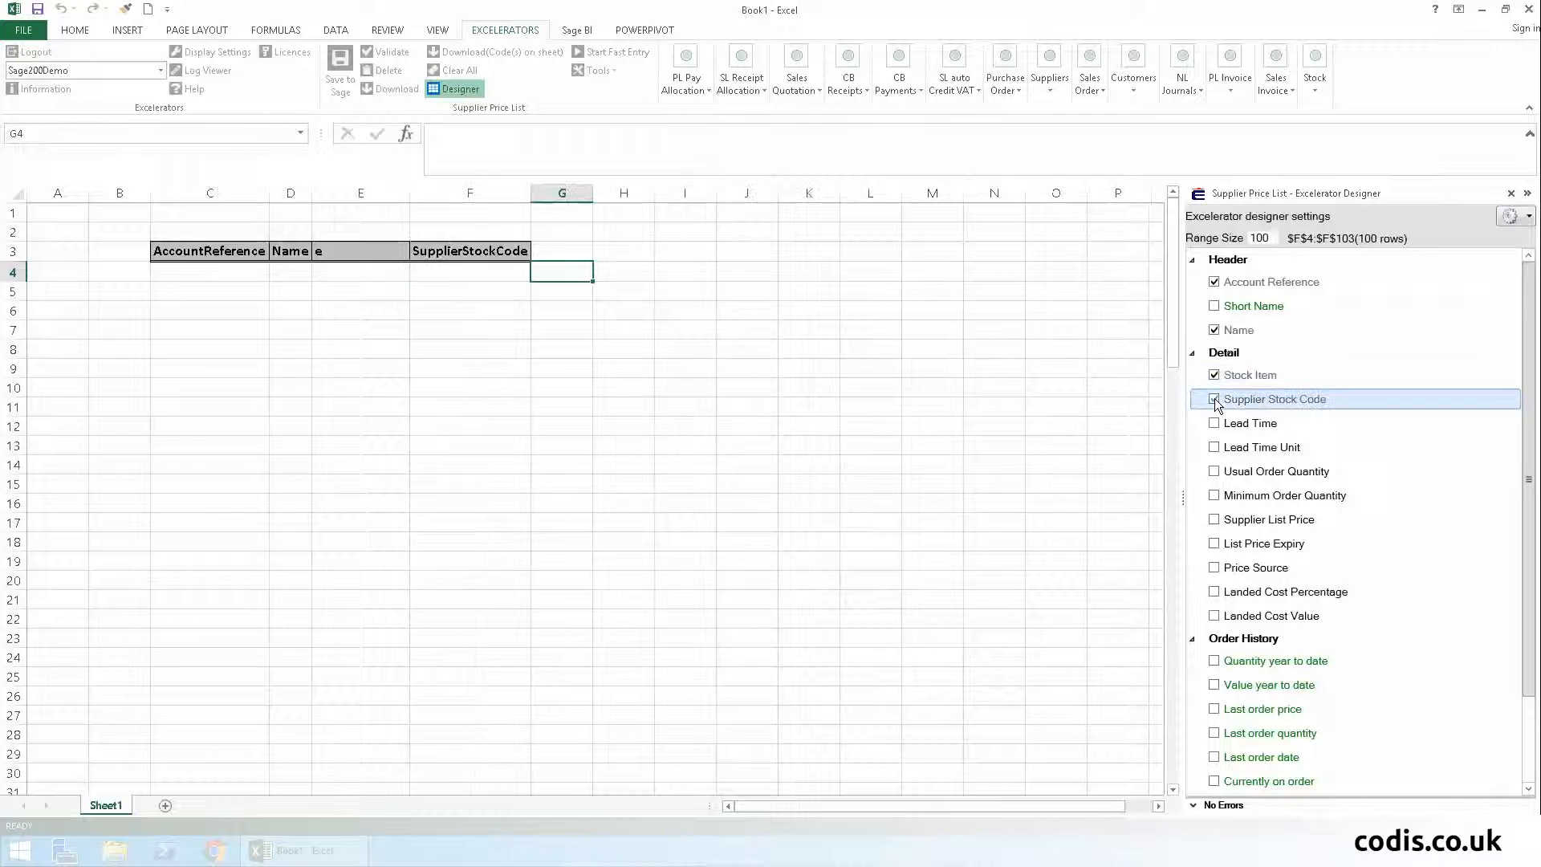
click(1216, 400)
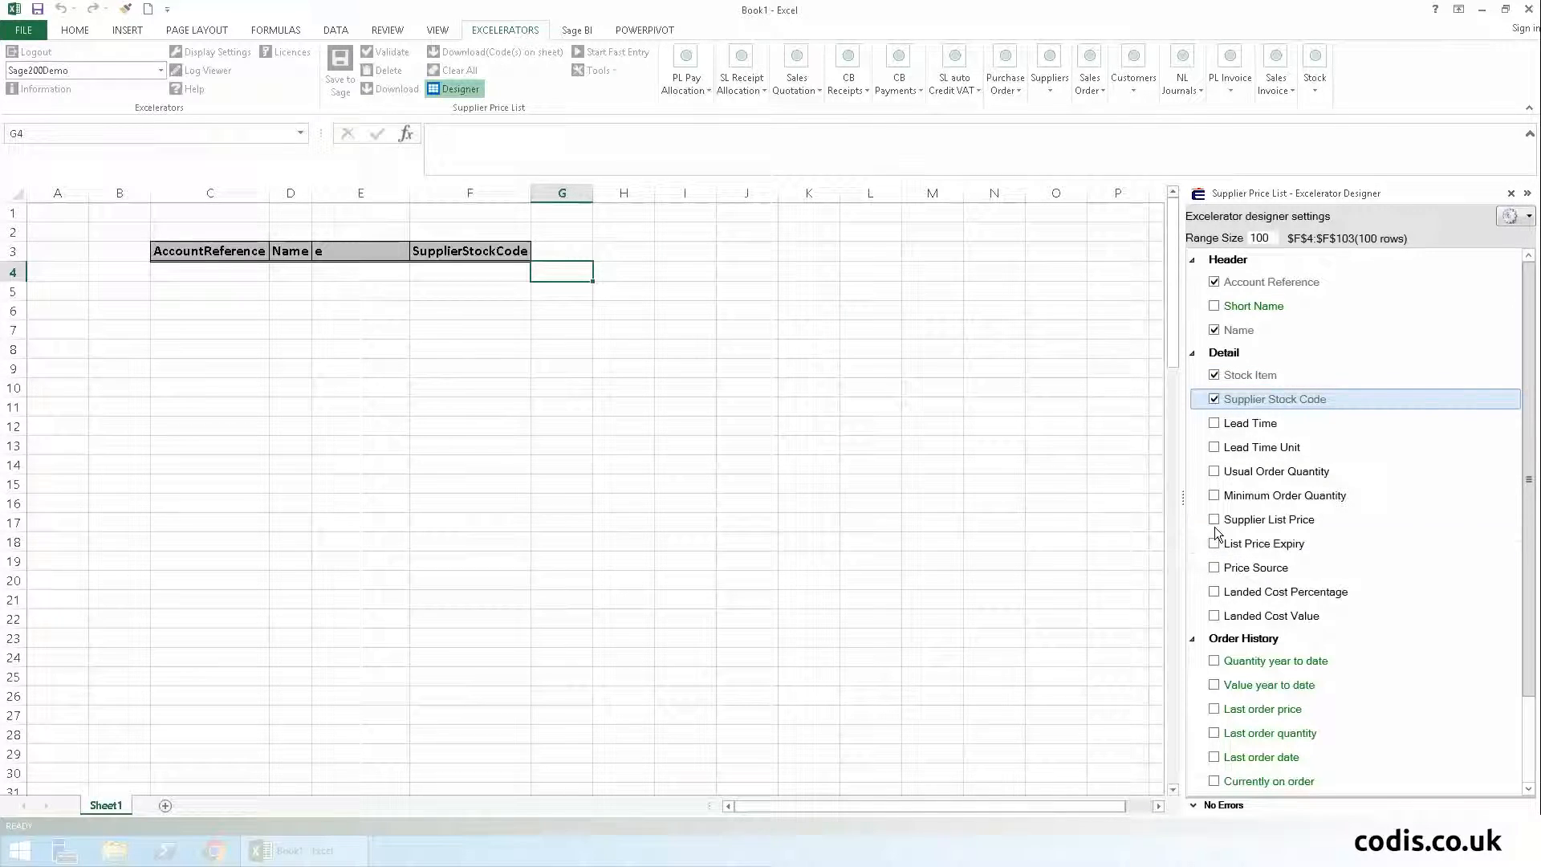
click(1216, 545)
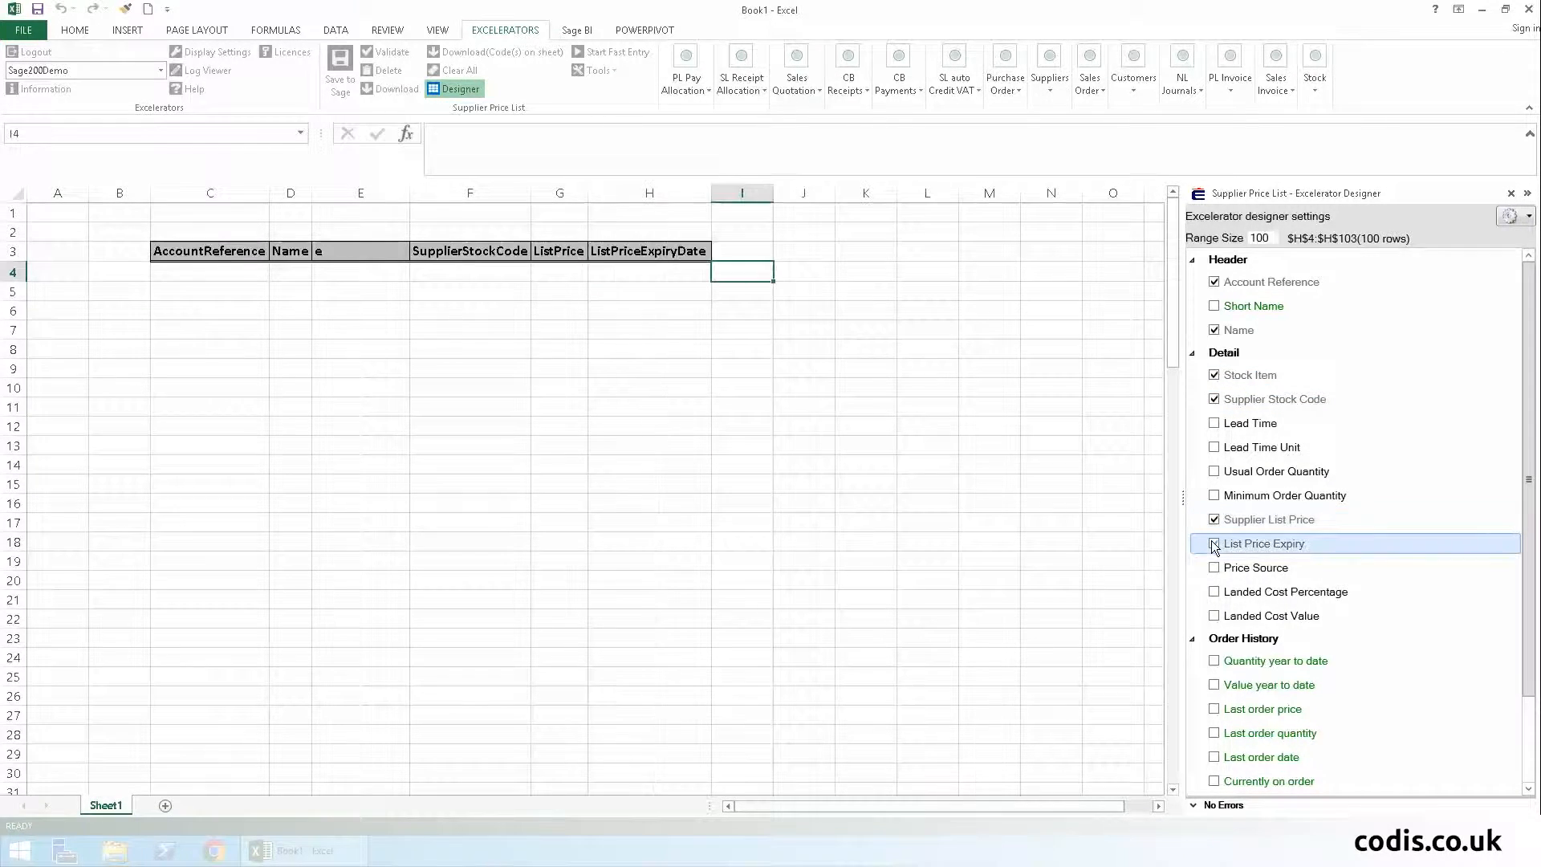
click(1216, 544)
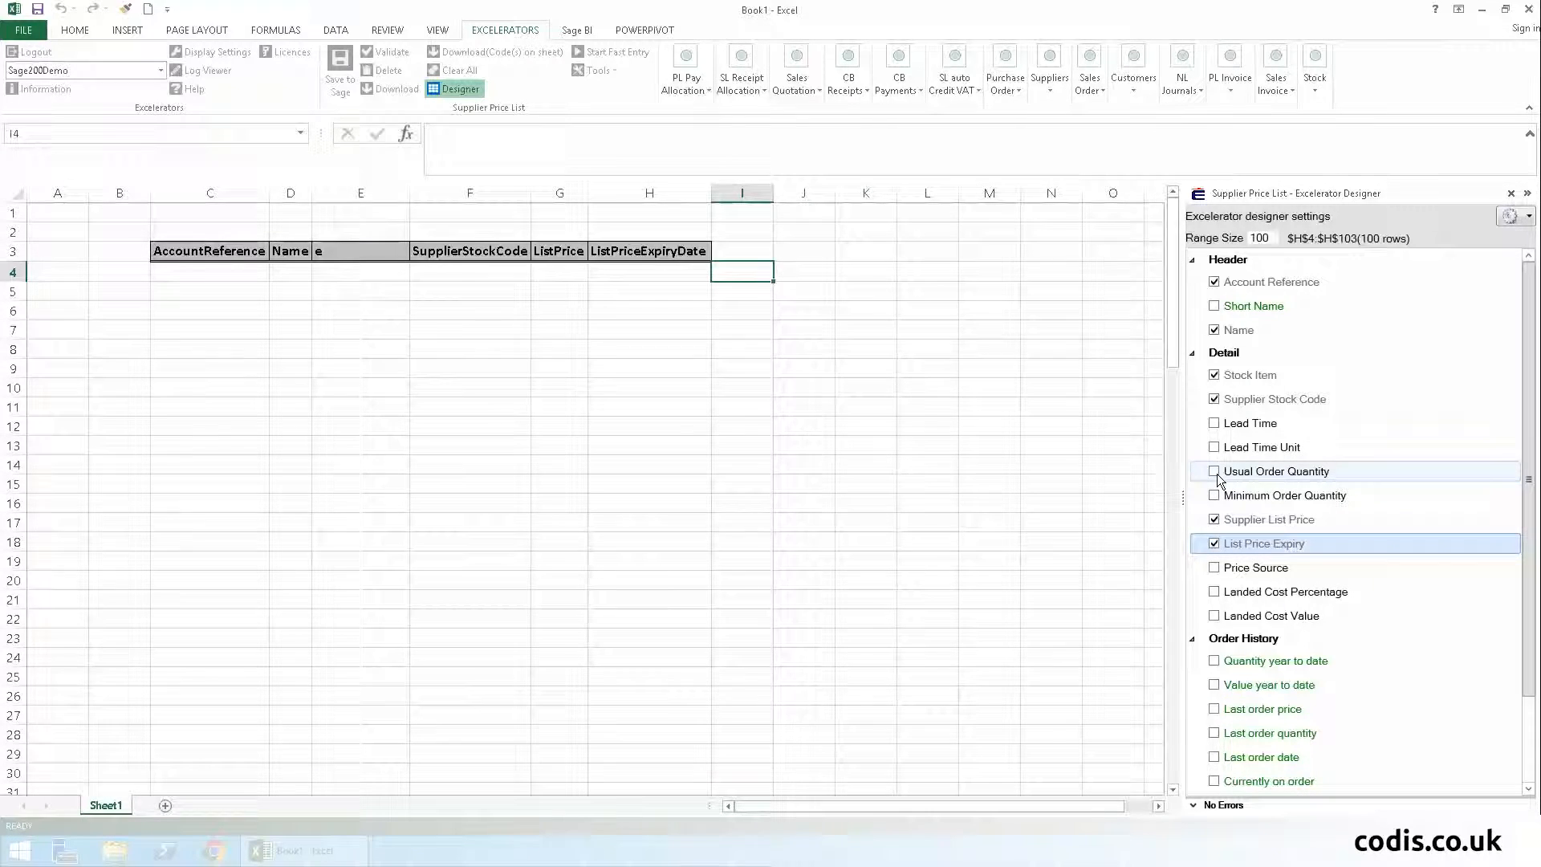
click(1215, 471)
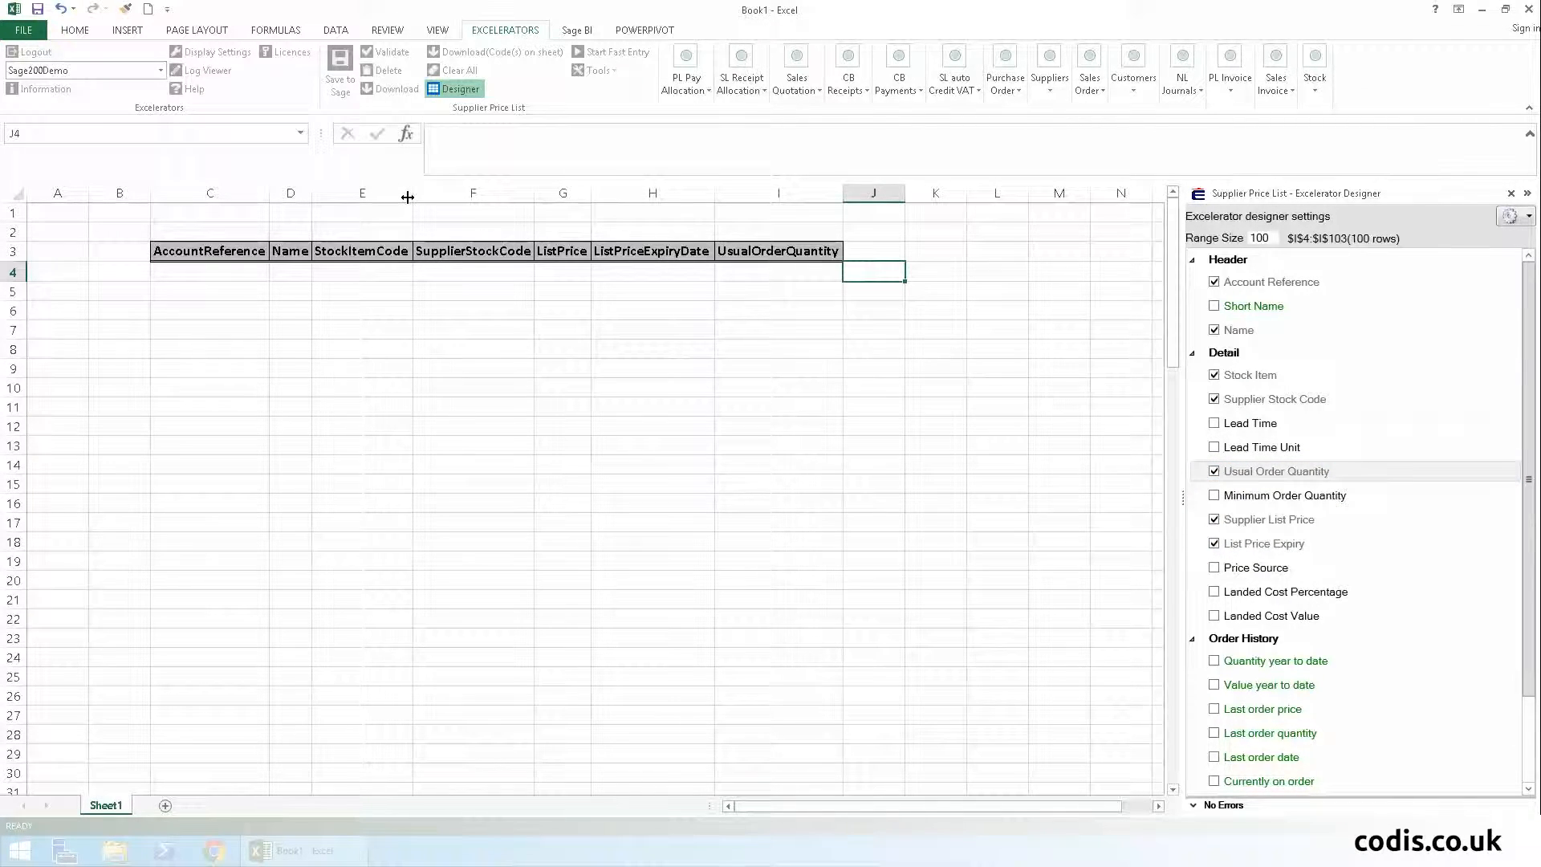
click(459, 89)
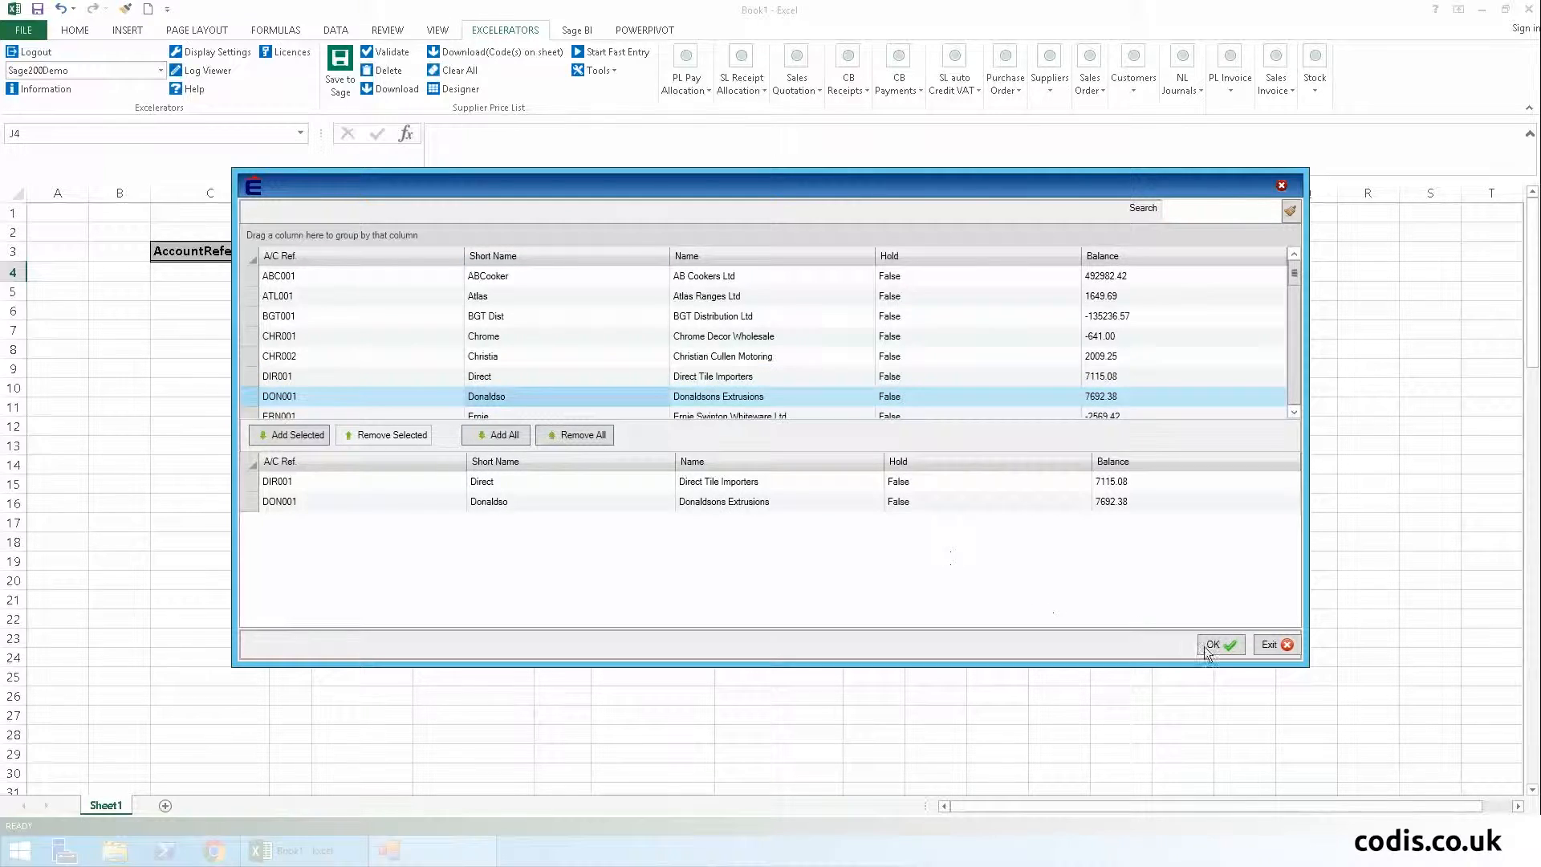
Download the existing price lines of suppliers DIR001 and DON001 into the template.
click(1215, 643)
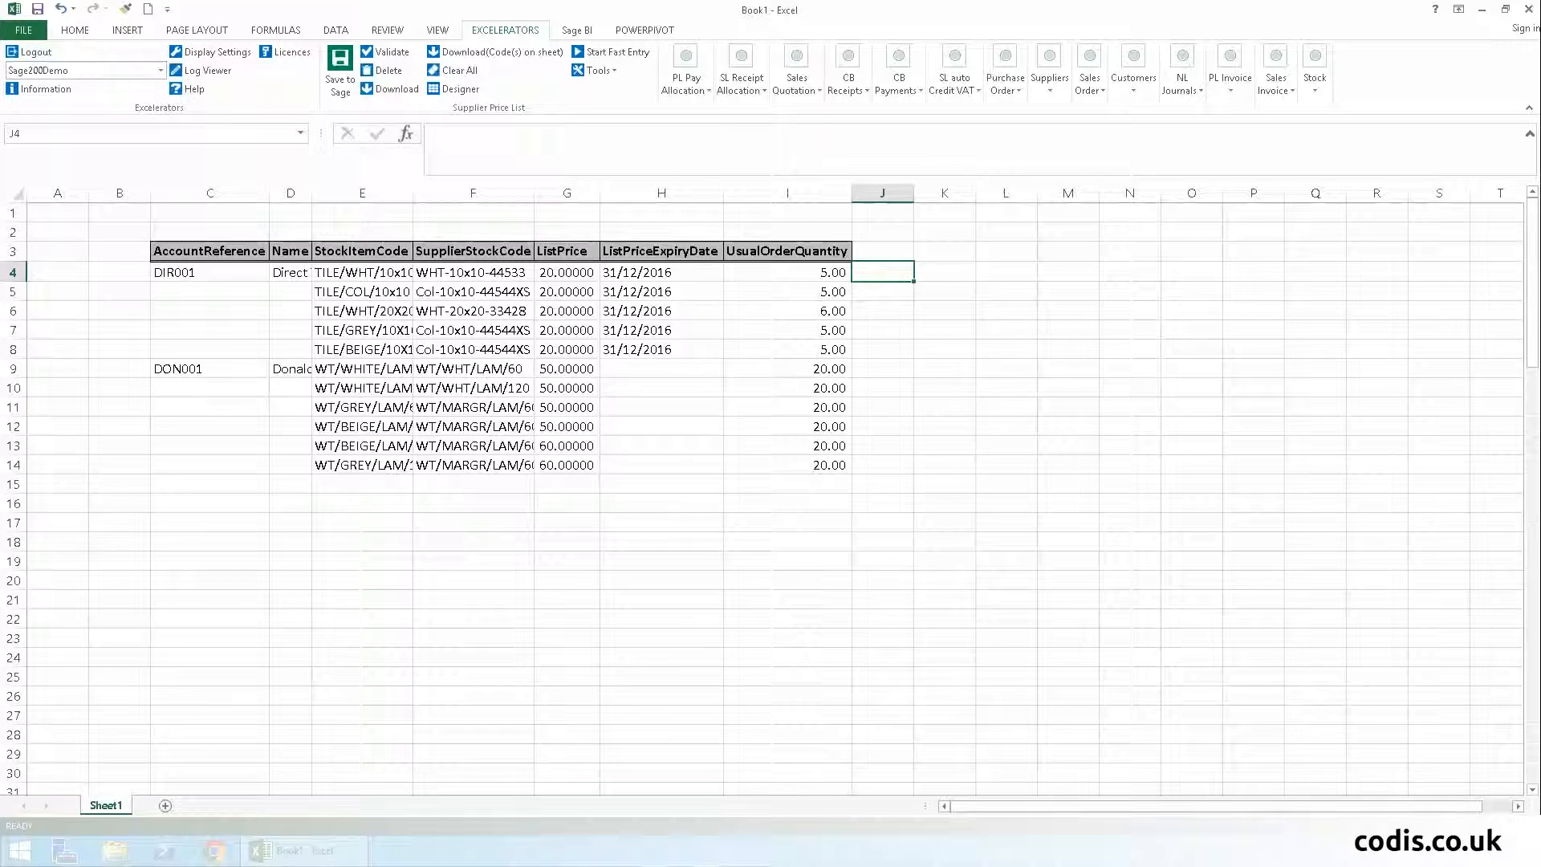
mouse_move(572, 541)
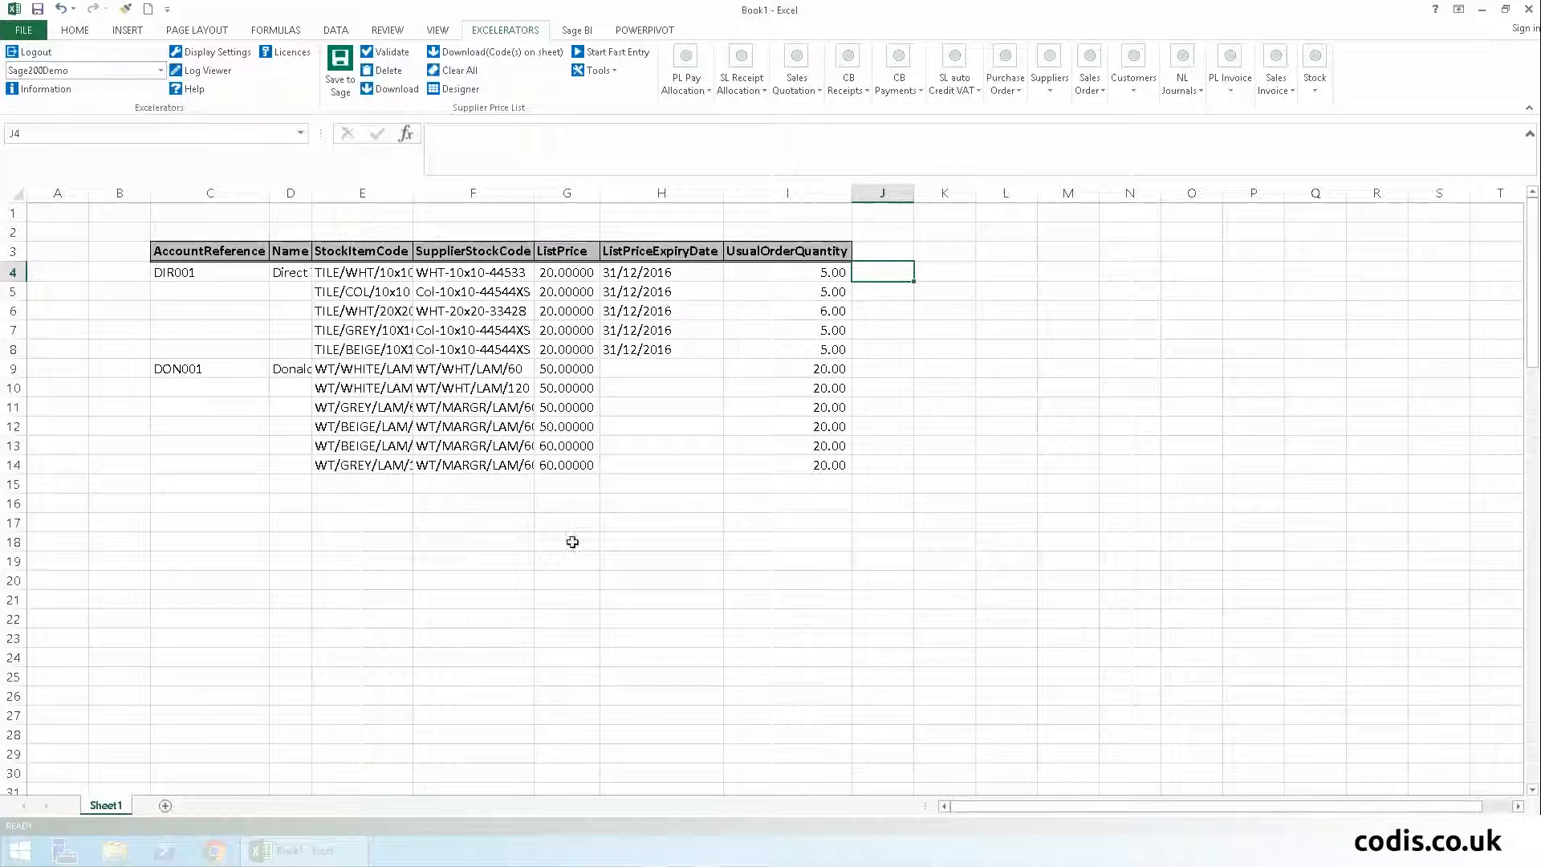
Set DIR001's list prices to 30, fill expiry 31/12/2016 down to the DON001 rows, and start validation.
click(567, 273)
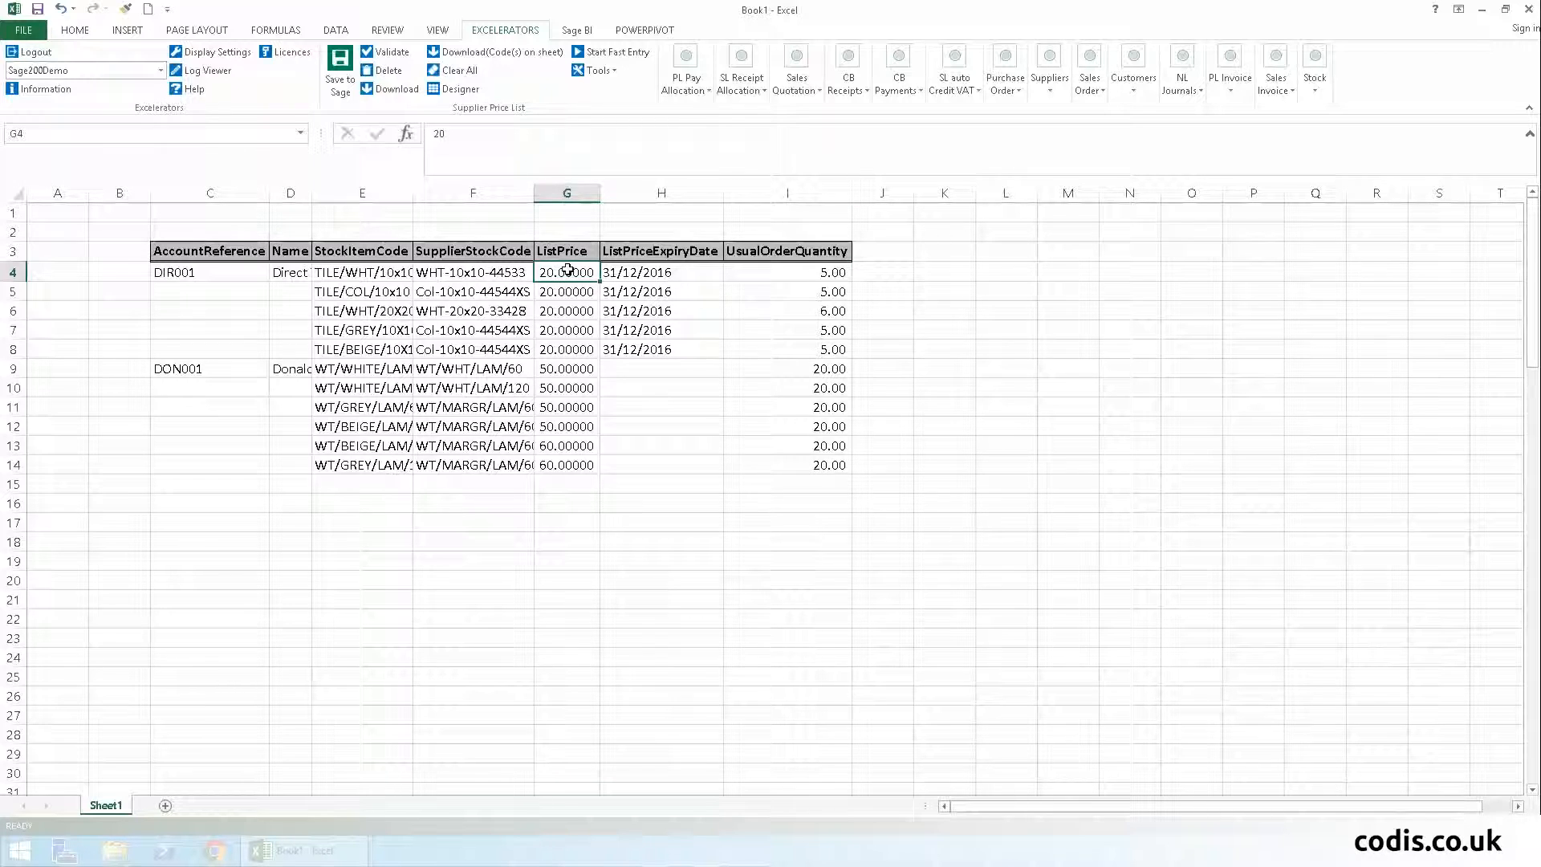
text(30)
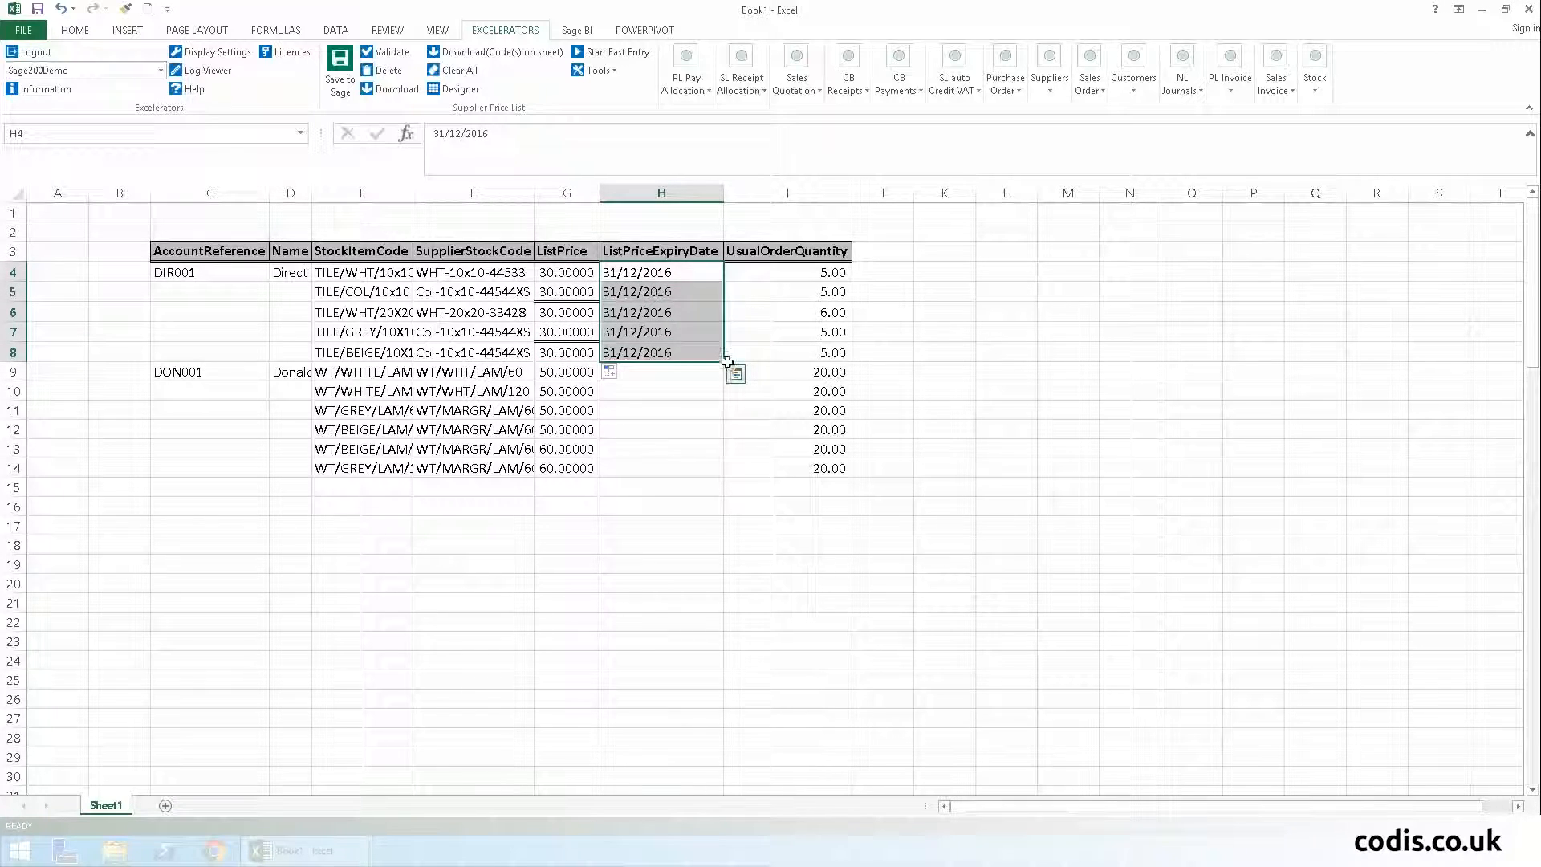
drag(722, 362, 708, 475)
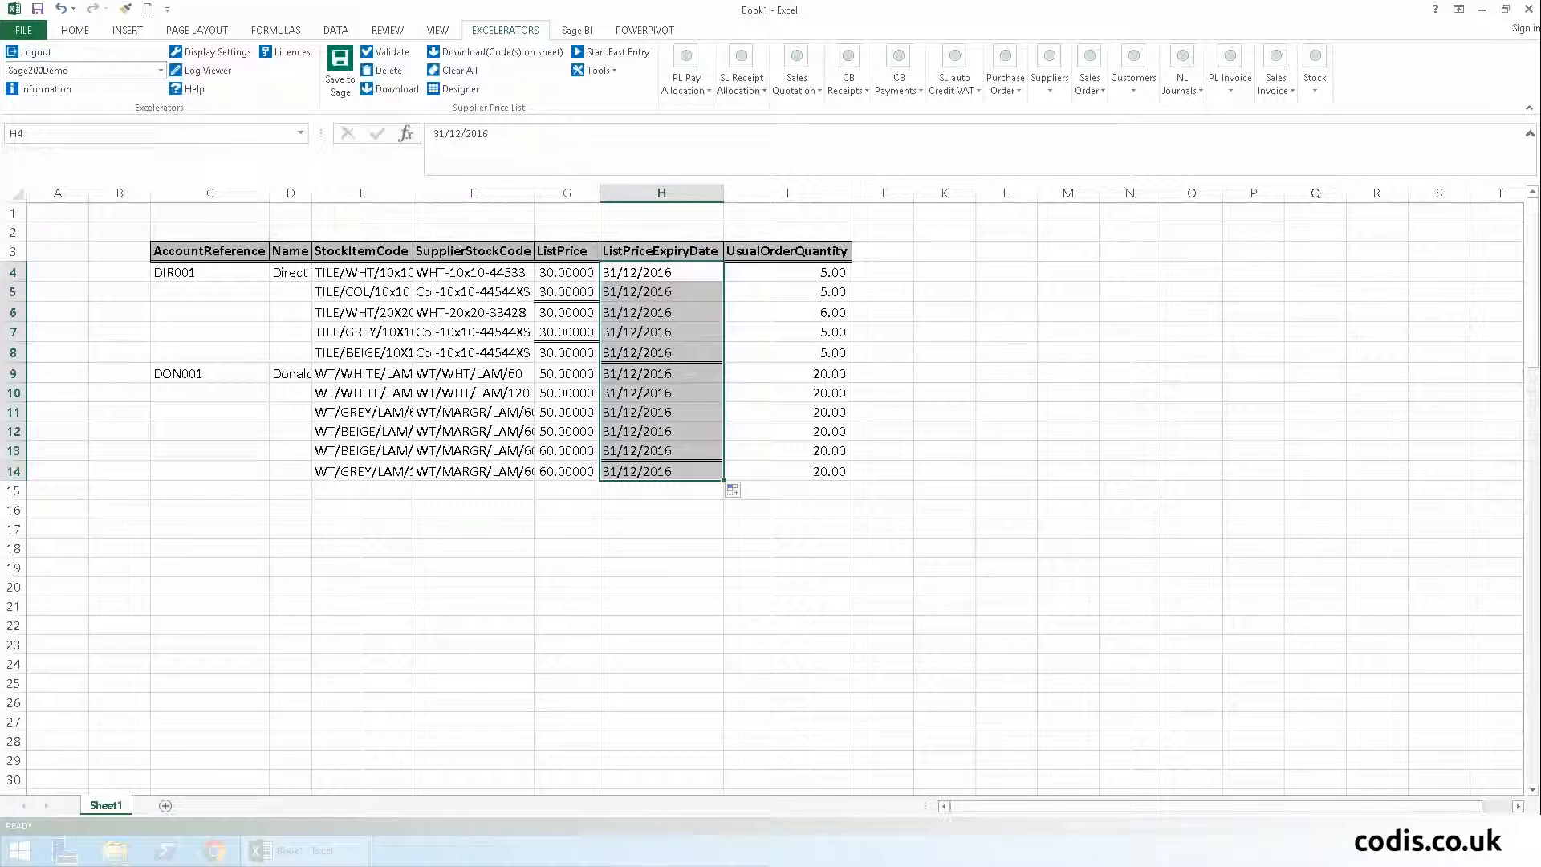
click(660, 741)
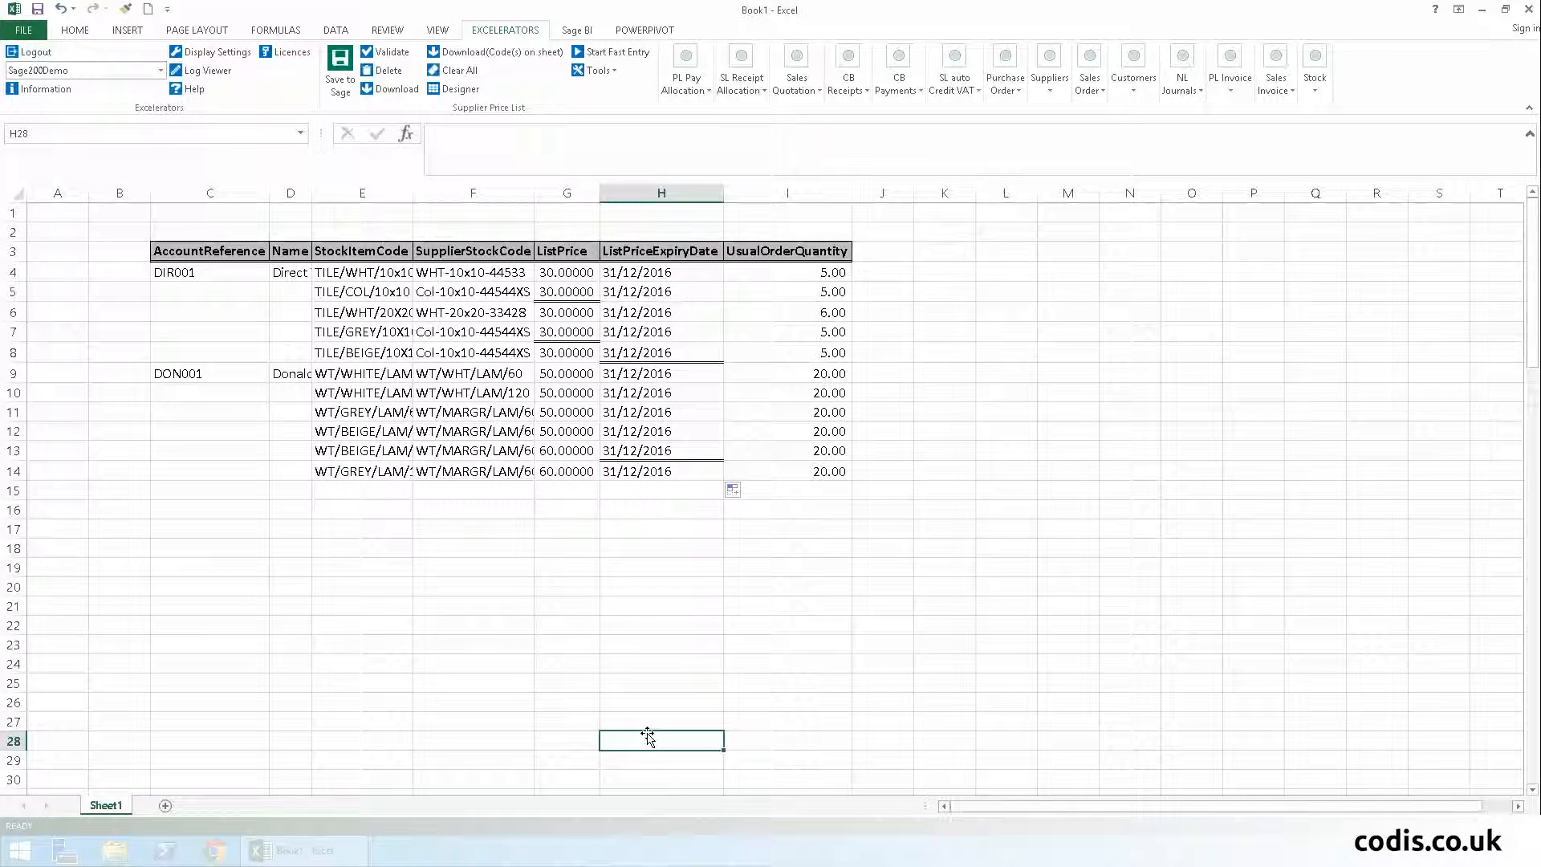
click(392, 51)
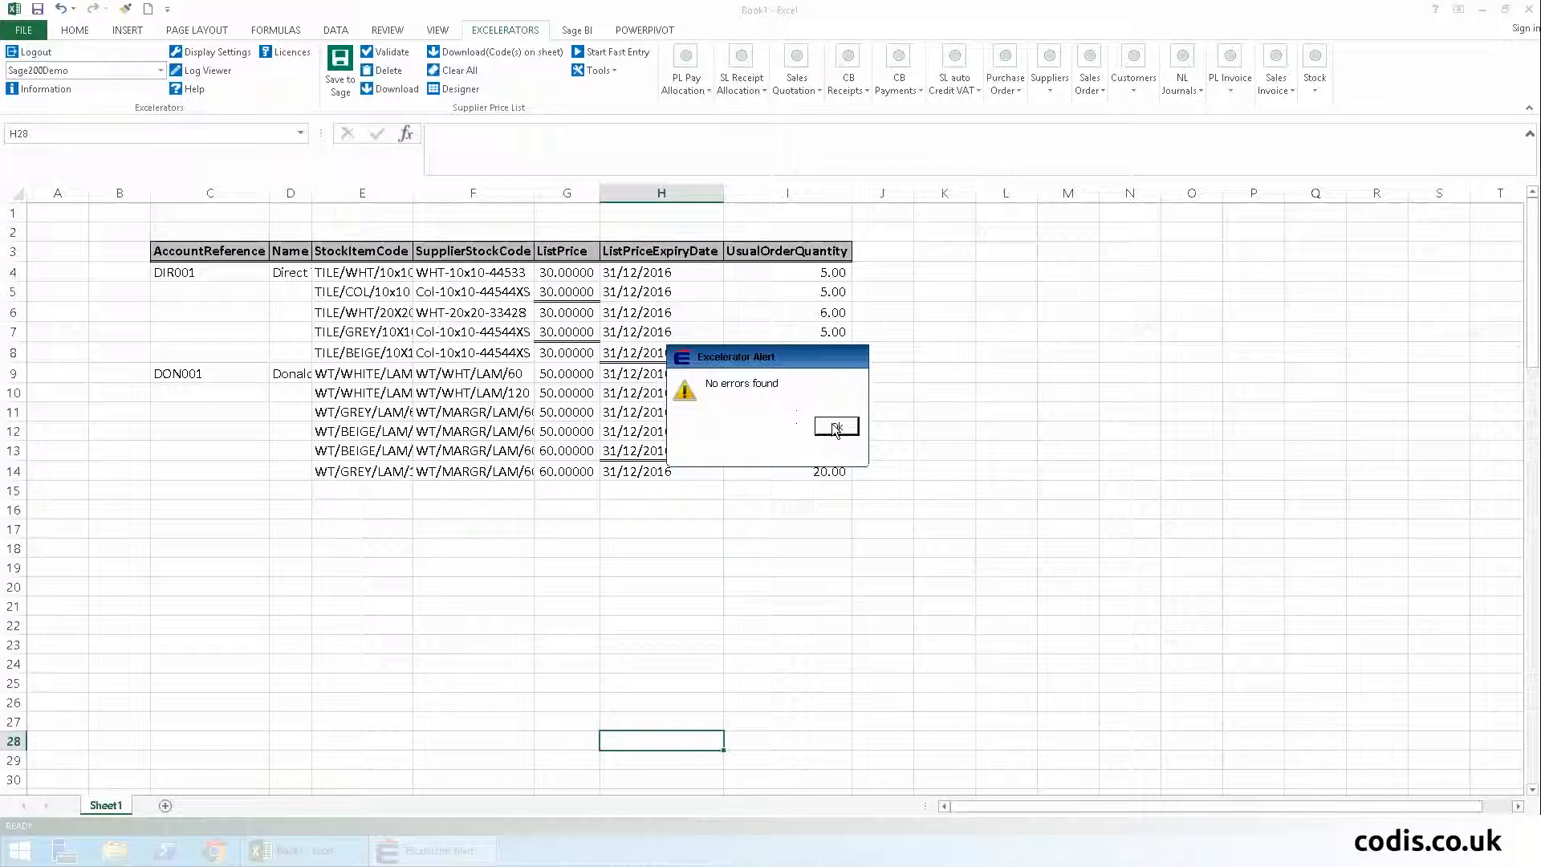
Accept the no-errors message and save both price lists to Sage 200, updating the existing lists.
click(835, 427)
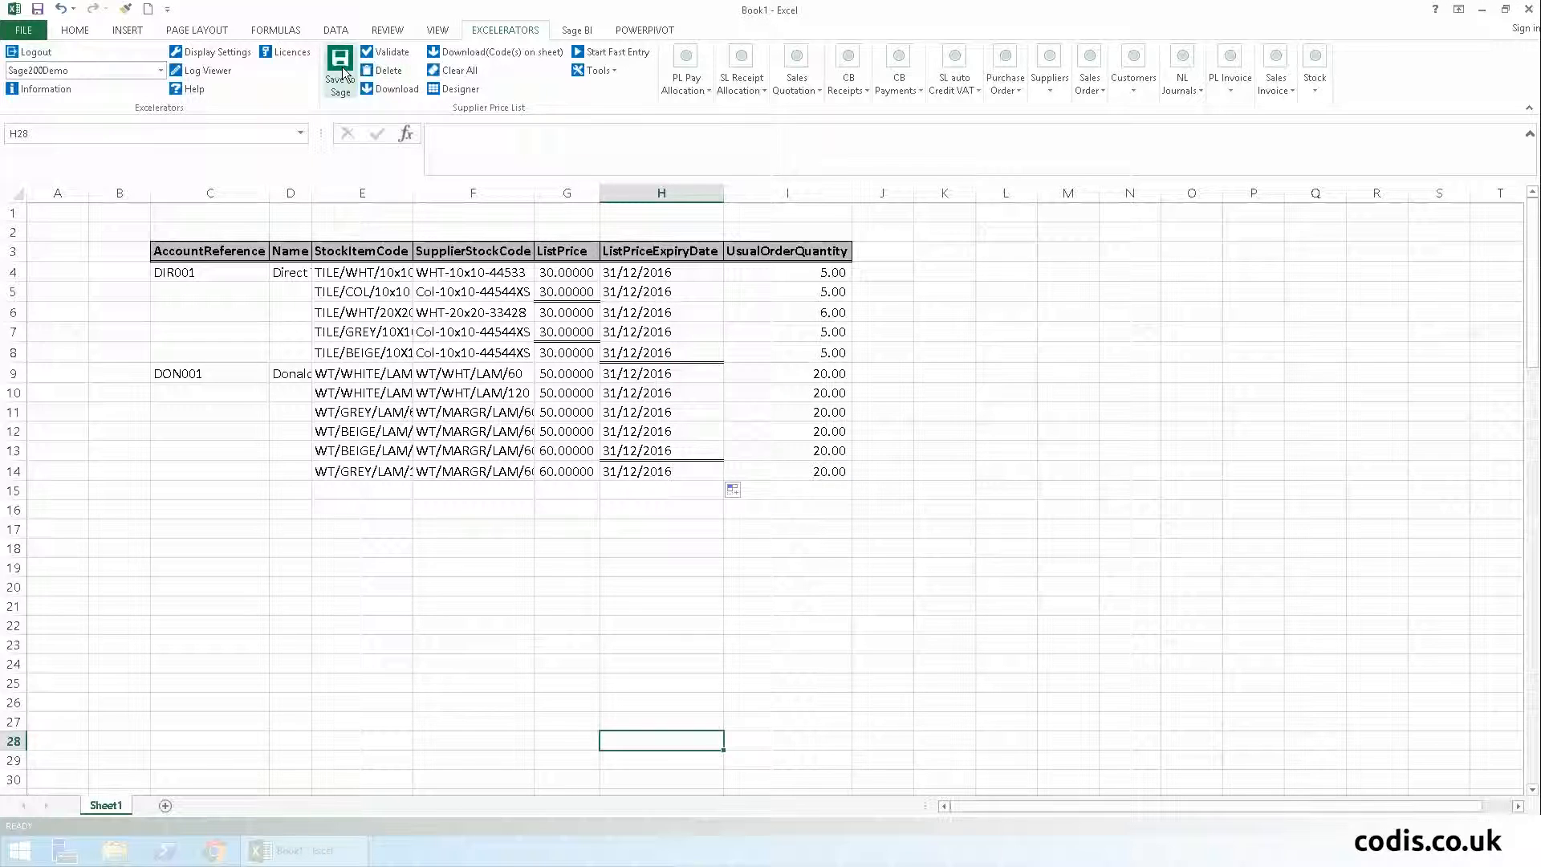
click(338, 69)
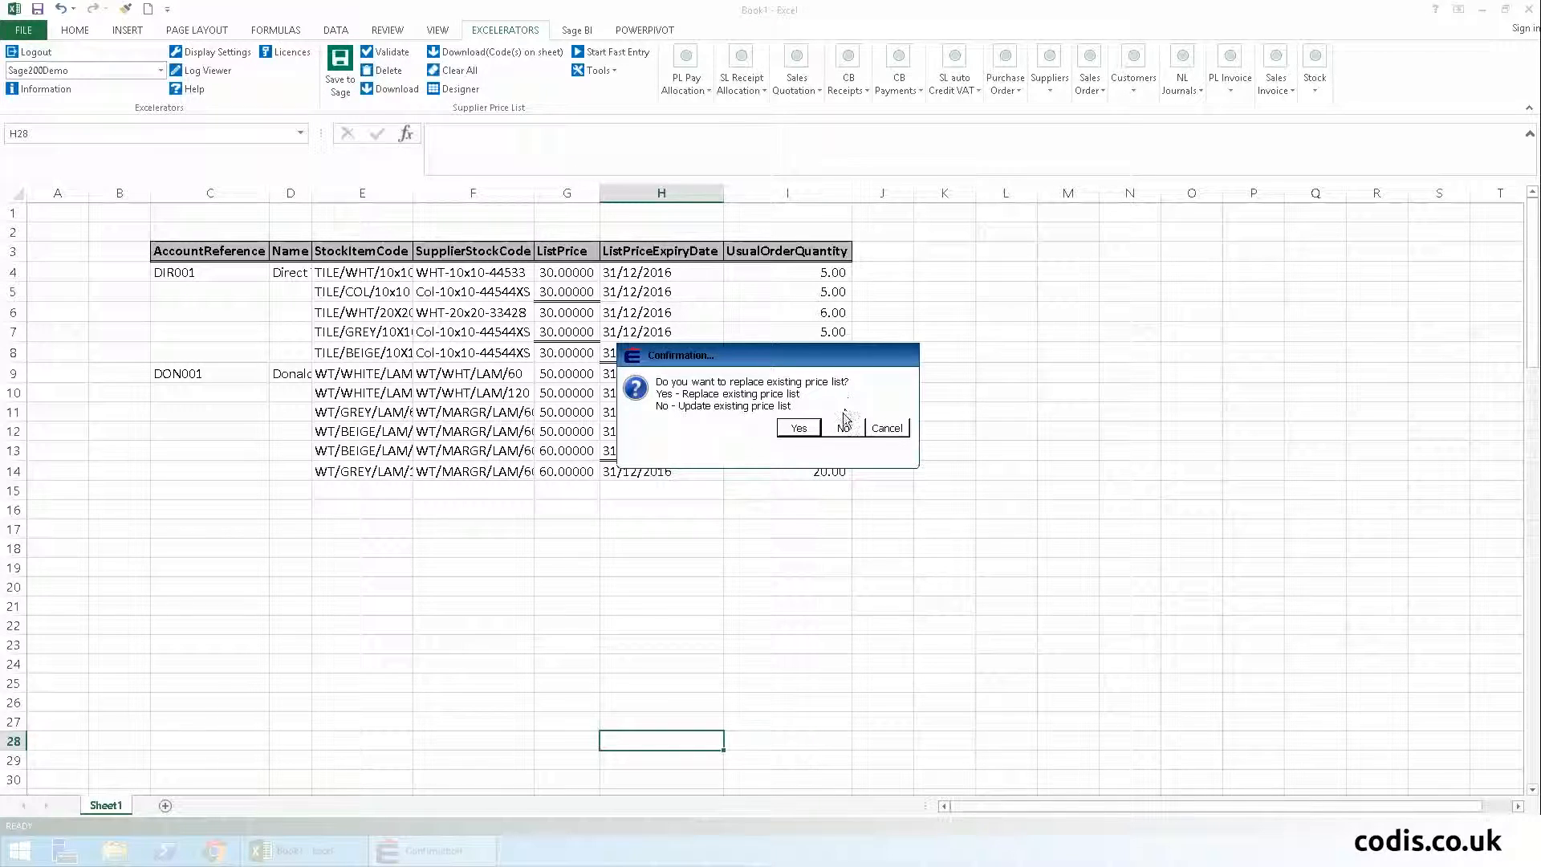
click(798, 427)
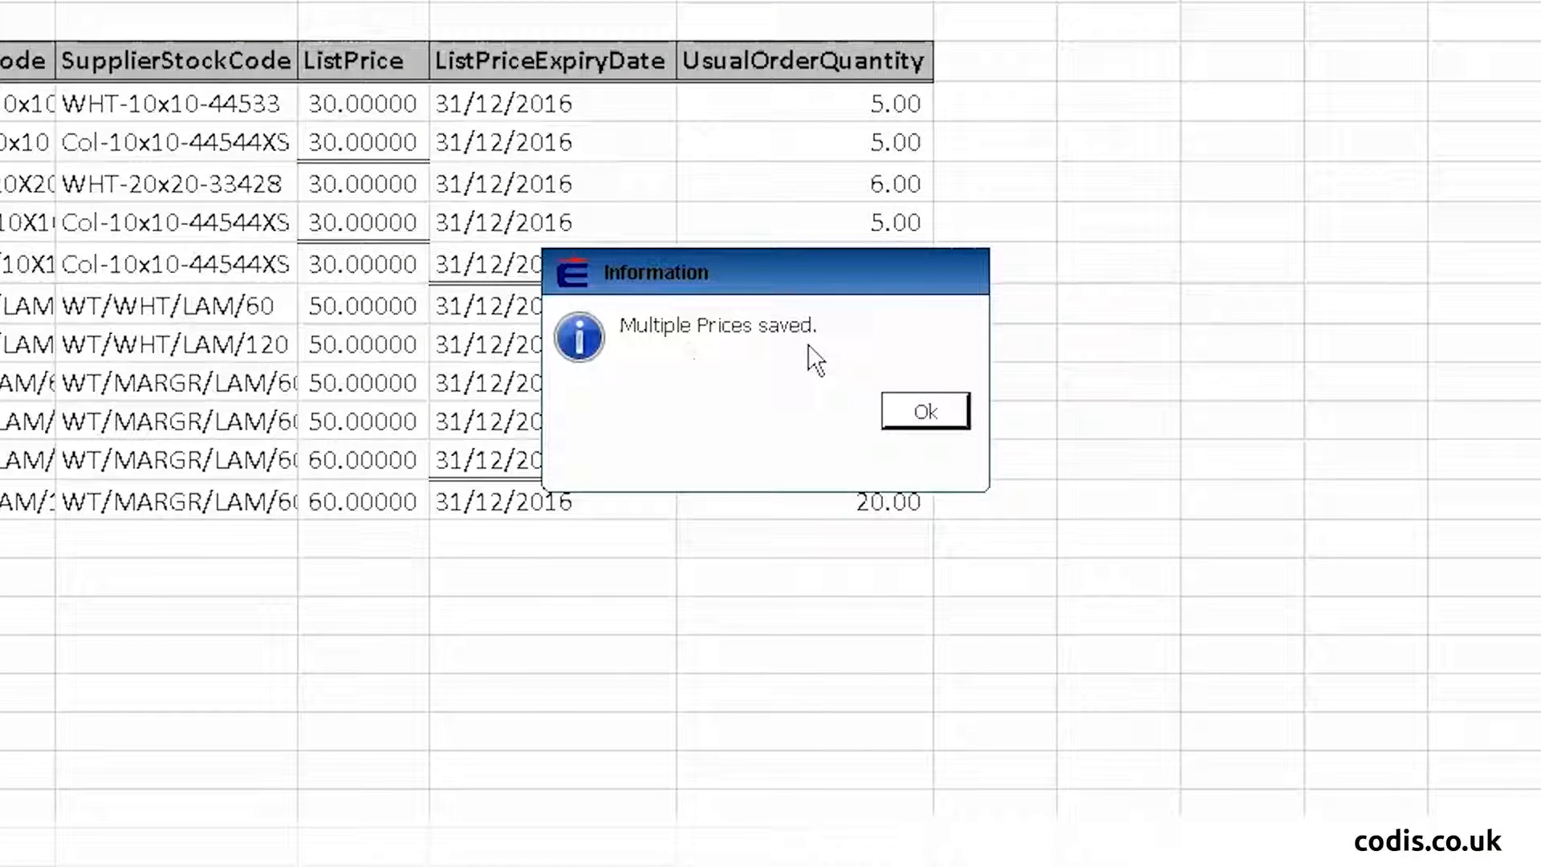
click(922, 409)
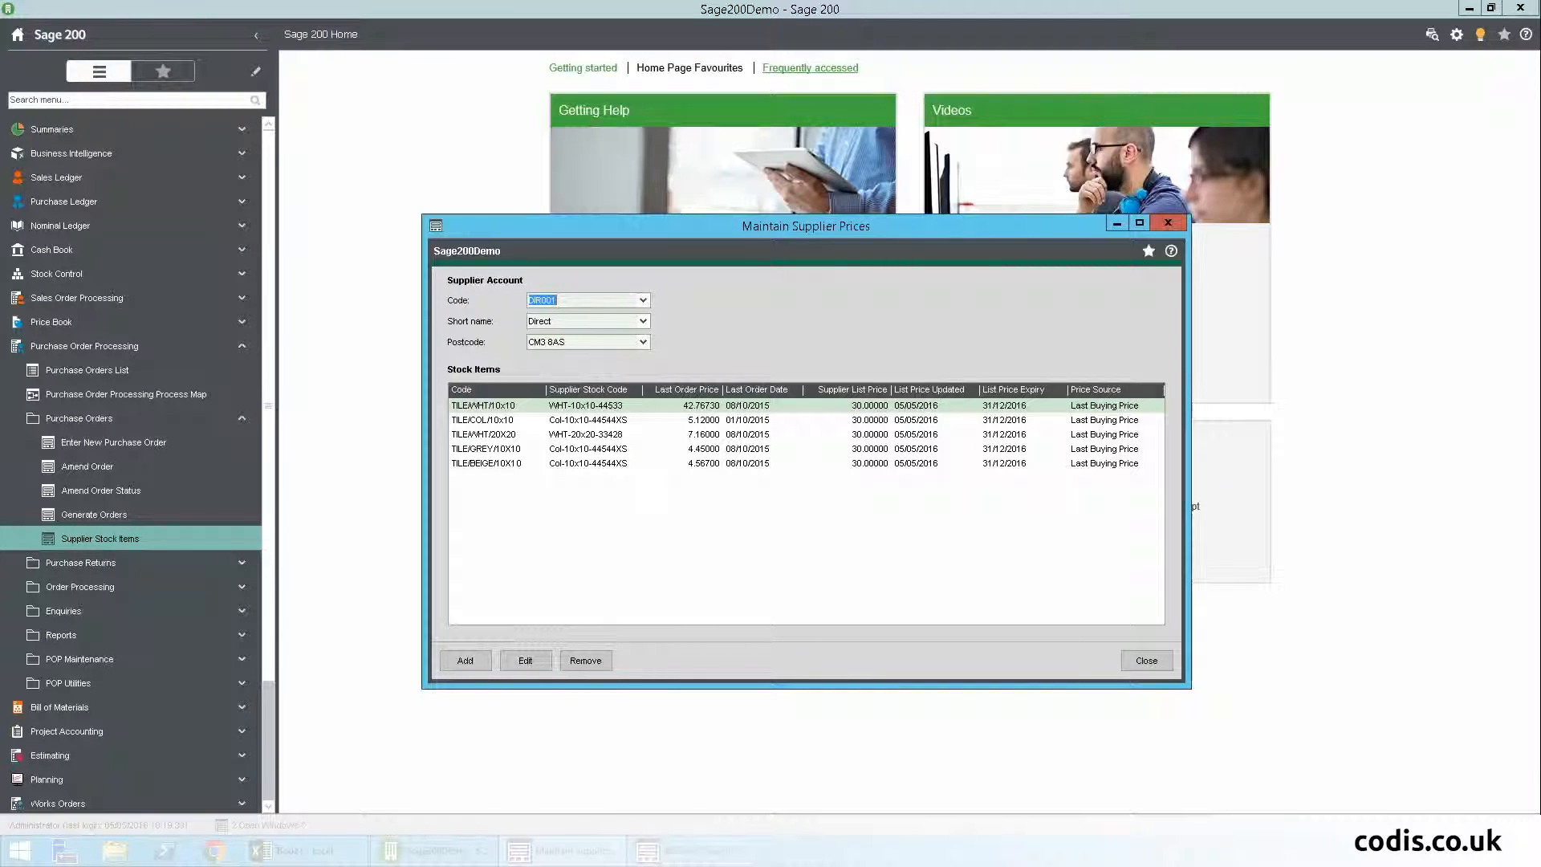
Review DIR001's 30.00 prices in Sage 200, then switch to DON001 to check its prices and 31/12/2016 expiry.
click(1139, 223)
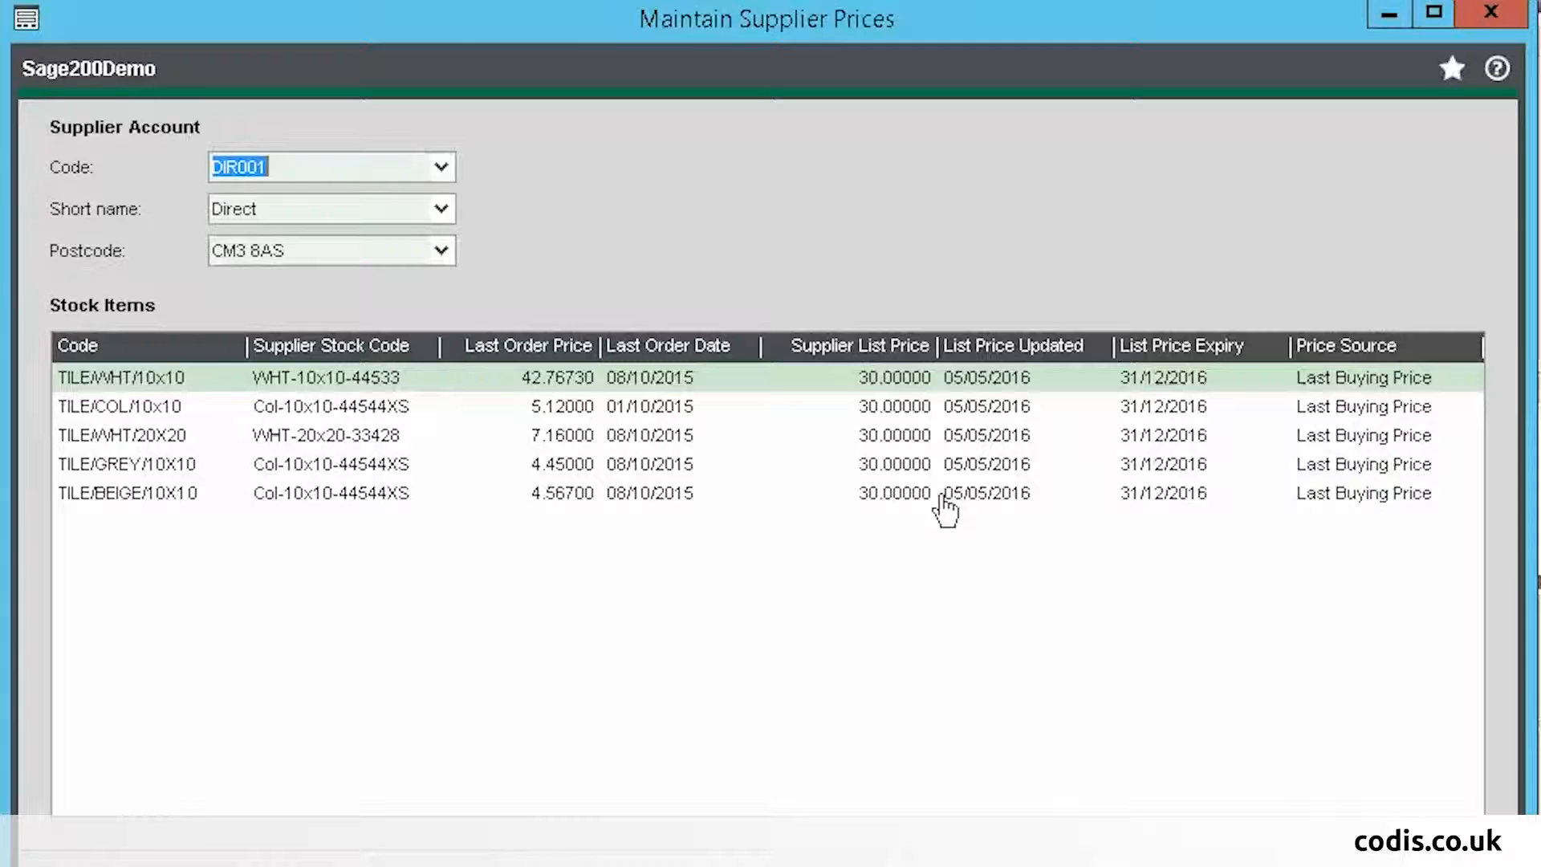
click(1434, 13)
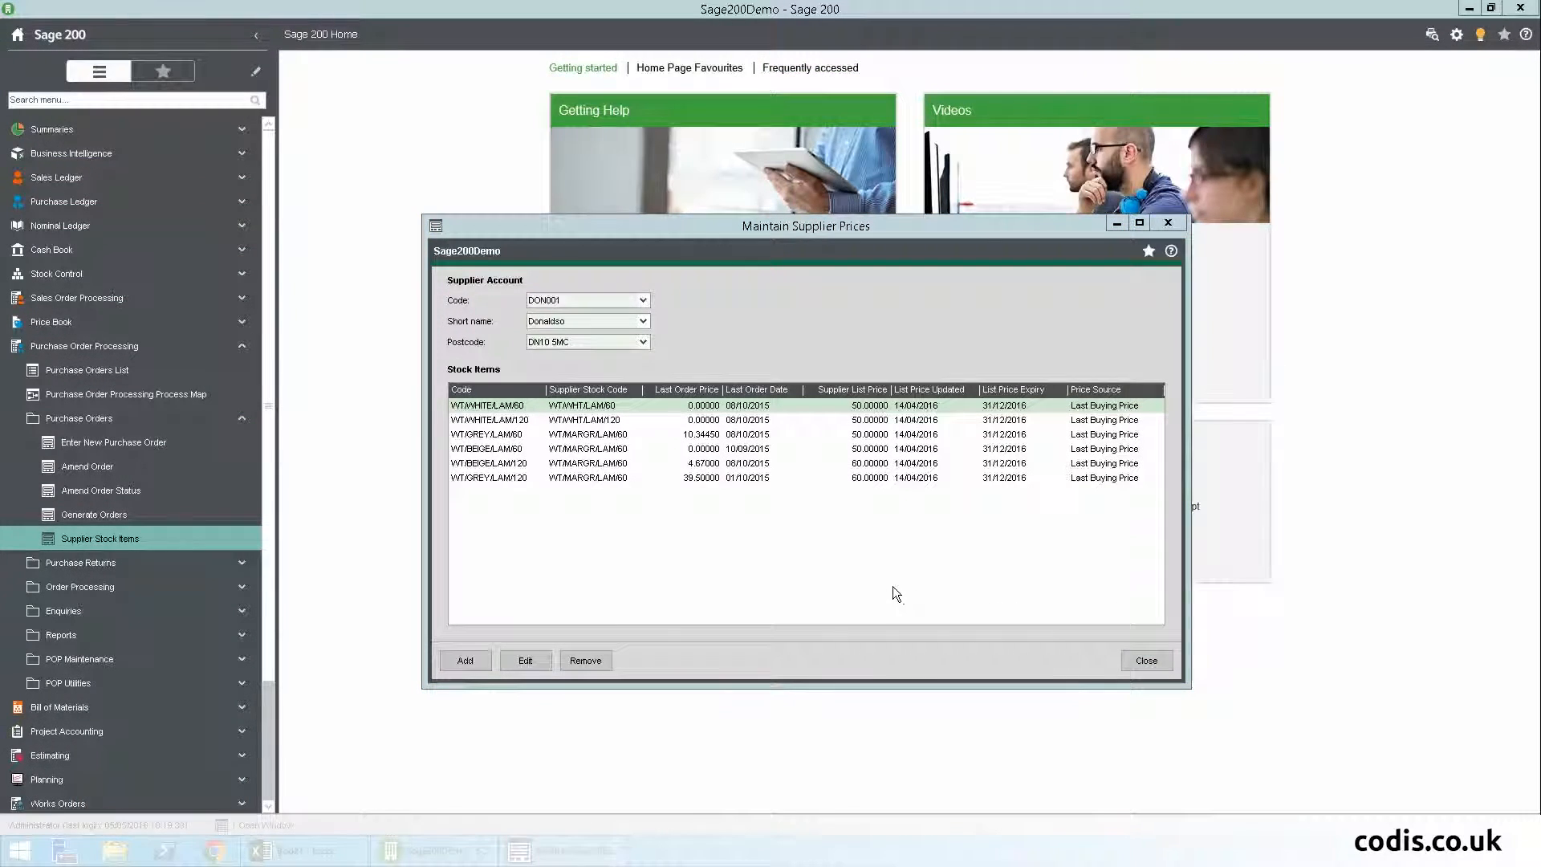
click(1140, 221)
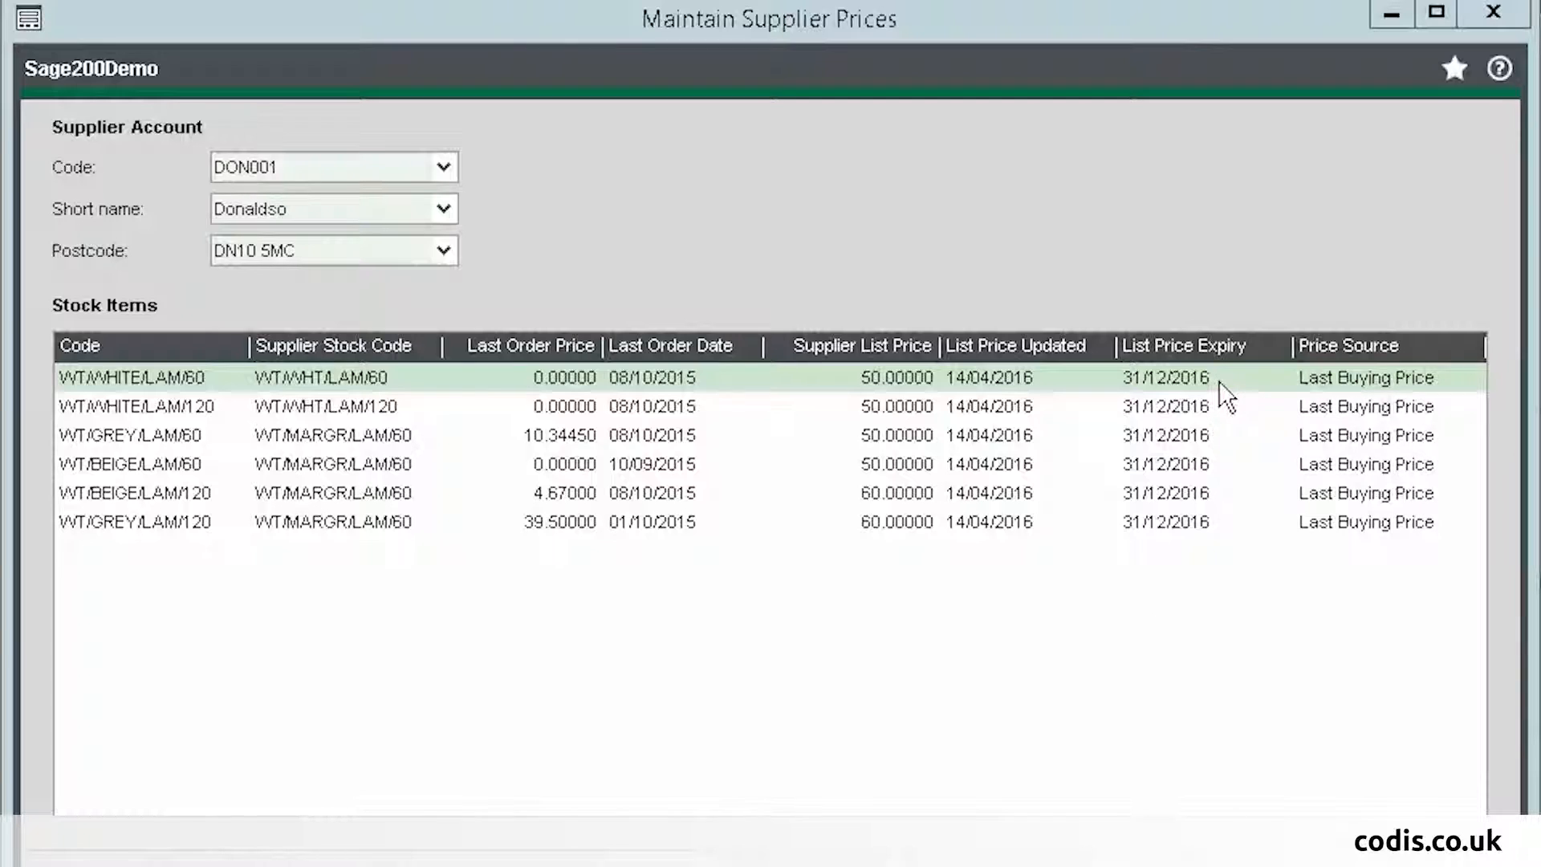
mouse_move(1222, 544)
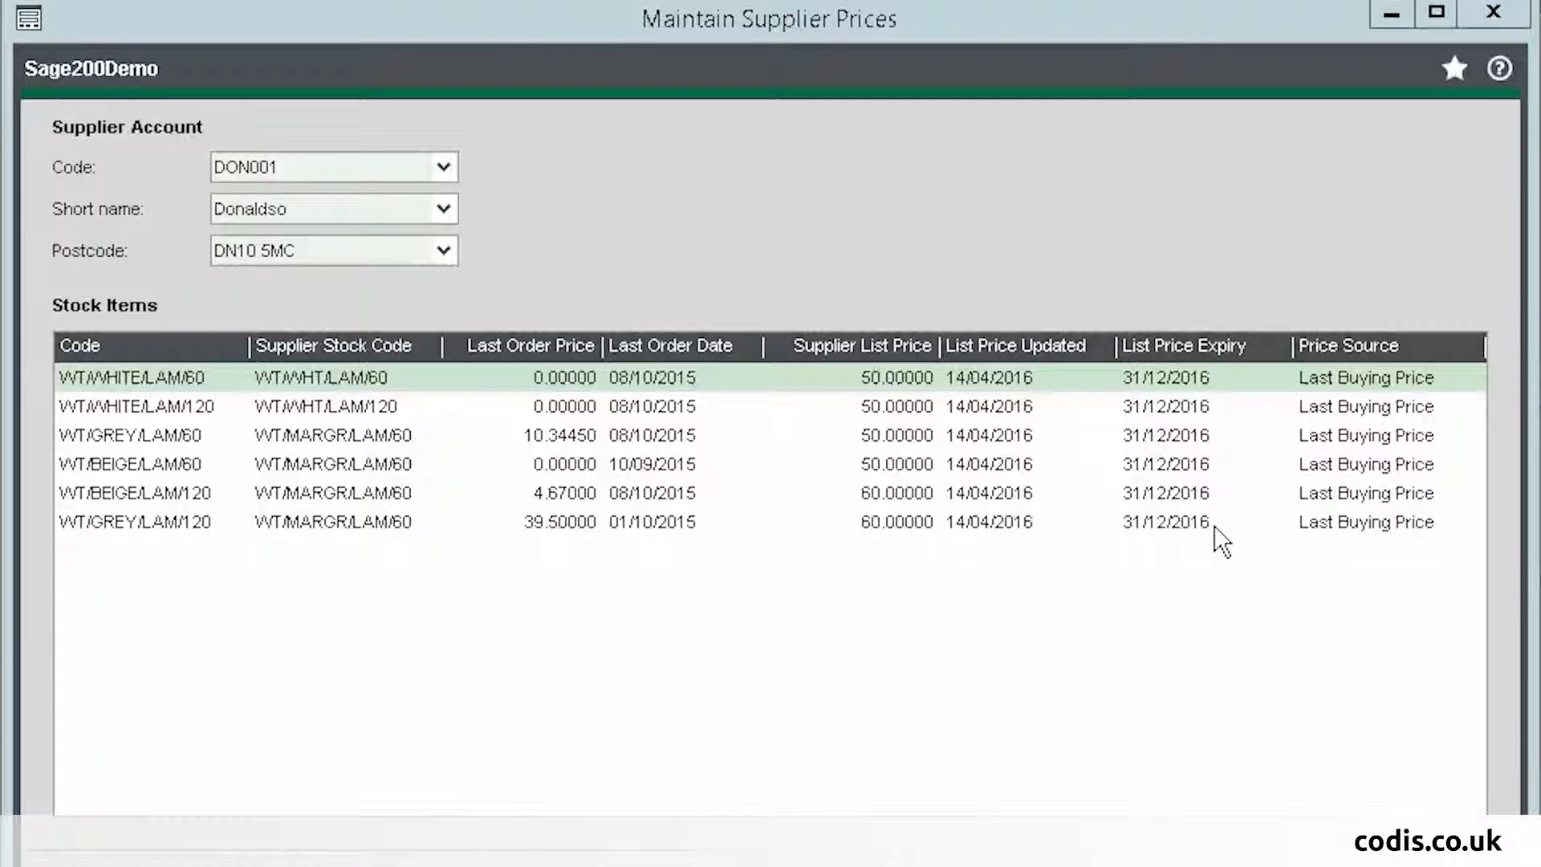